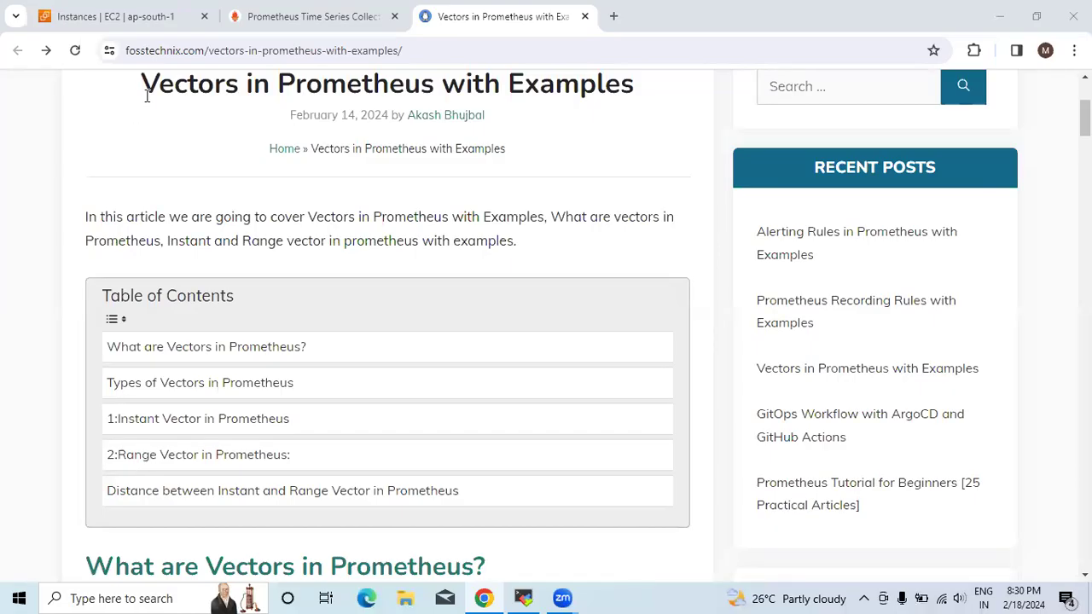
mouse_move(192, 102)
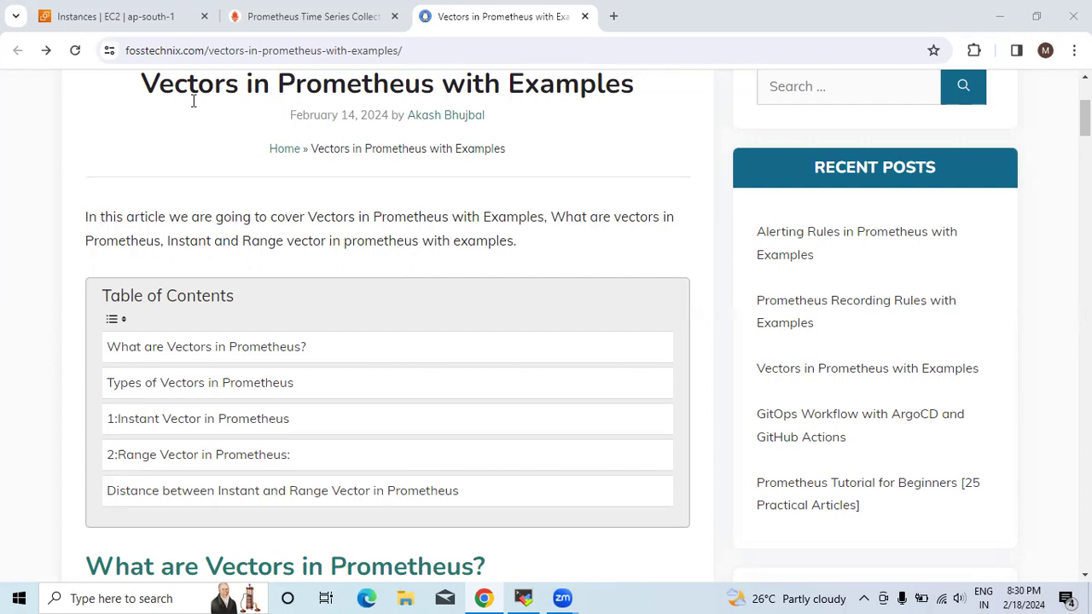
mouse_move(509, 111)
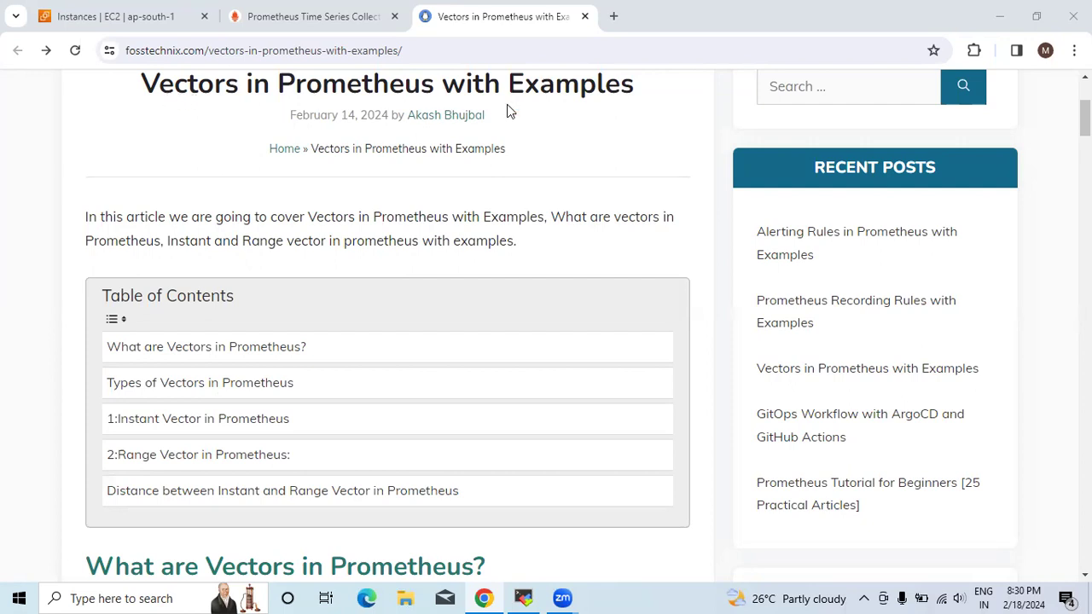
Step: Scroll the Vectors in Prometheus article until the Table of Contents is fully visible
scroll(down, 3)
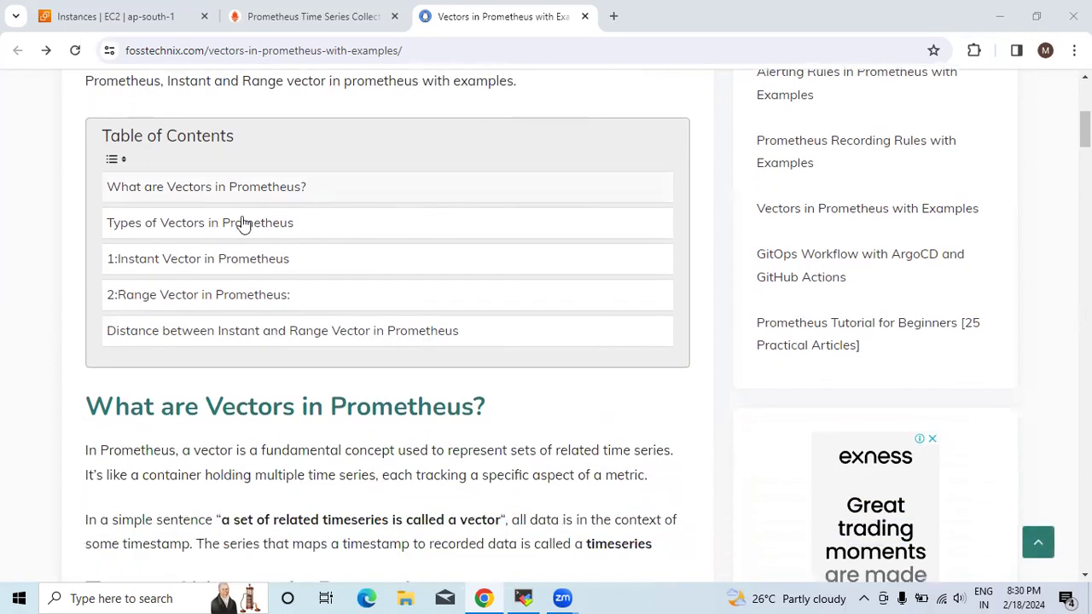
mouse_move(196, 258)
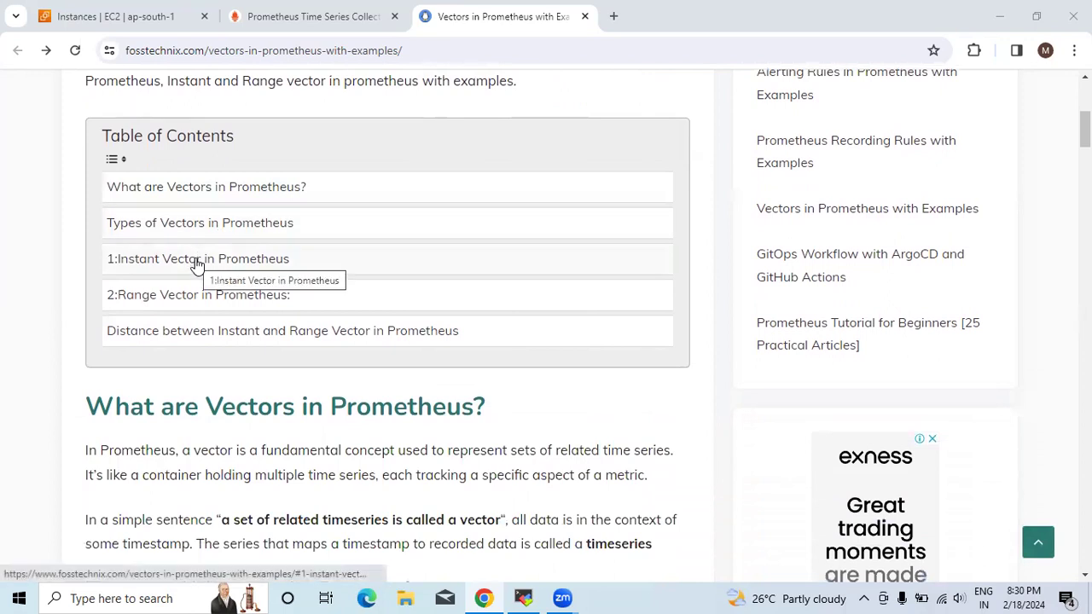
mouse_move(213, 311)
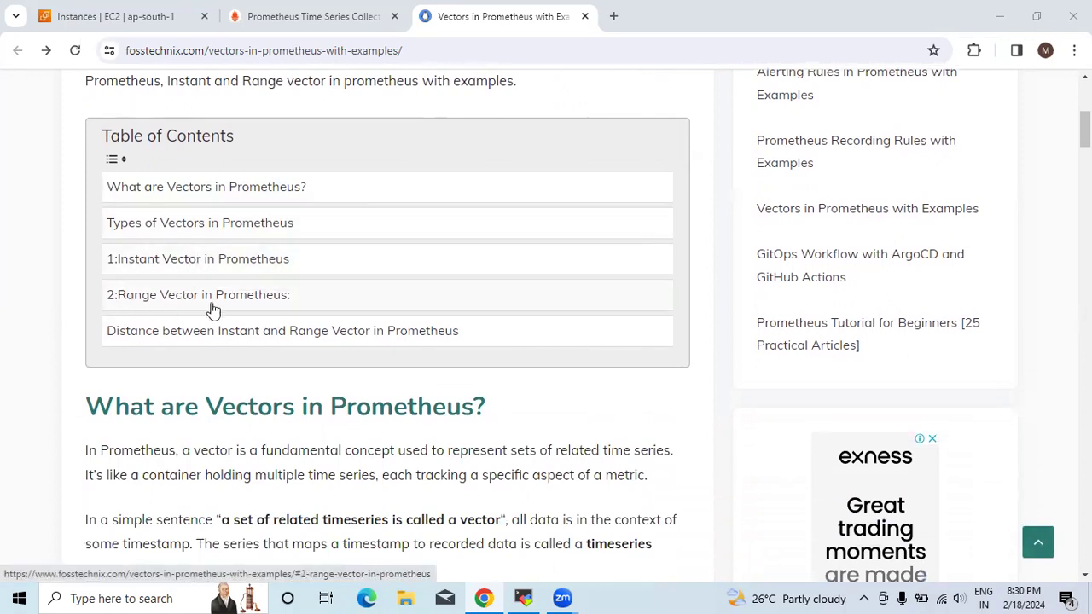
mouse_move(124, 337)
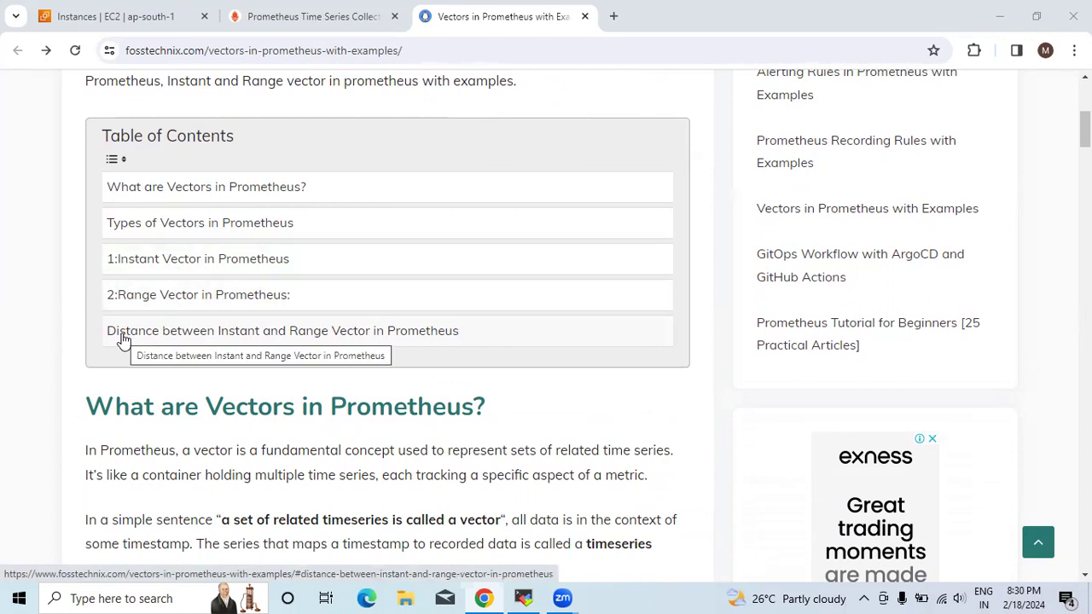
mouse_move(149, 339)
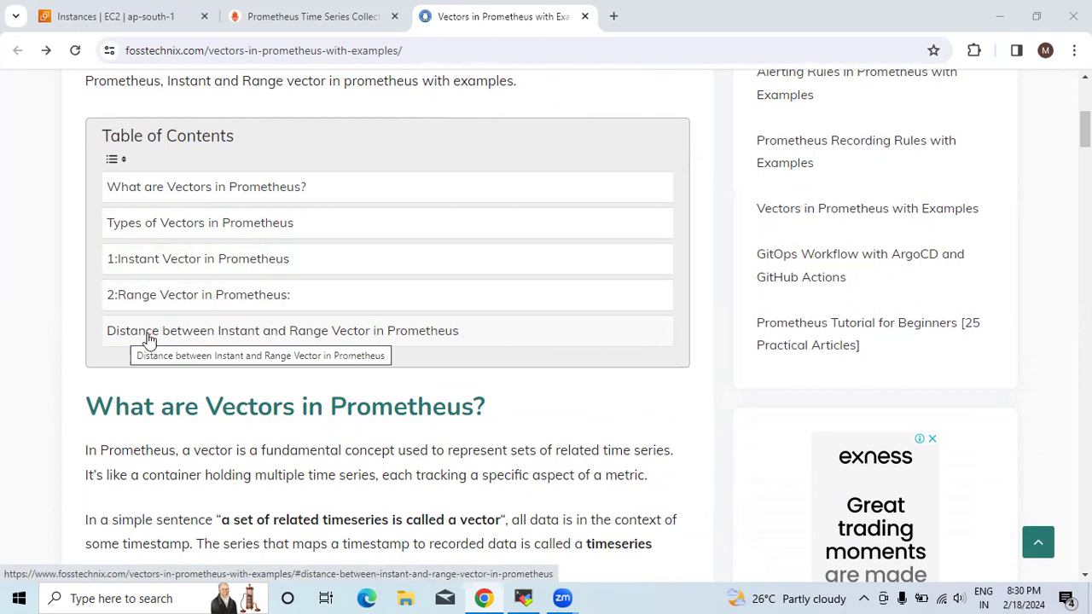
mouse_move(405, 346)
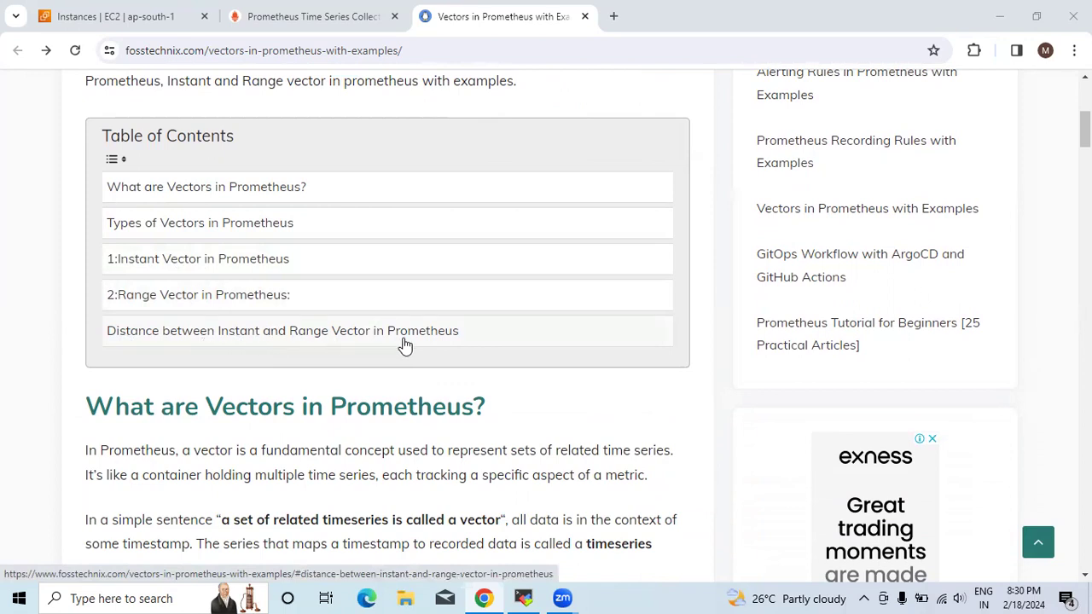
Step: Scroll past the Table of Contents to read the 'What are Vectors in Prometheus?' definition
scroll(down, 3)
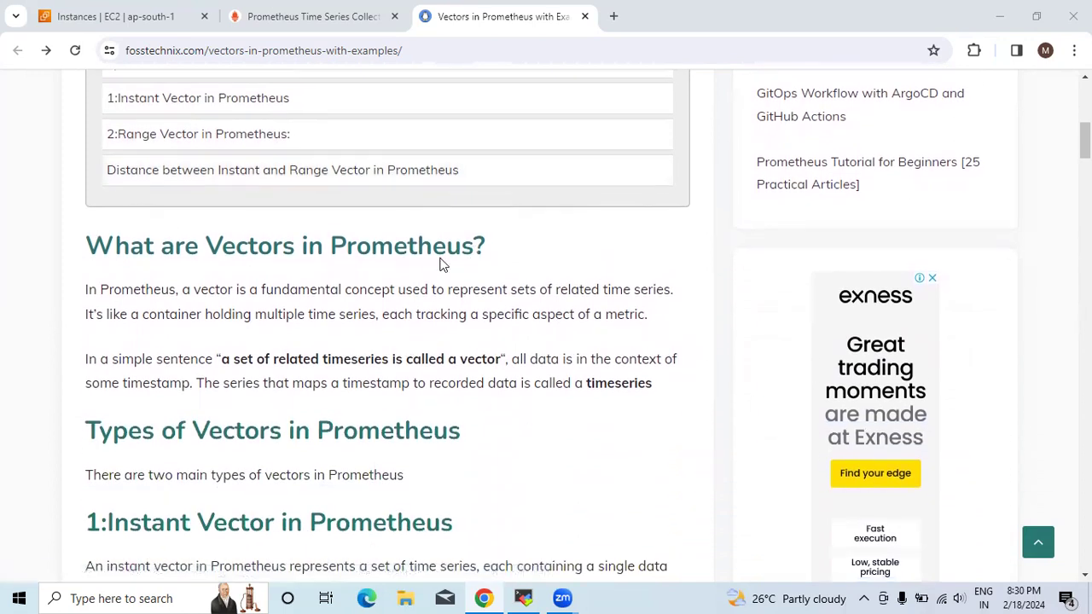
scroll(down, 3)
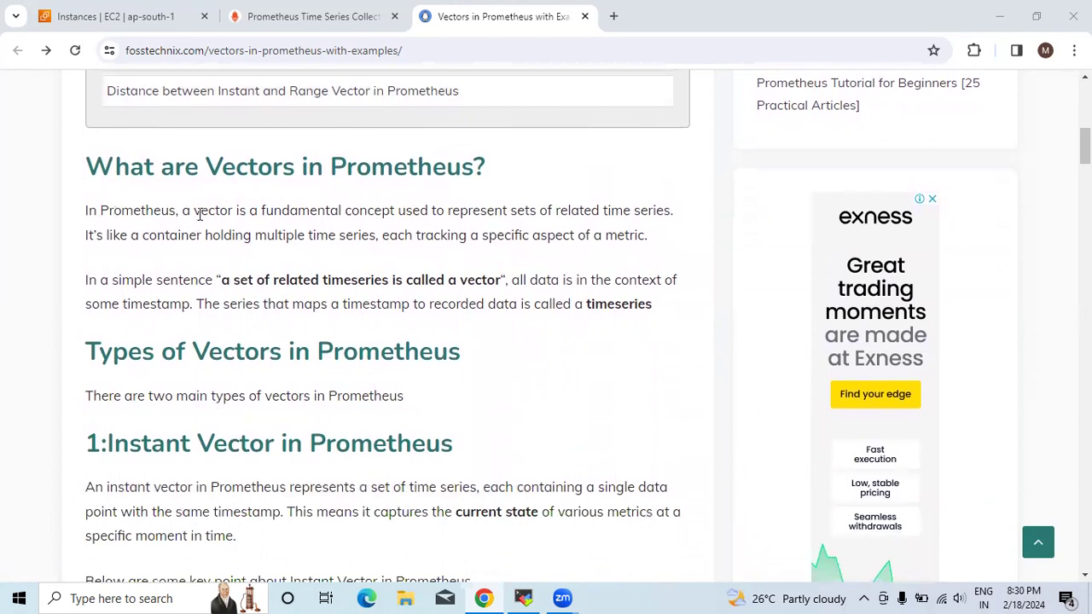
mouse_move(491, 218)
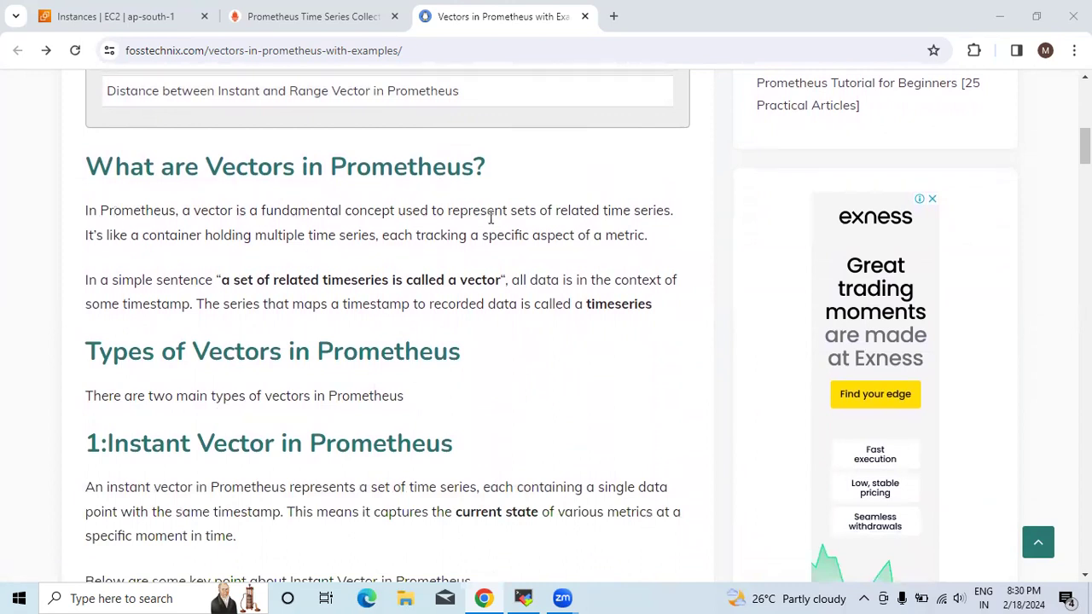
mouse_move(554, 228)
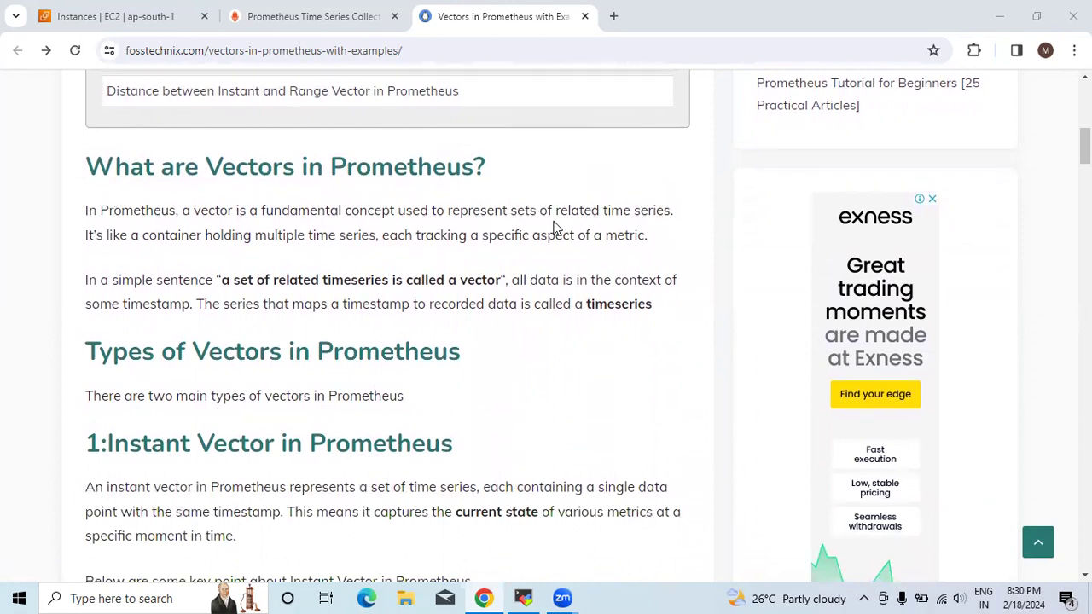
mouse_move(265, 243)
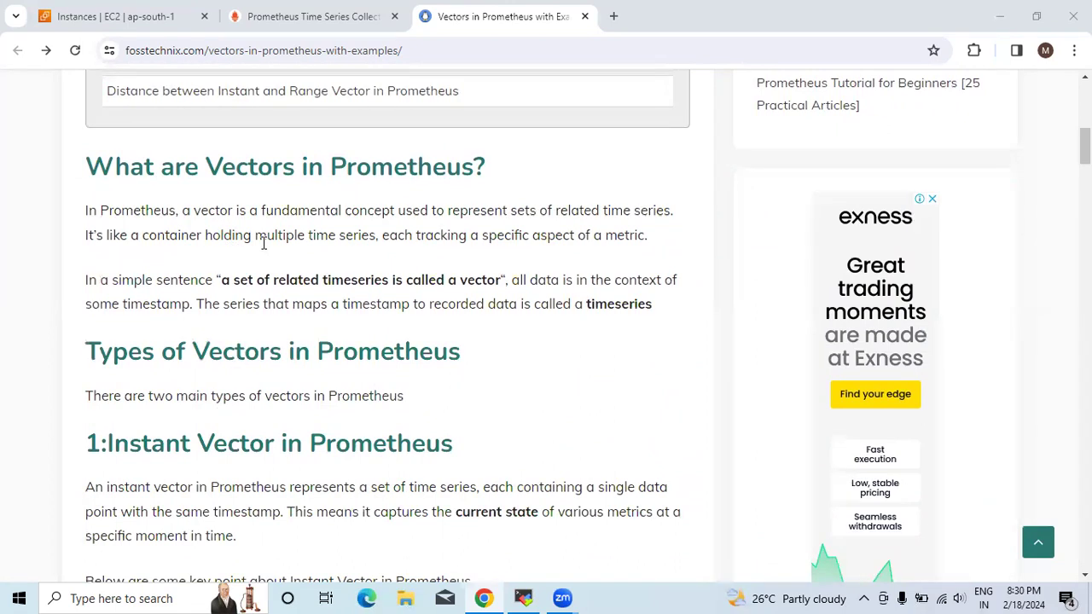
mouse_move(479, 254)
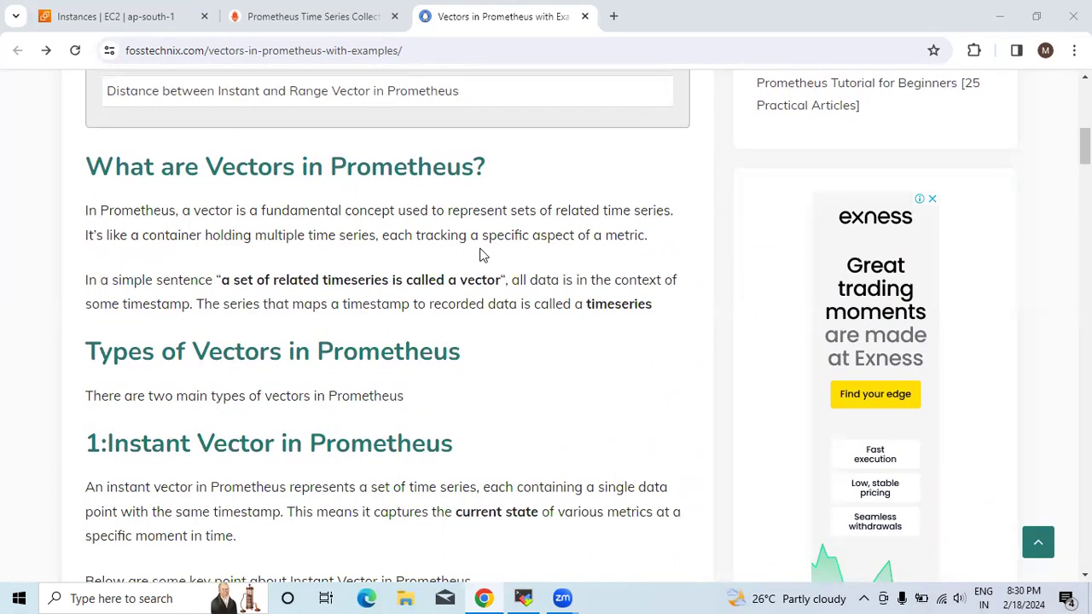
mouse_move(216, 261)
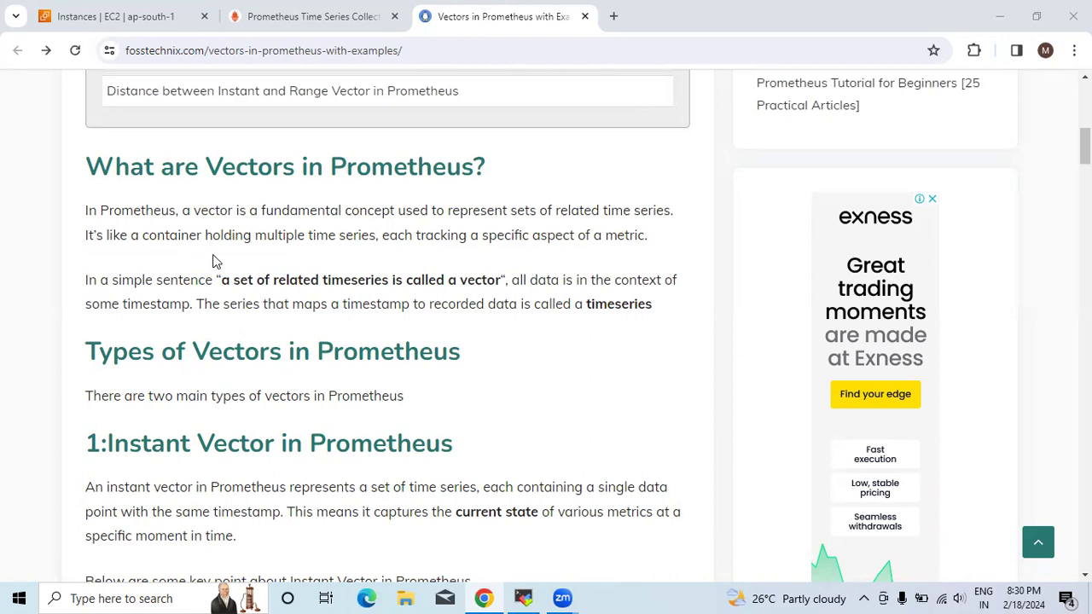
mouse_move(256, 299)
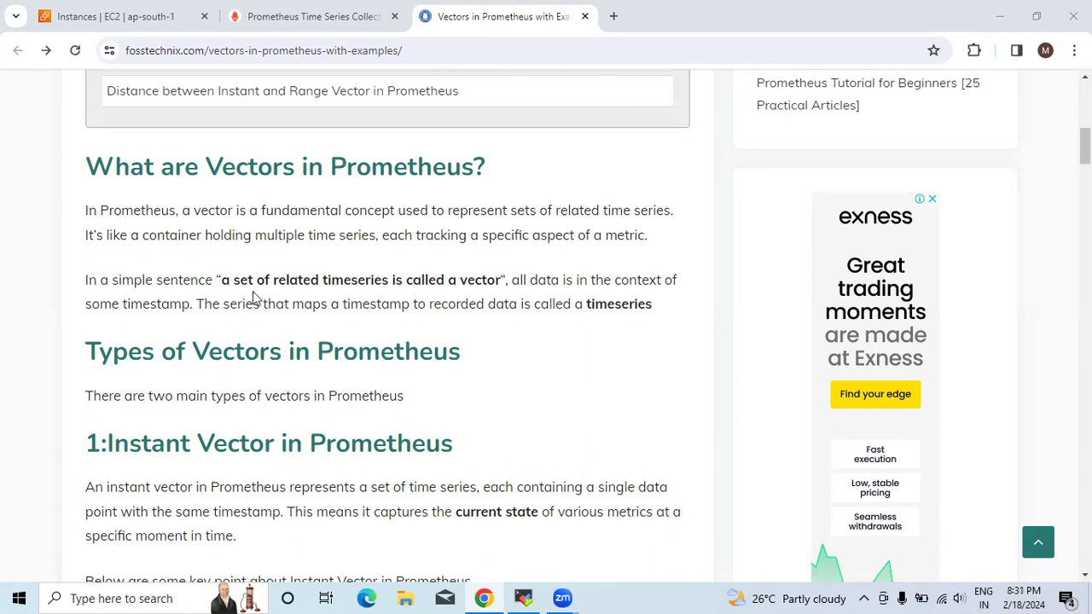
mouse_move(497, 299)
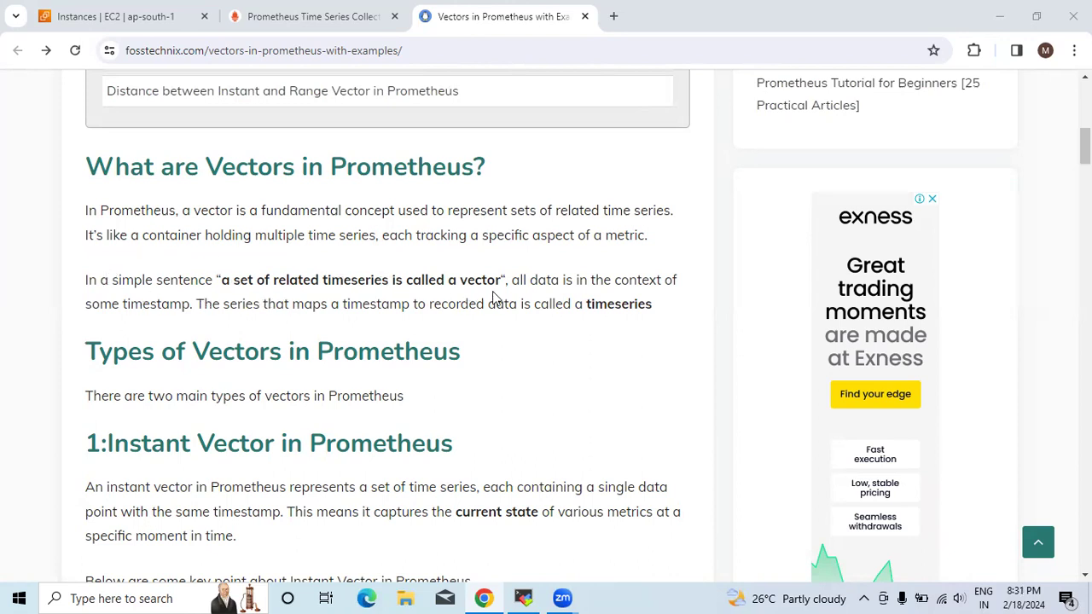
mouse_move(644, 297)
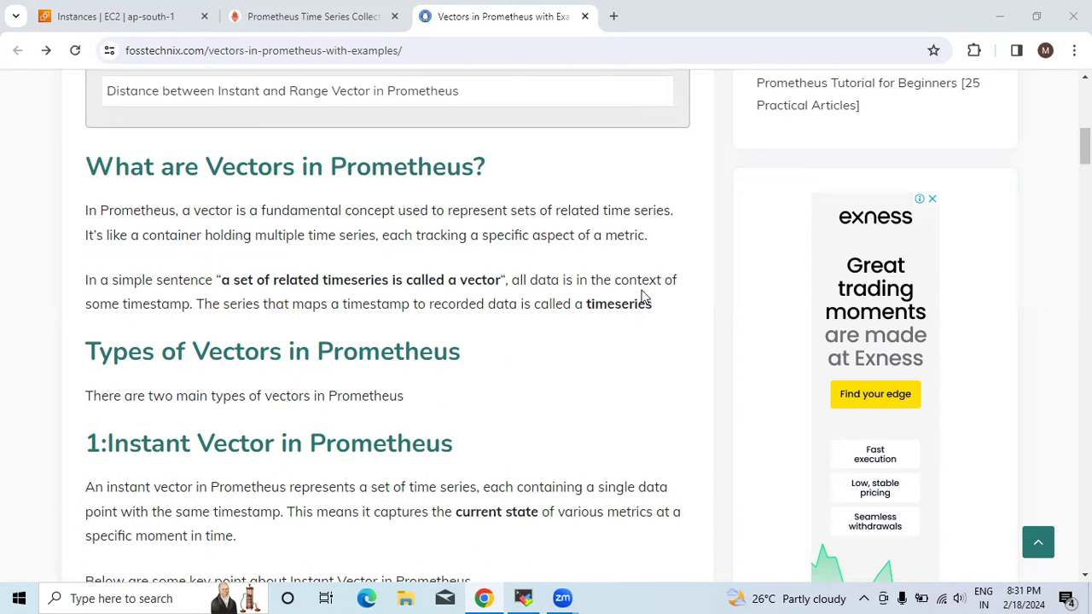
mouse_move(219, 325)
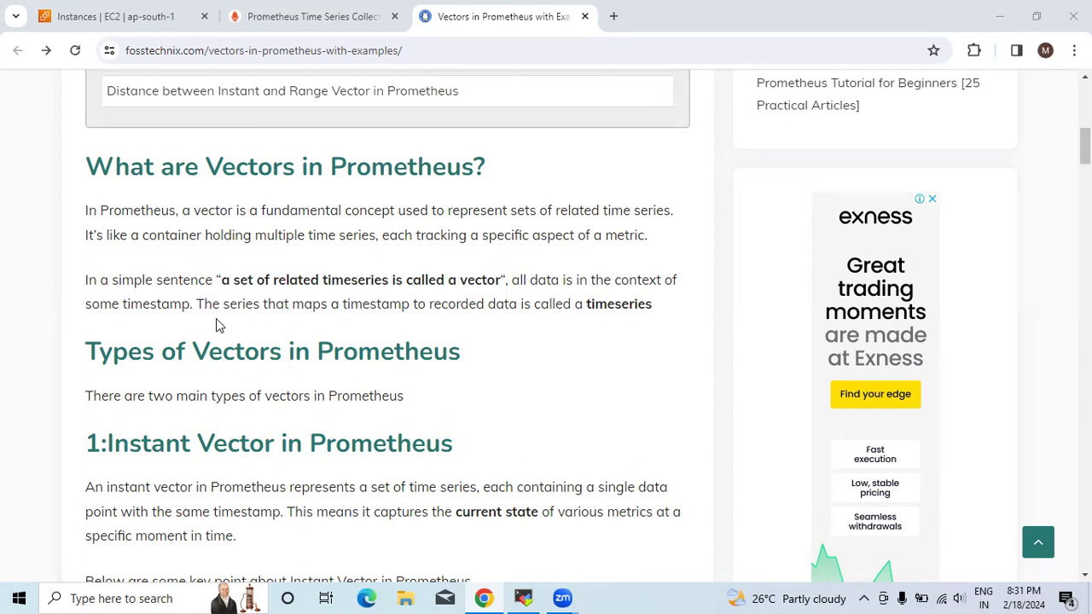
scroll(down, 3)
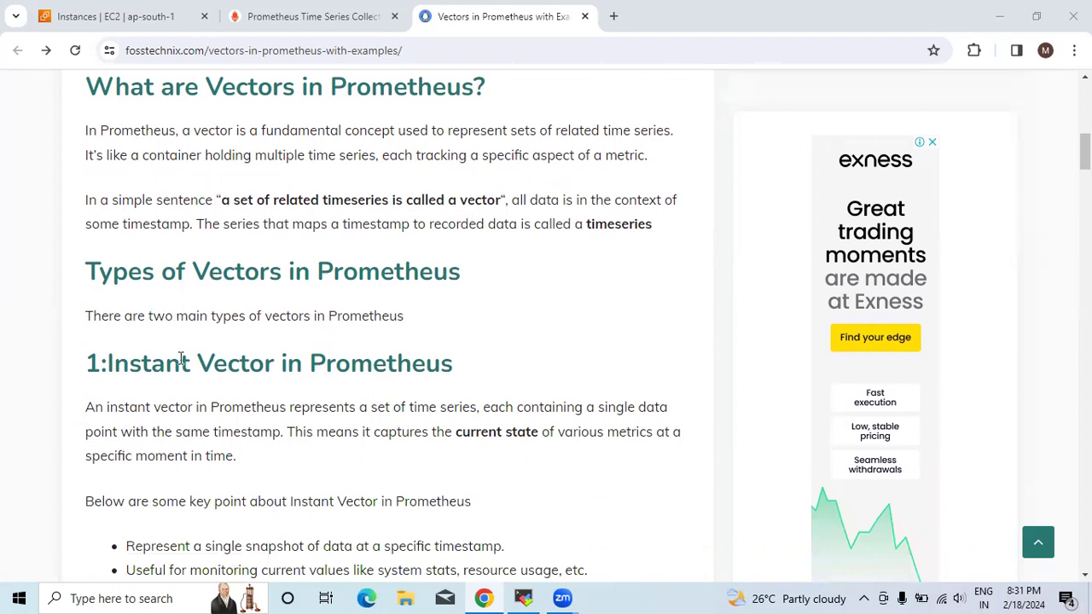
Step: Scroll through the Instant Vector key points to the examples http_requests_total and up
scroll(down, 3)
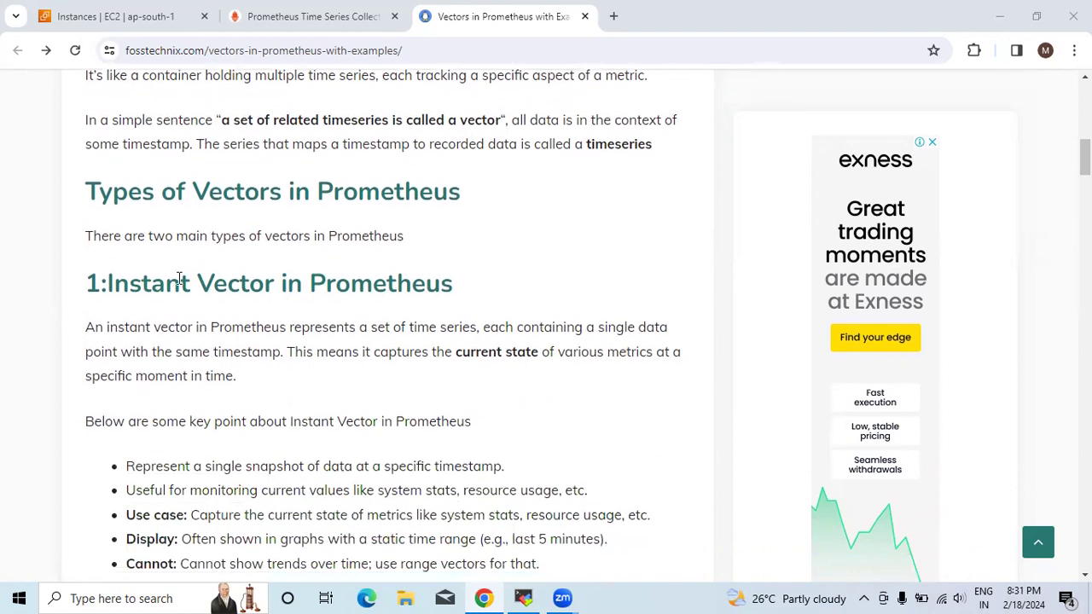
mouse_move(299, 282)
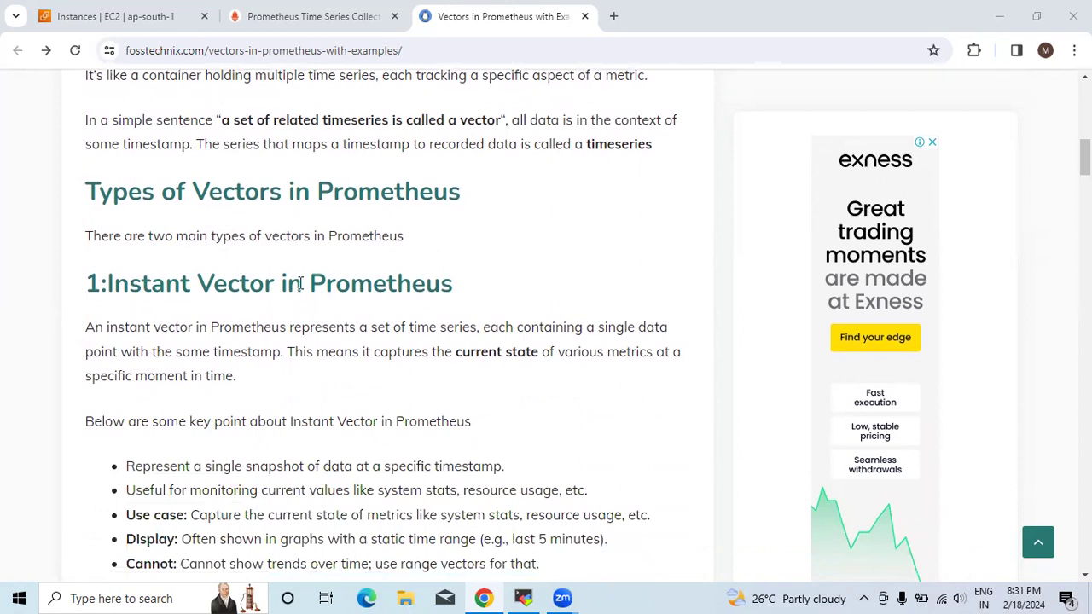
scroll(down, 3)
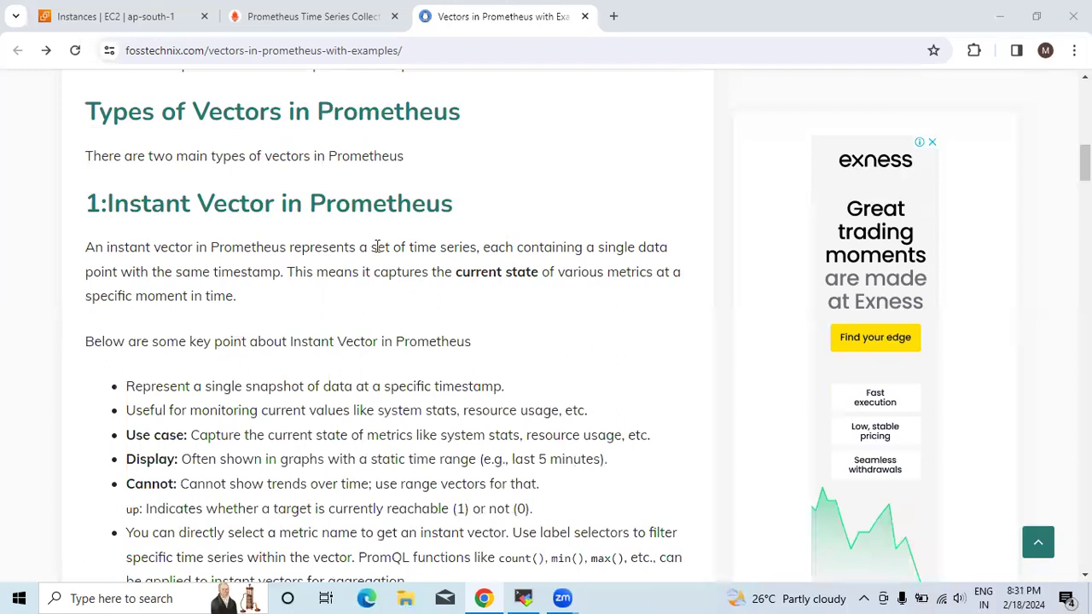
mouse_move(481, 248)
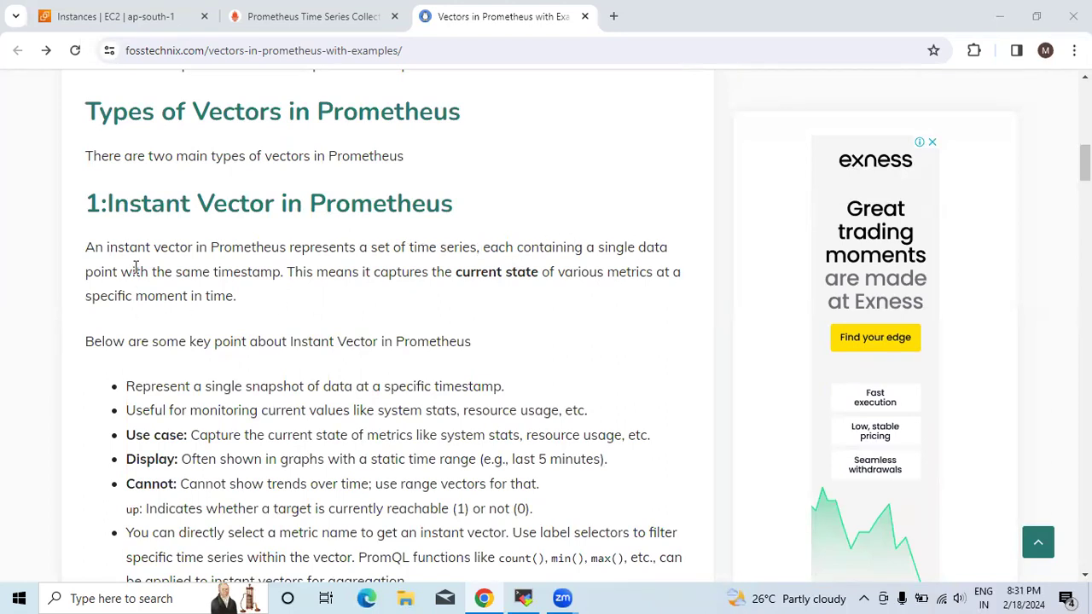
mouse_move(358, 286)
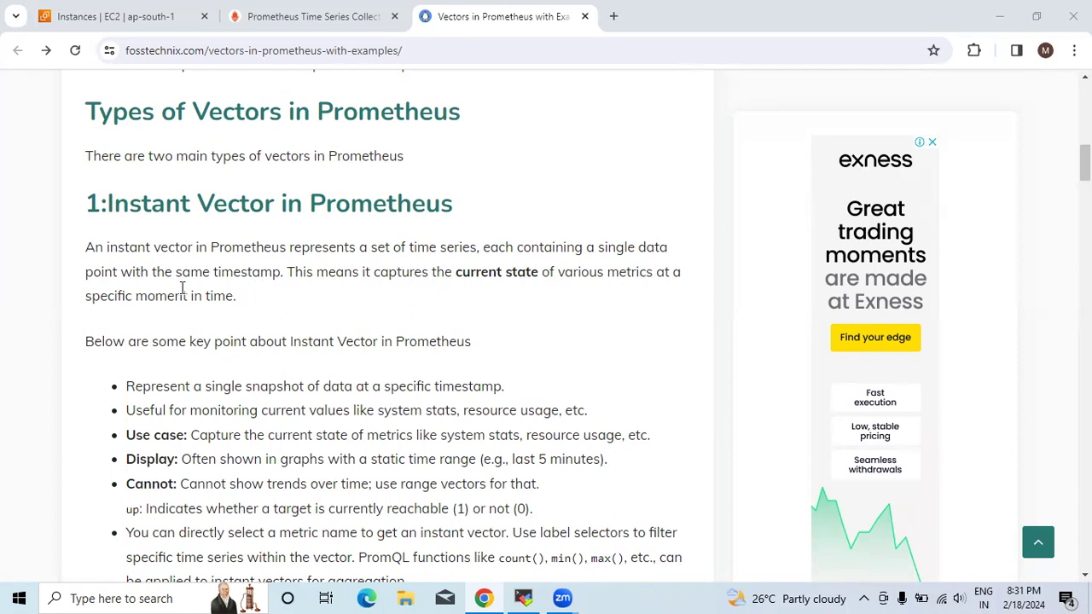
scroll(down, 3)
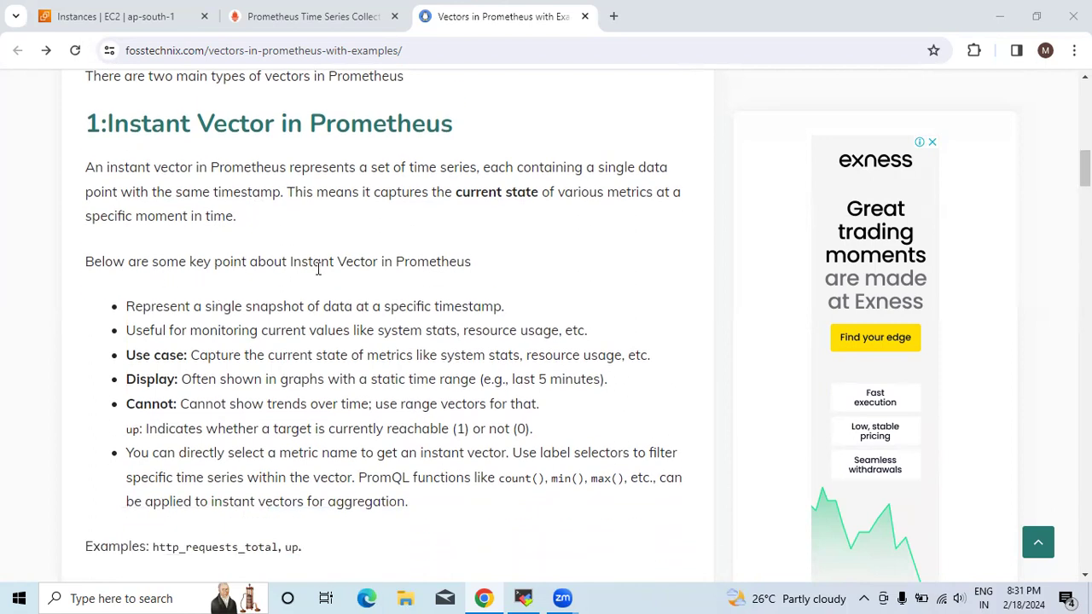
scroll(down, 3)
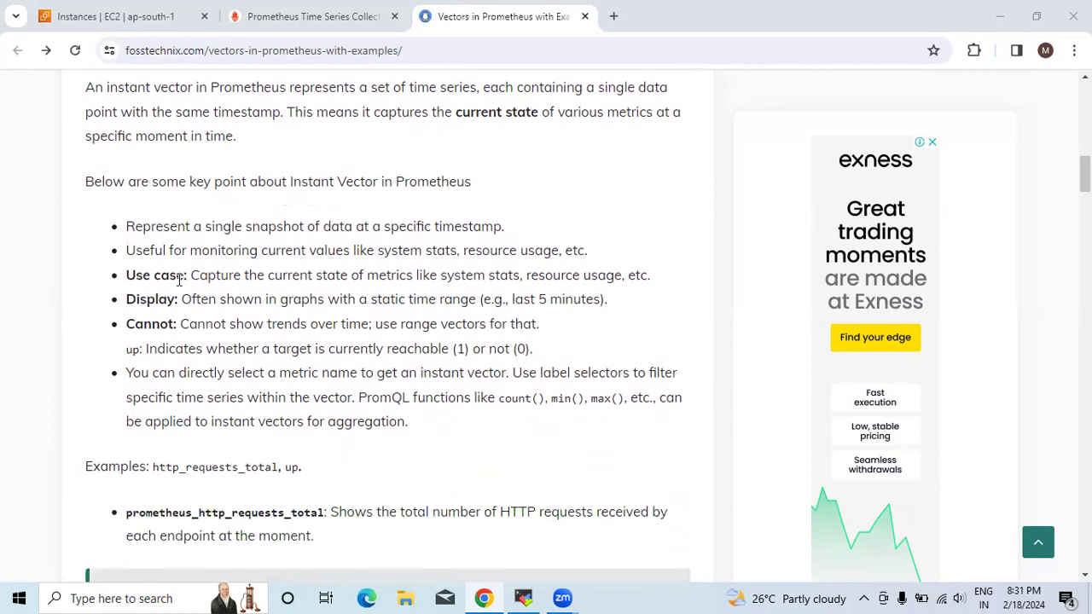
mouse_move(335, 230)
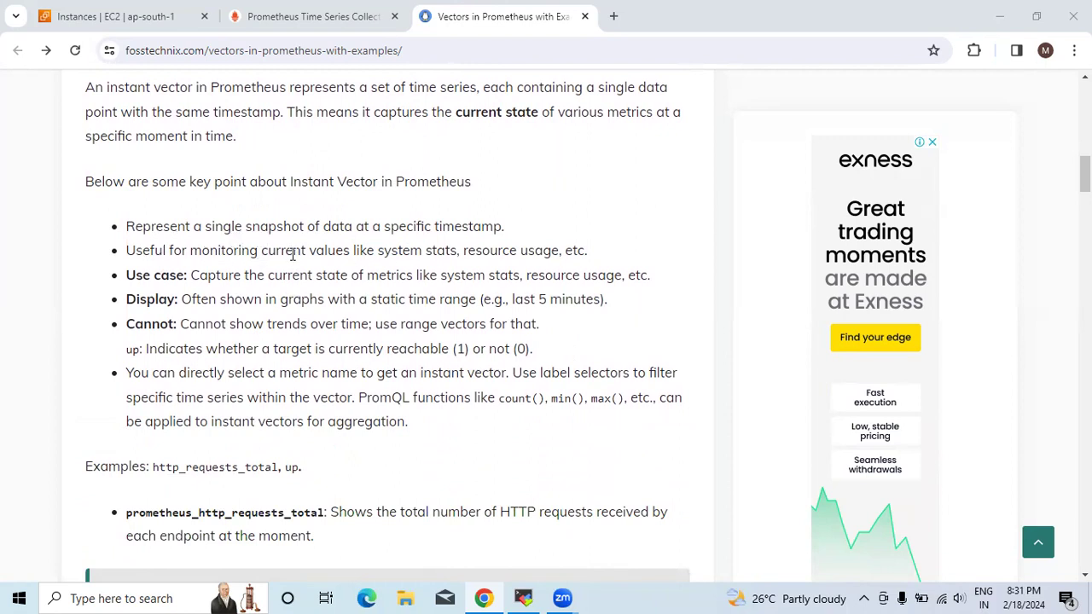
mouse_move(443, 258)
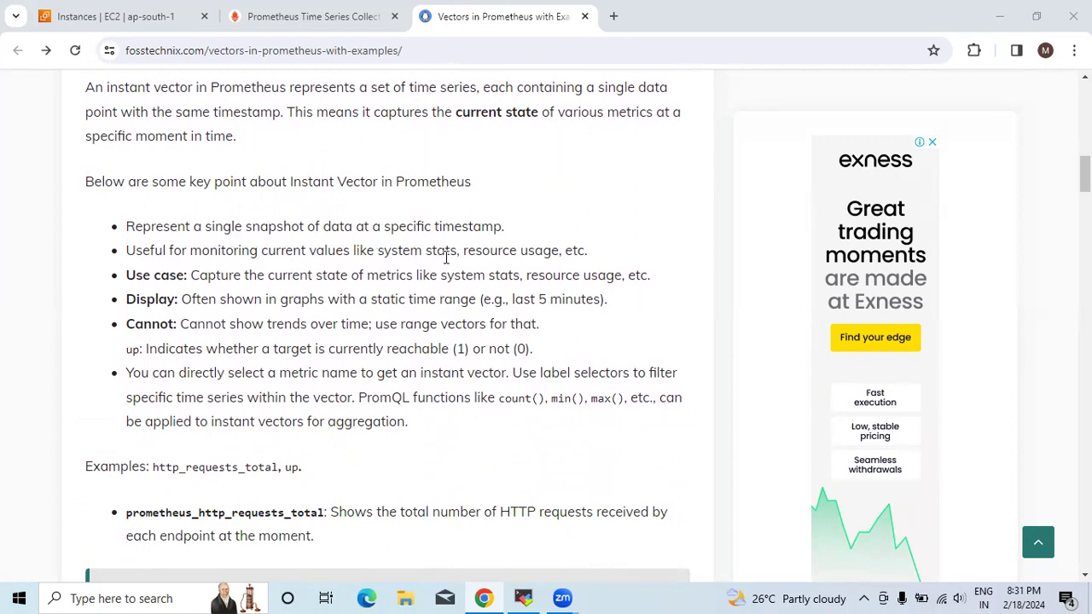
mouse_move(161, 302)
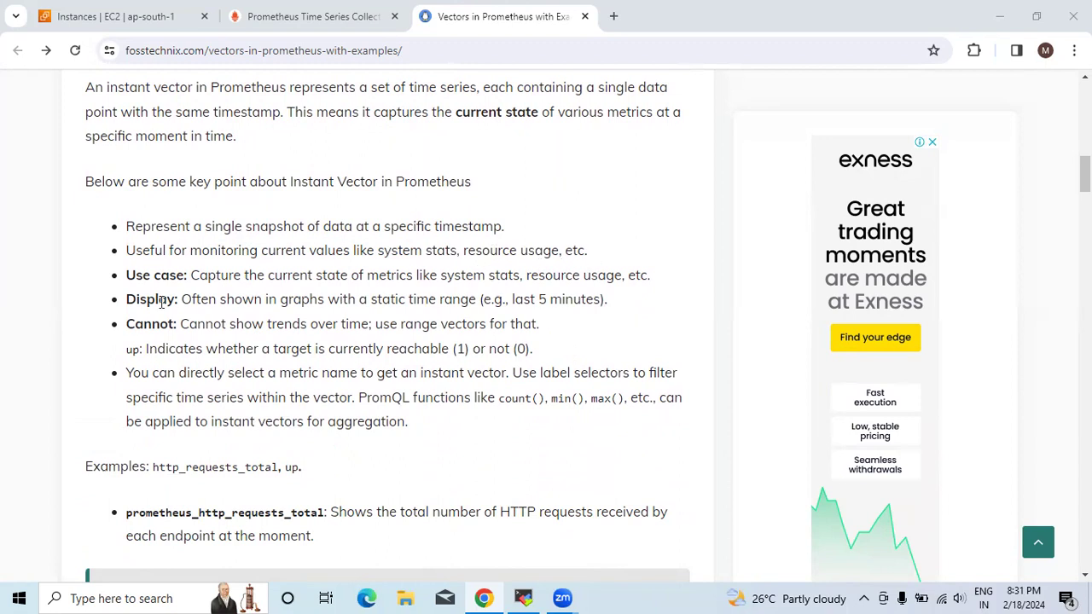
mouse_move(127, 293)
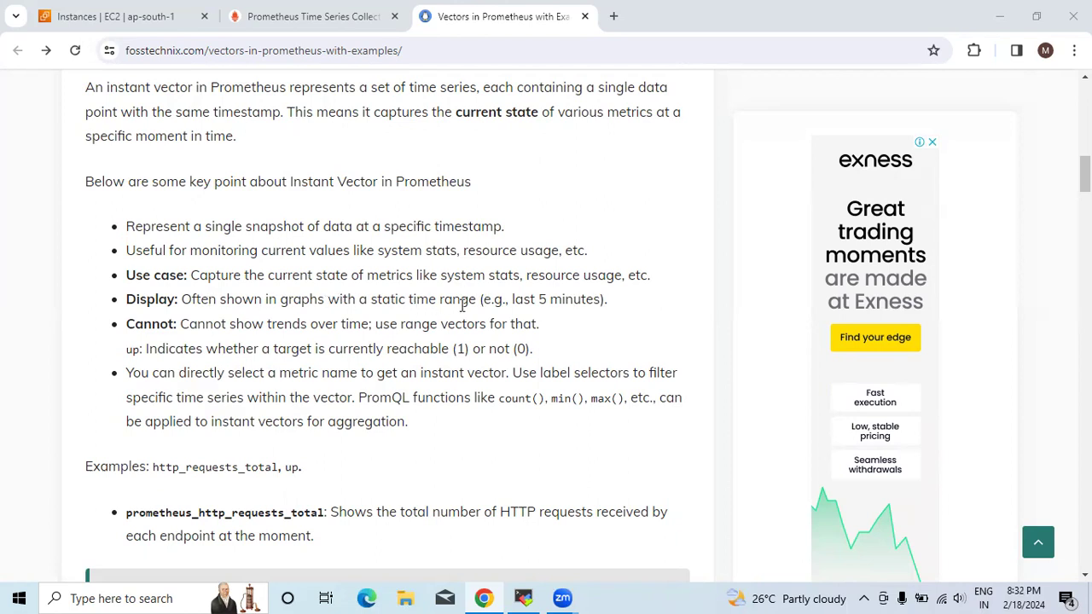
mouse_move(300, 323)
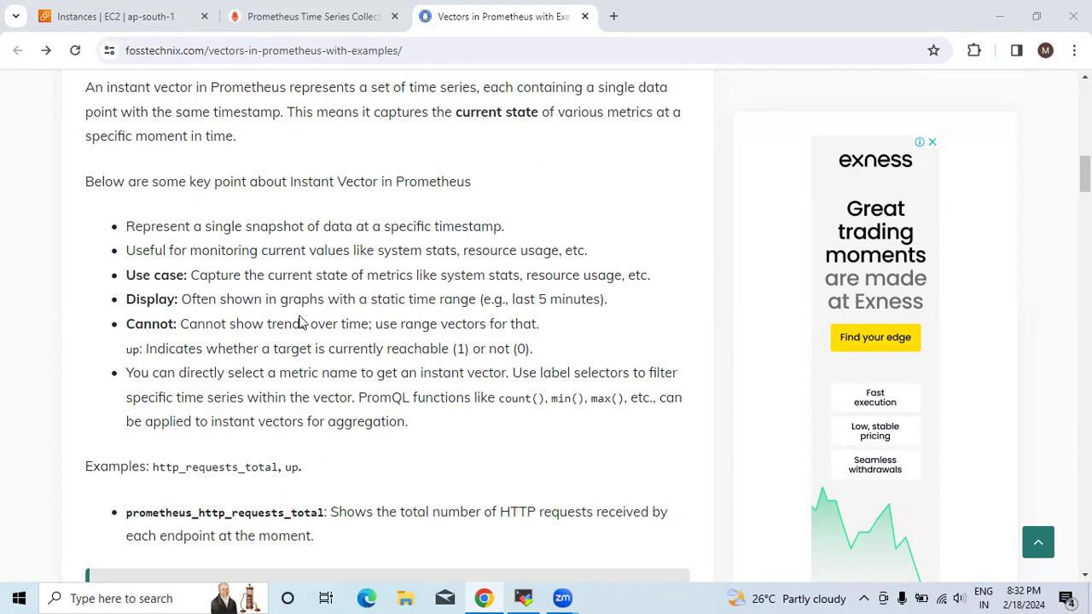
mouse_move(389, 327)
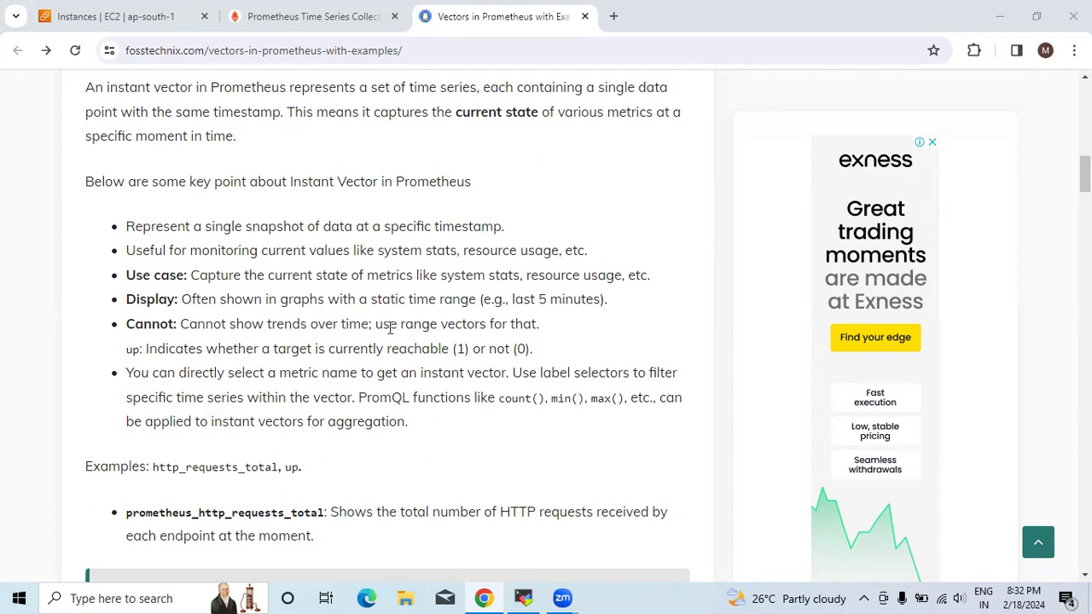
mouse_move(249, 345)
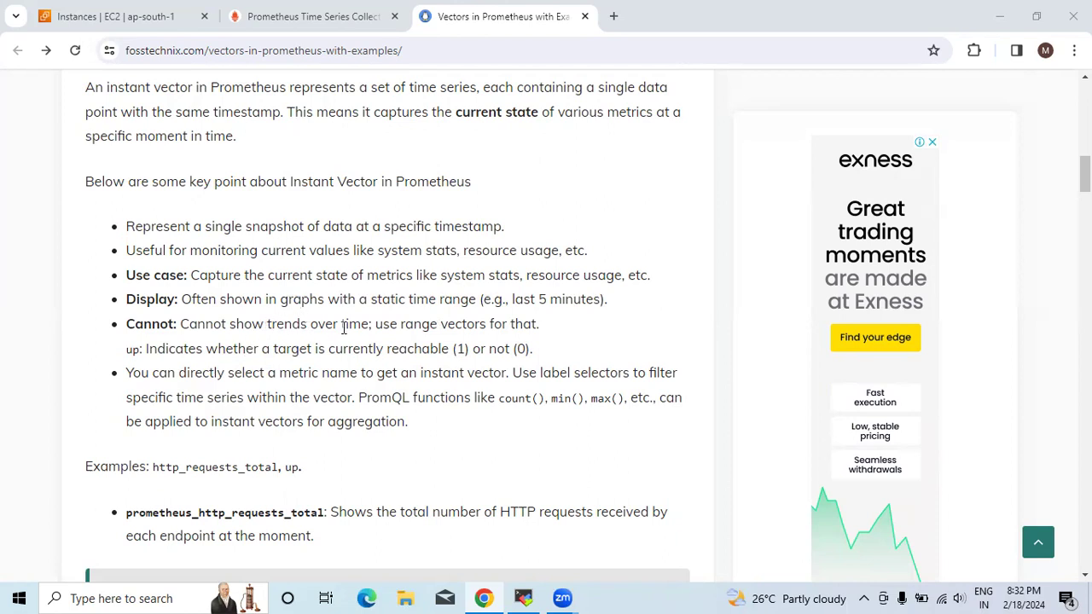
mouse_move(255, 325)
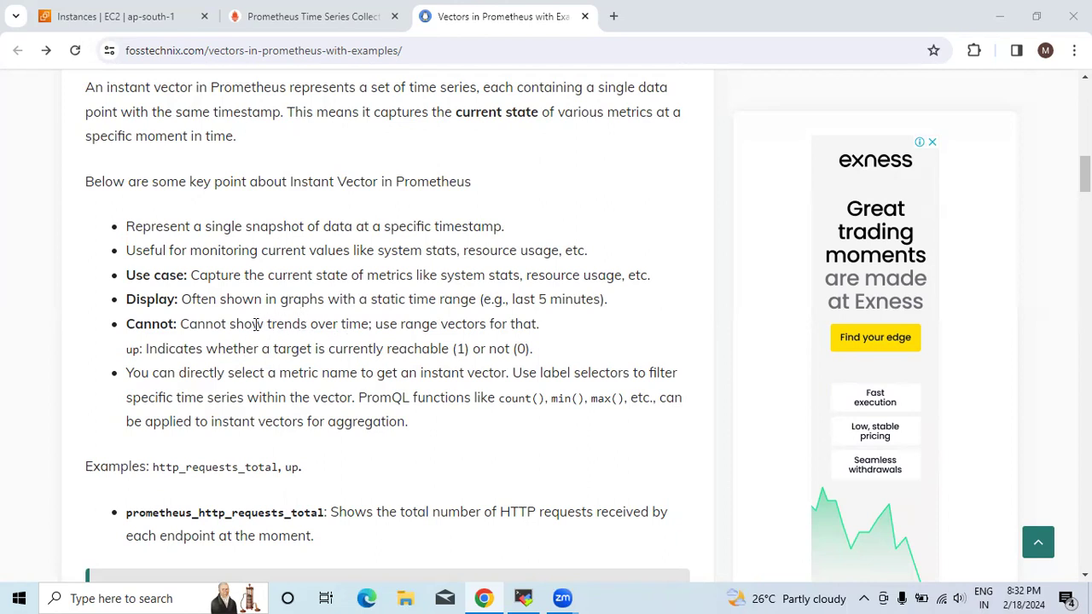
Step: Scroll to the prometheus_http_requests_total example query block and its results screenshot
scroll(down, 3)
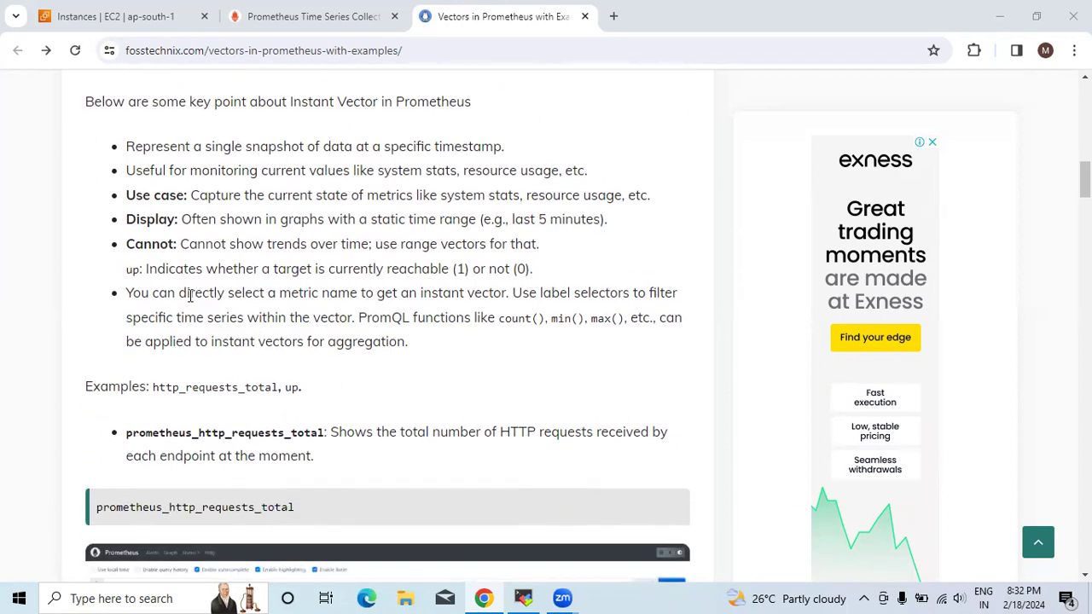
mouse_move(533, 286)
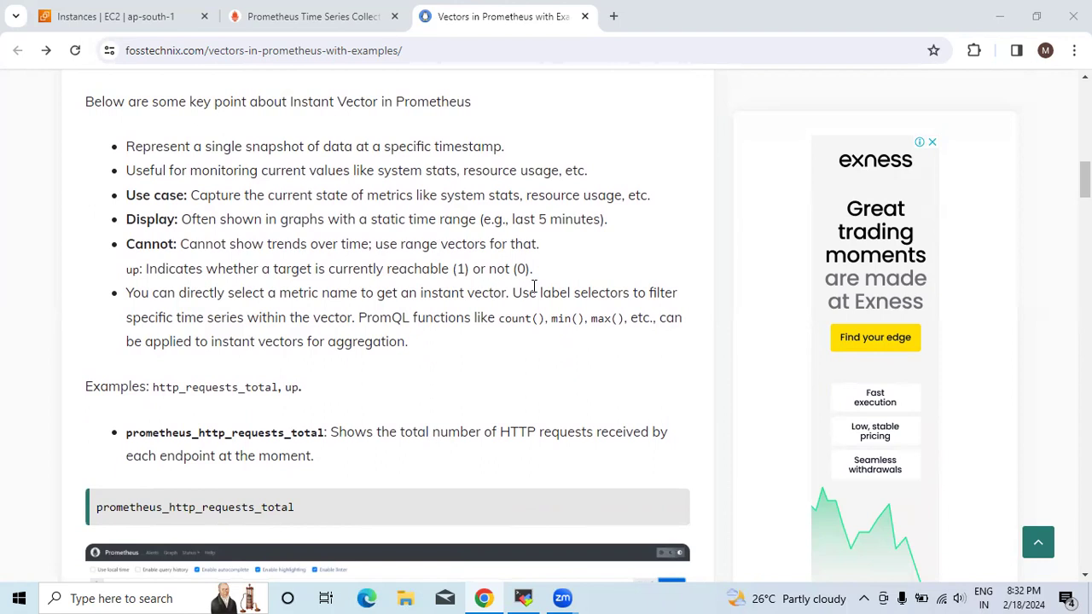
mouse_move(226, 319)
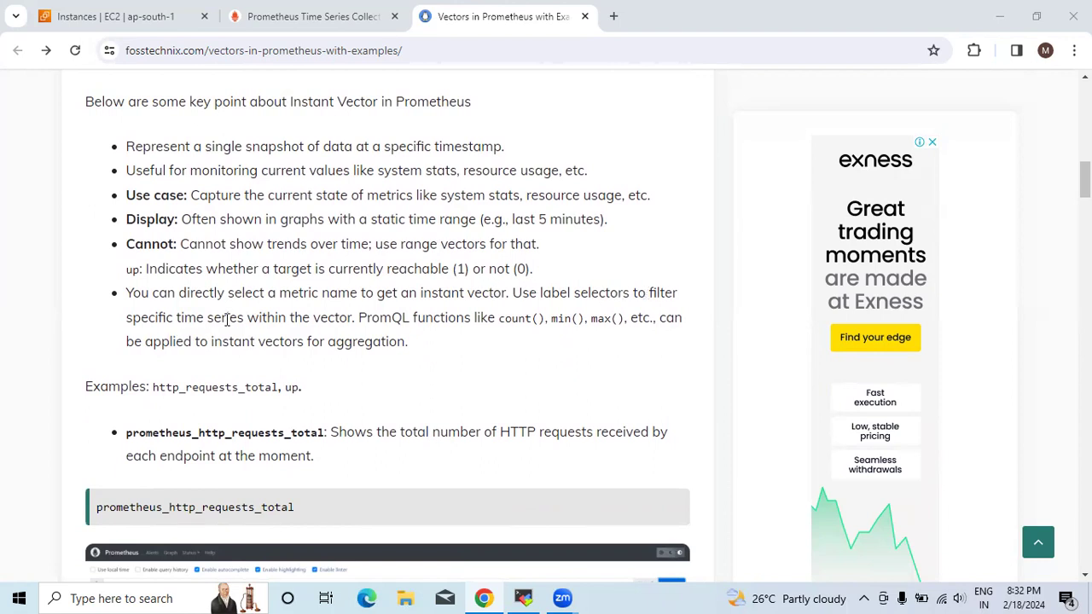
mouse_move(358, 320)
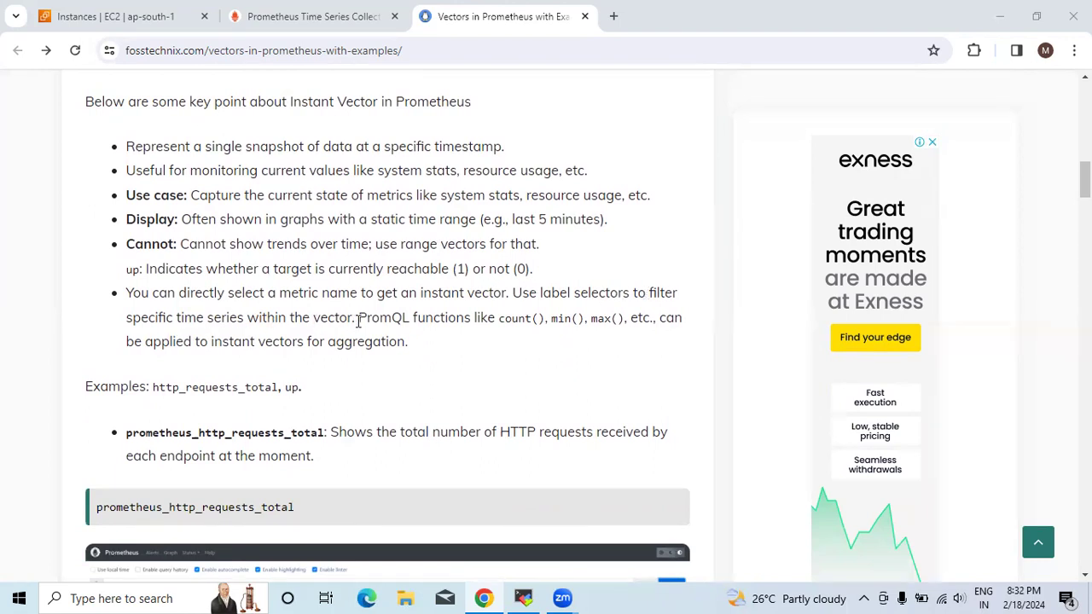
mouse_move(336, 342)
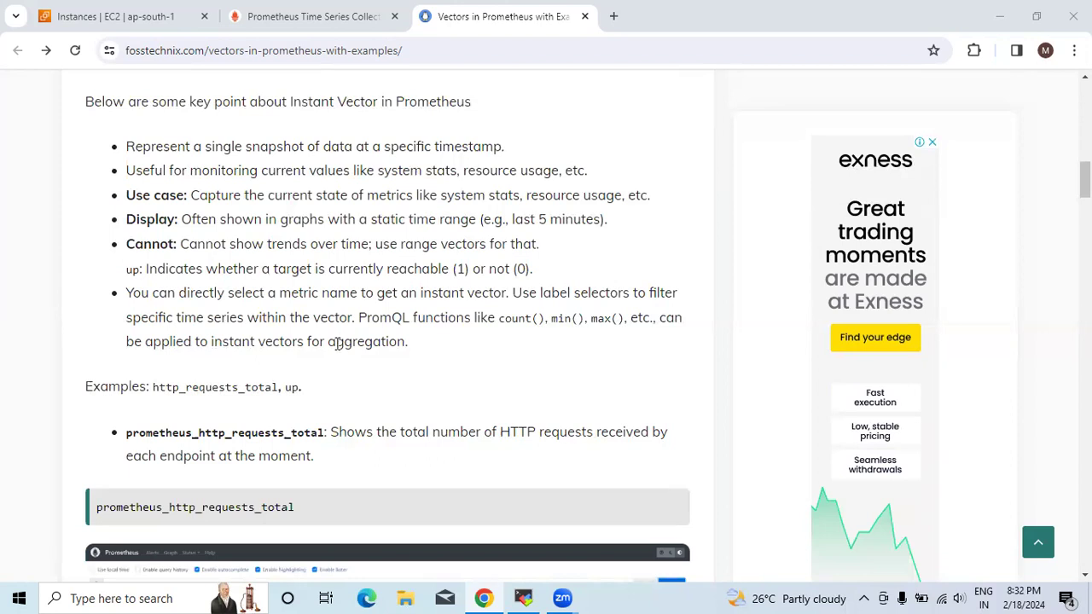
mouse_move(599, 322)
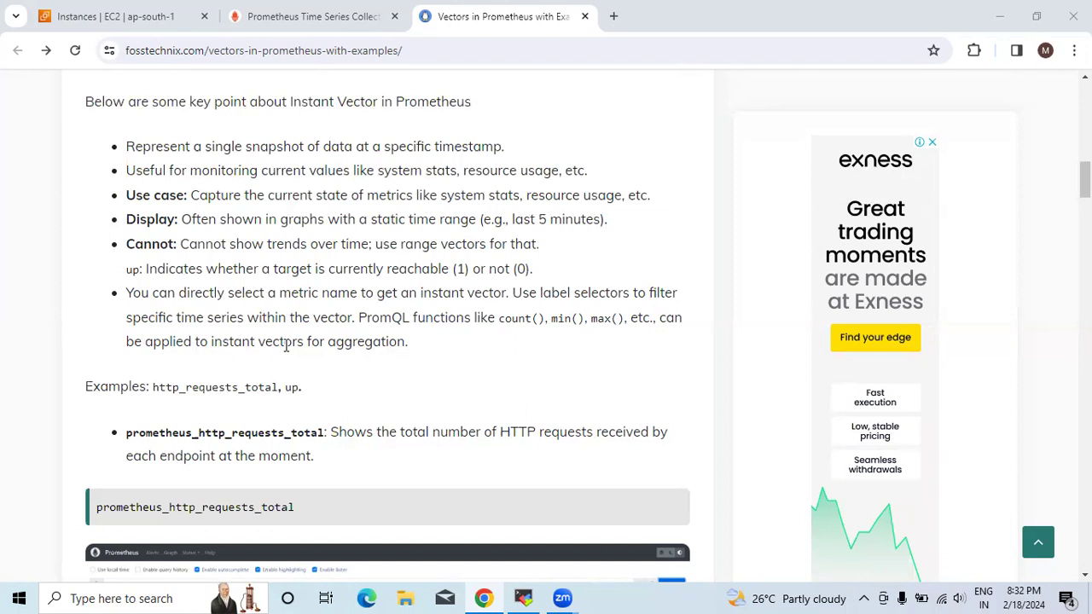
scroll(down, 3)
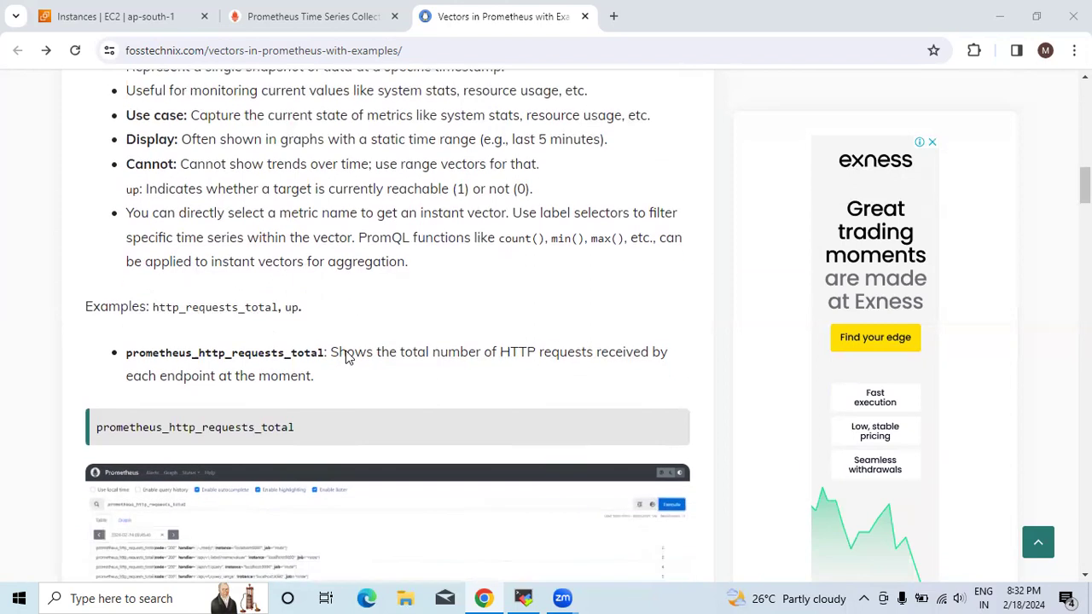
mouse_move(166, 307)
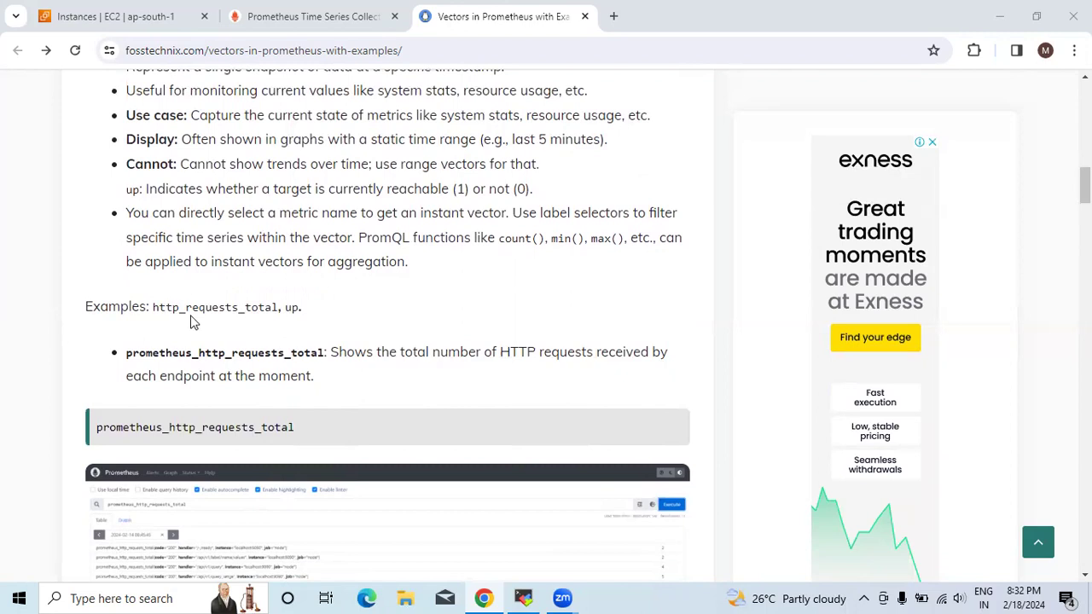
mouse_move(293, 353)
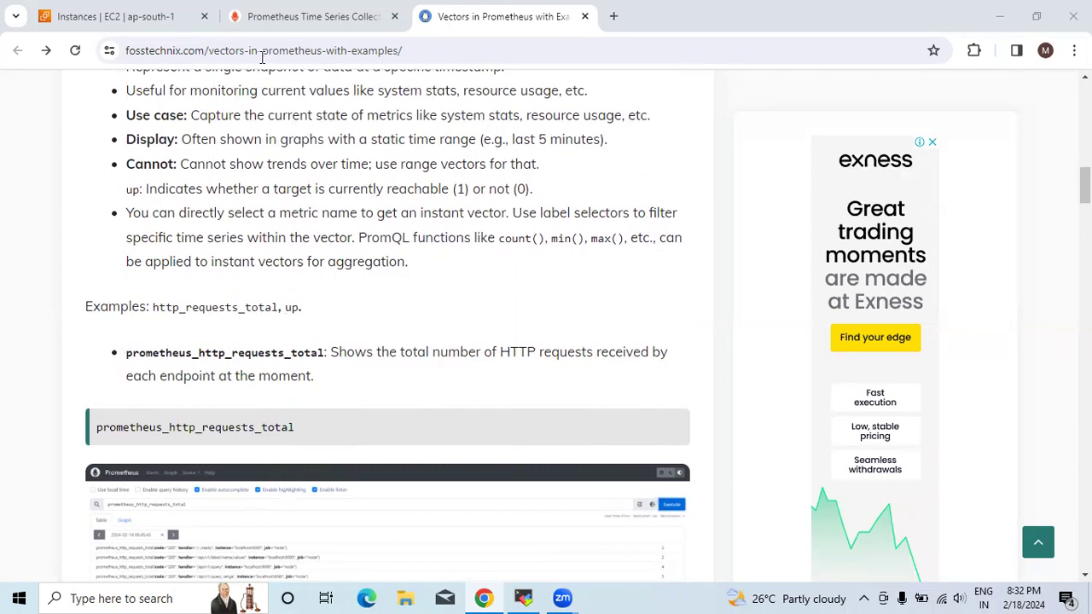
Step: Switch to the Prometheus tab showing seven rate results for code="200"
click(313, 16)
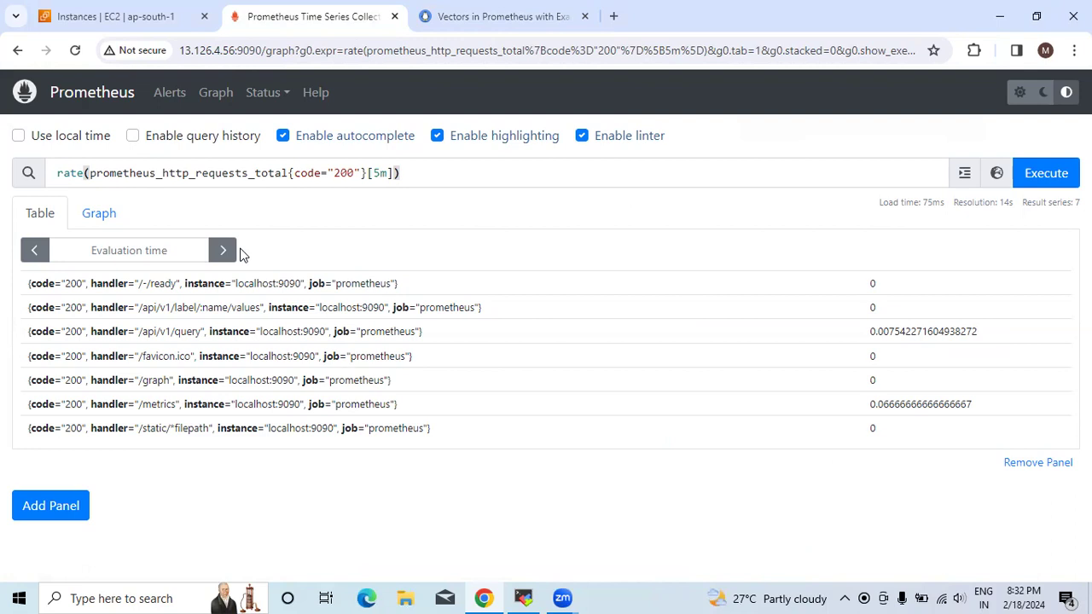
mouse_move(64, 98)
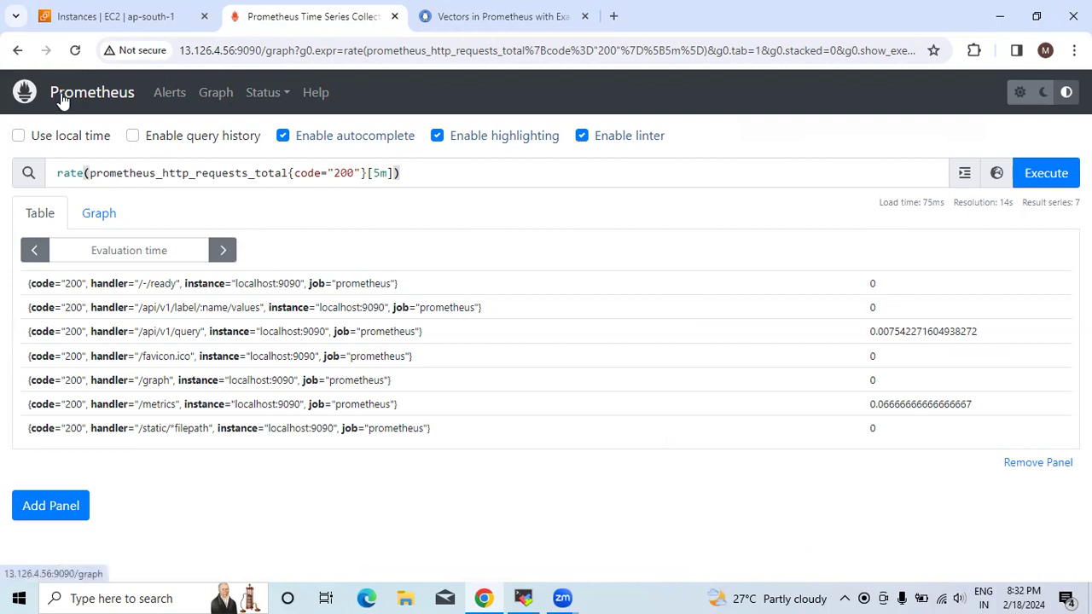
mouse_move(324, 222)
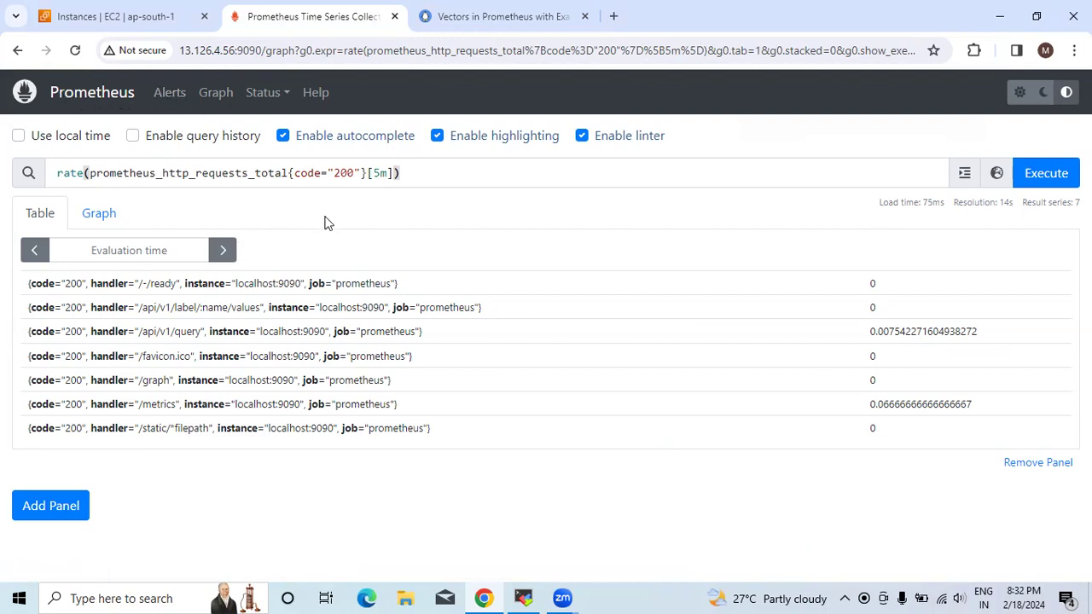
mouse_move(132, 204)
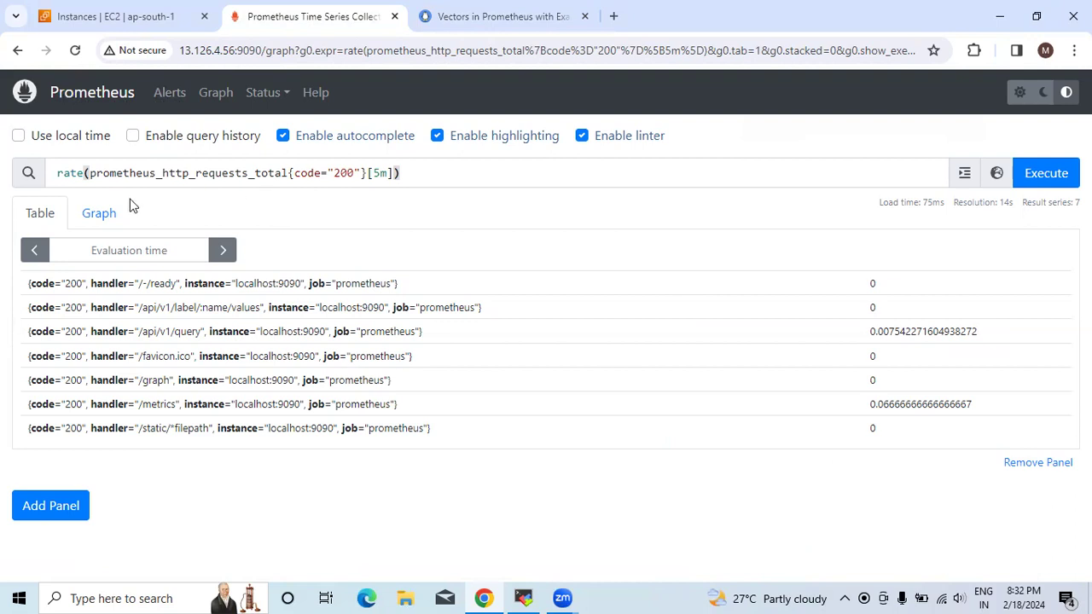
mouse_move(452, 32)
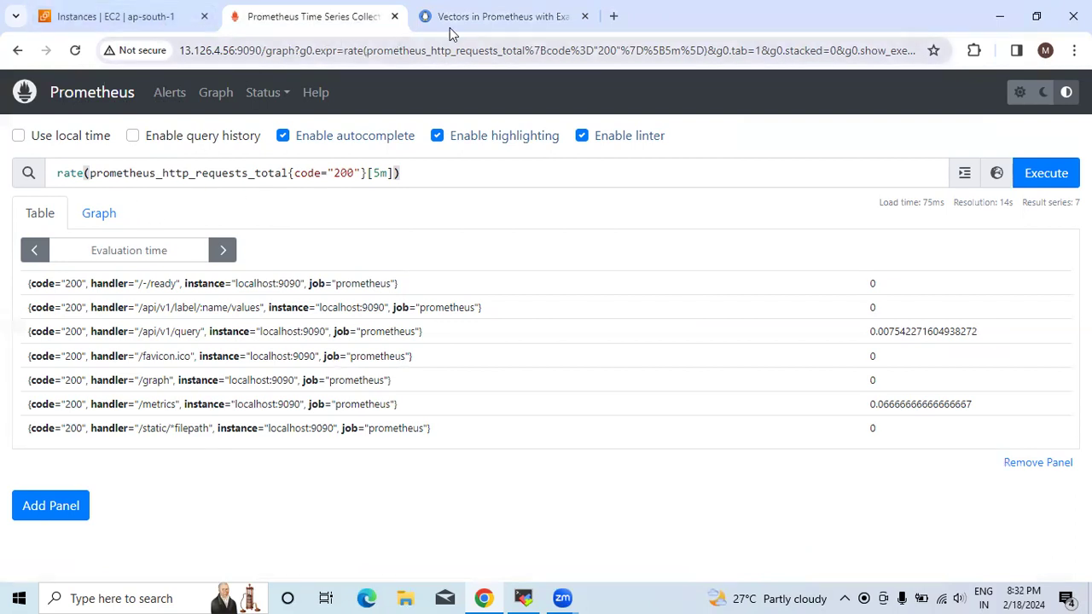
Step: Look up the prometheus_http_requests_total example in the article, then return to Prometheus
click(504, 16)
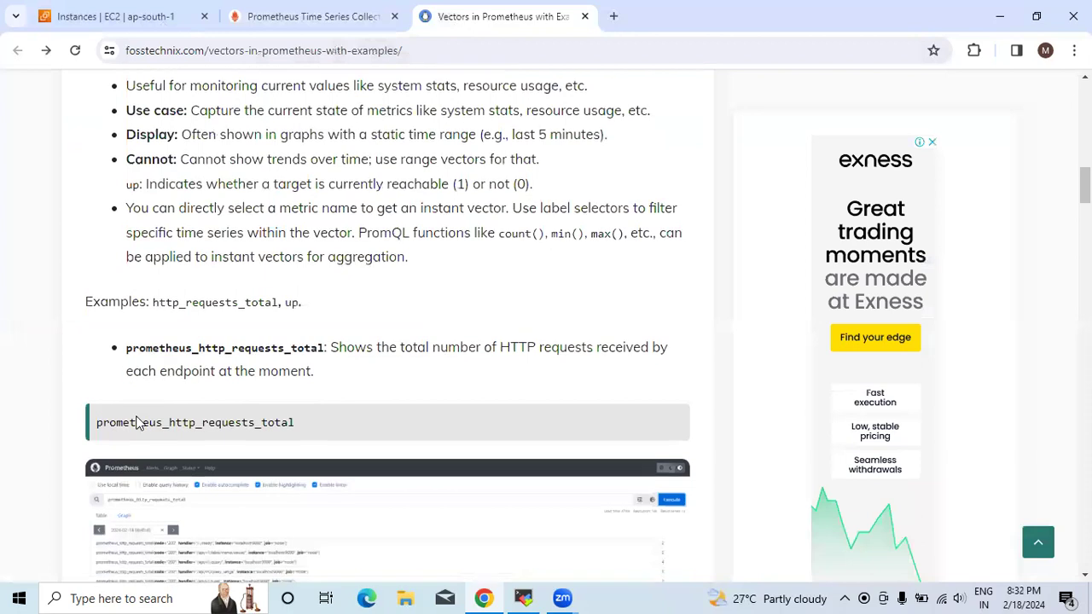
scroll(down, 3)
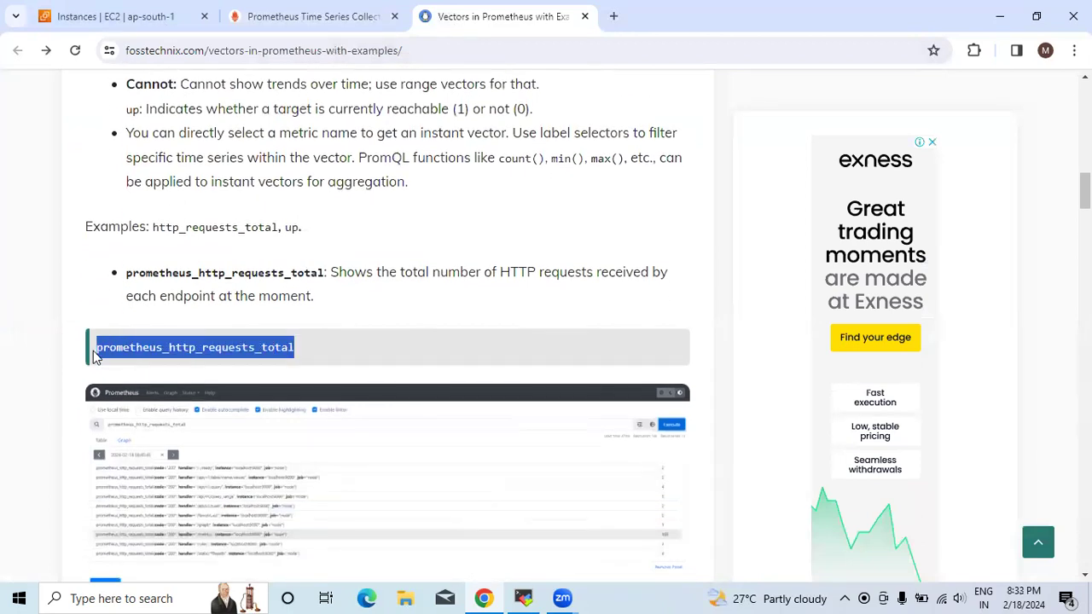
mouse_move(128, 371)
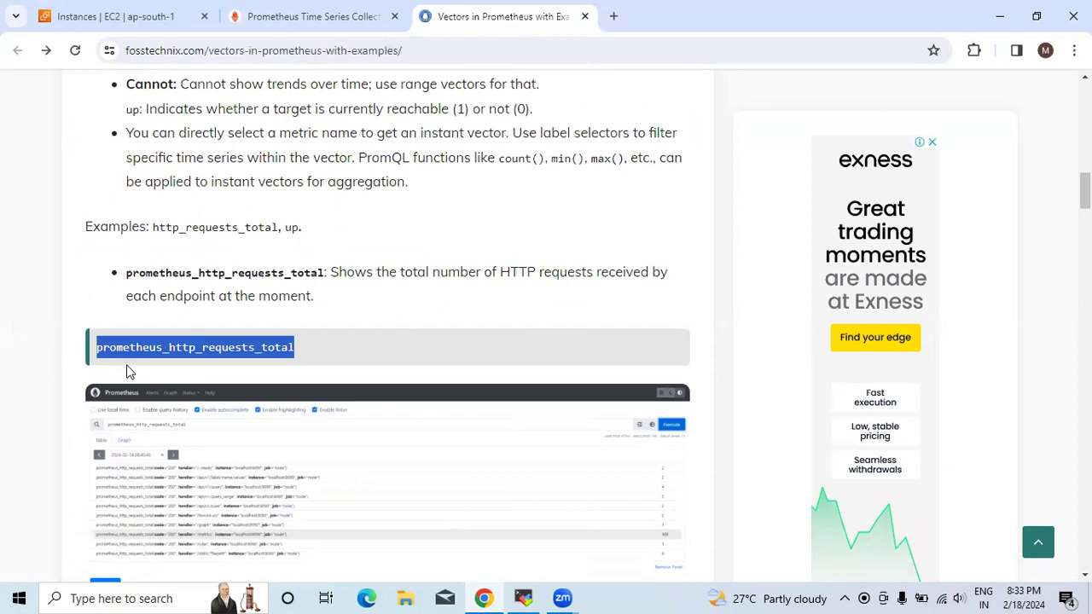
click(313, 17)
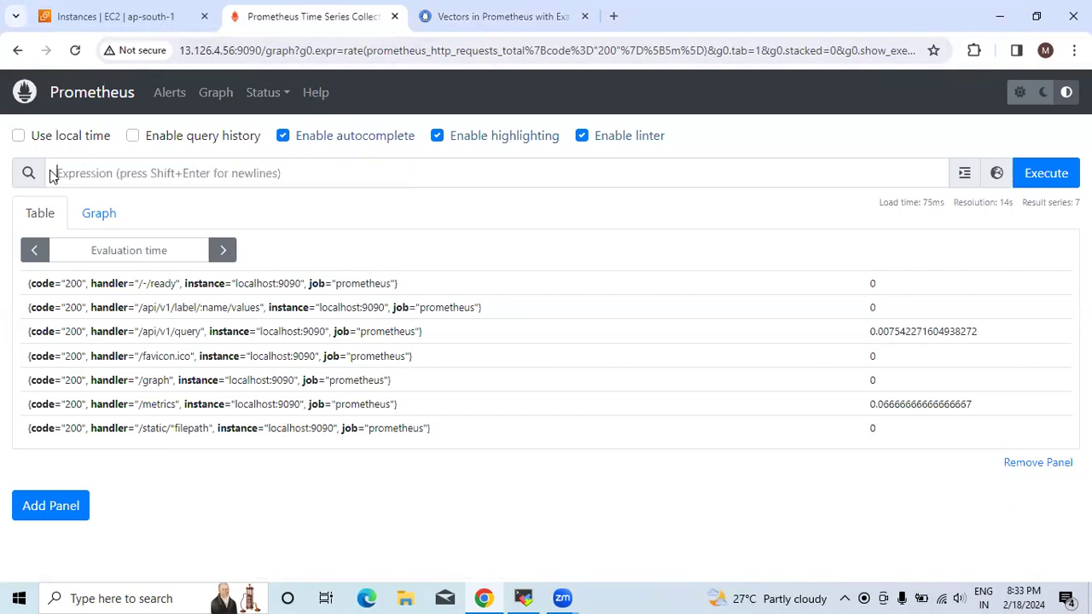
Step: Execute prometheus_http_requests_total, listing nine request-counter series per handler
text(prometheus_http_requests_total)
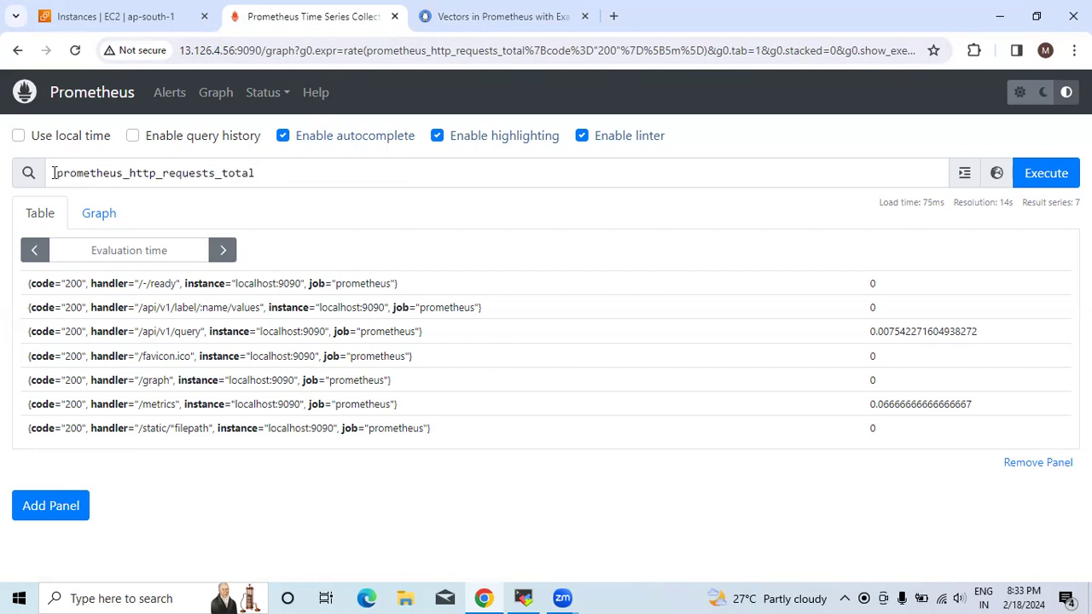
mouse_move(1045, 173)
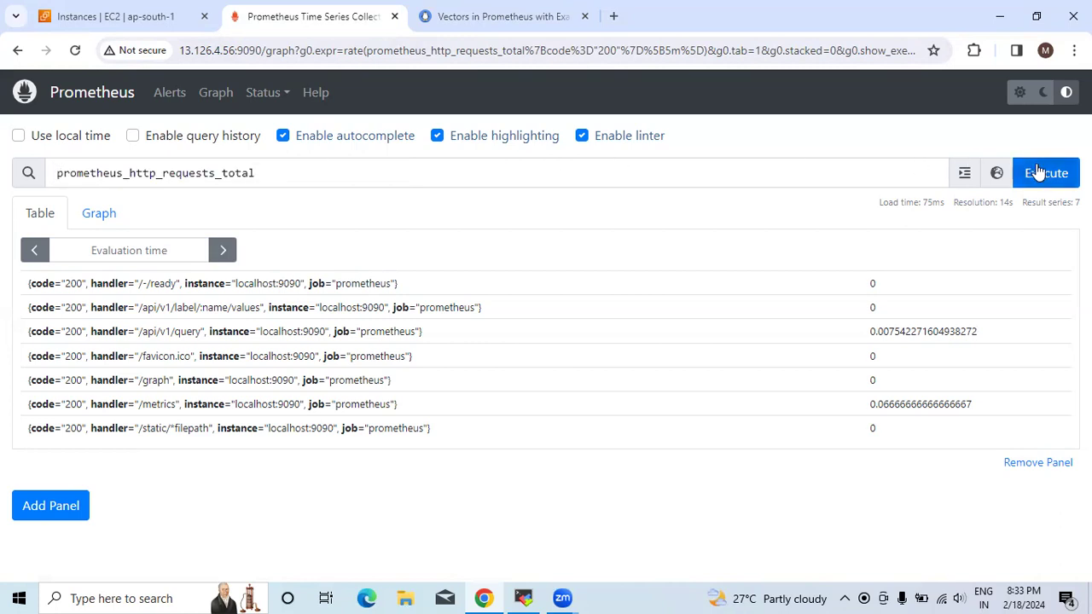
click(1045, 173)
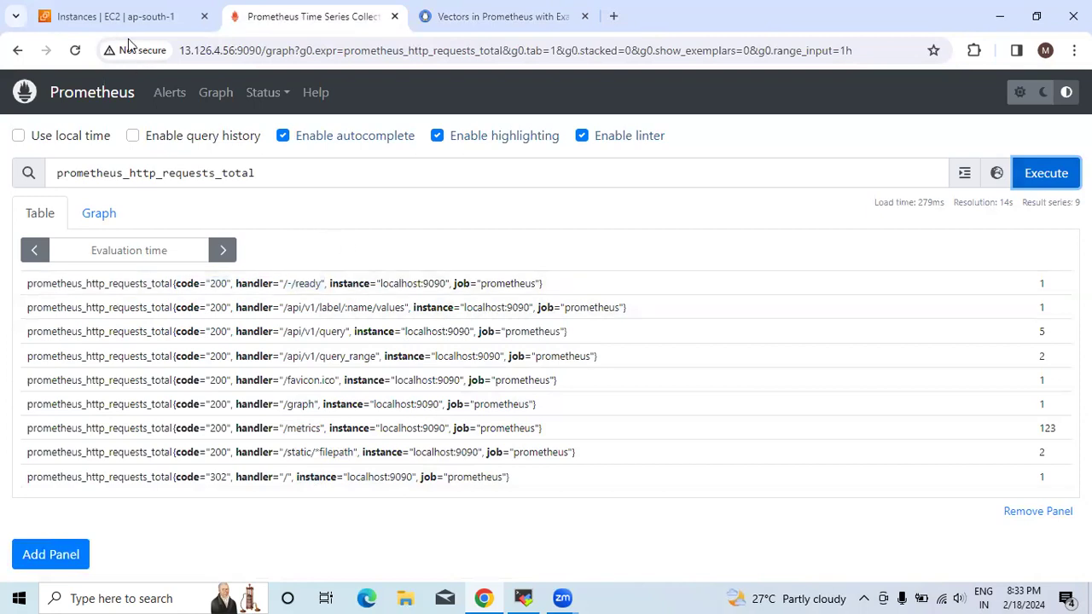
Step: Return to the article and scroll to the Aggregation Functions list (count, min, max, avg, sum, stddev, stdvar)
click(499, 16)
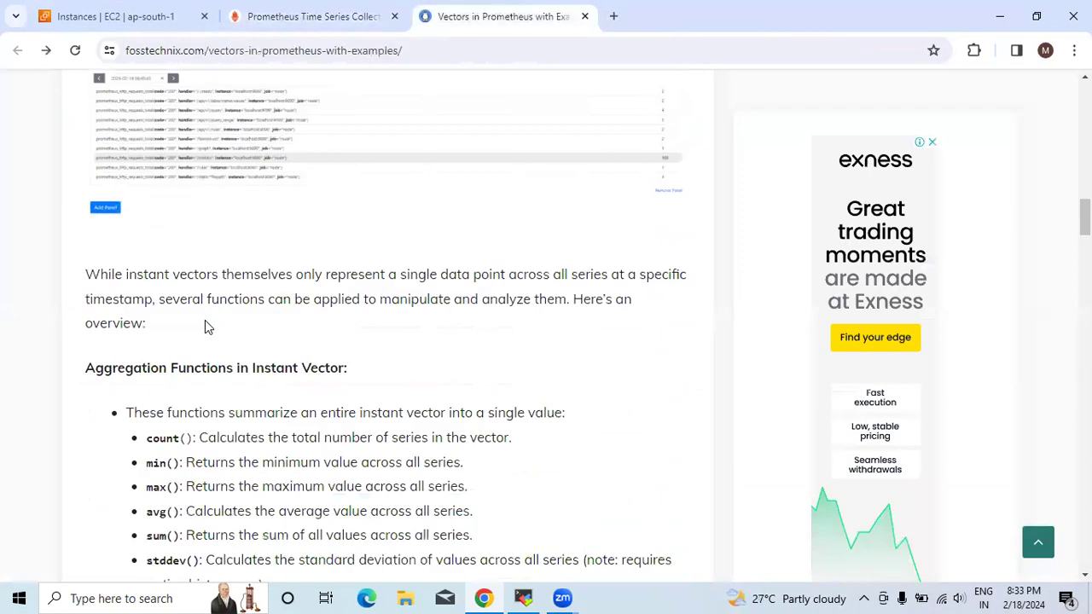
scroll(down, 3)
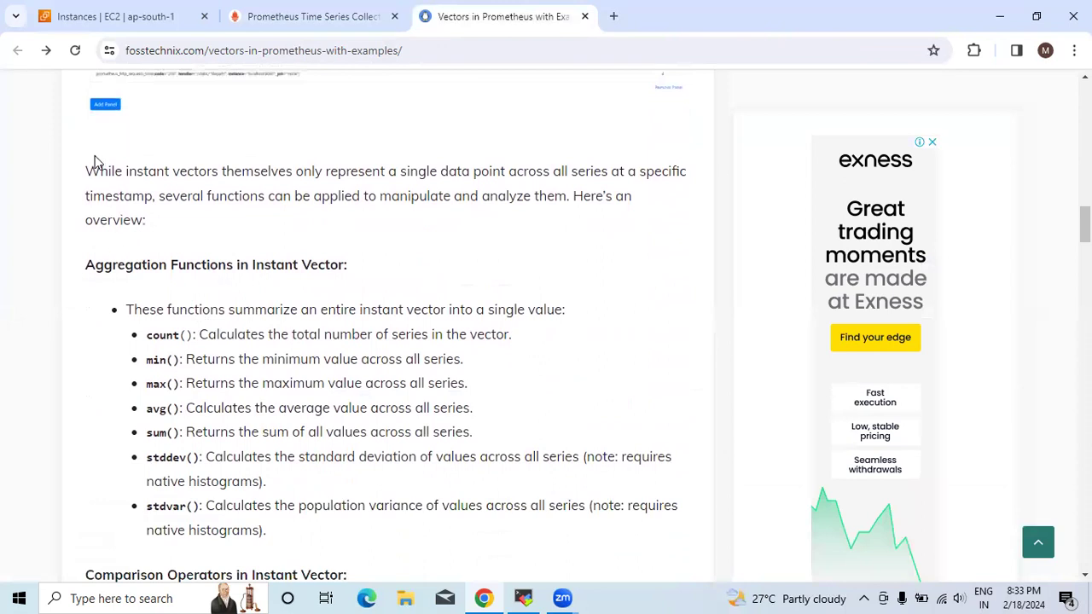
mouse_move(164, 271)
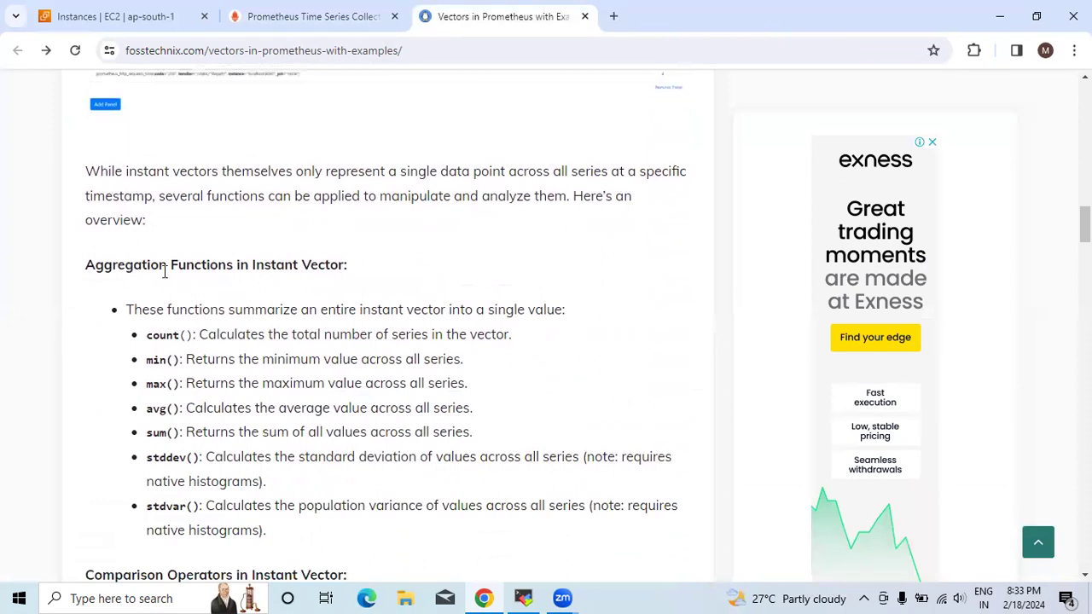
scroll(down, 3)
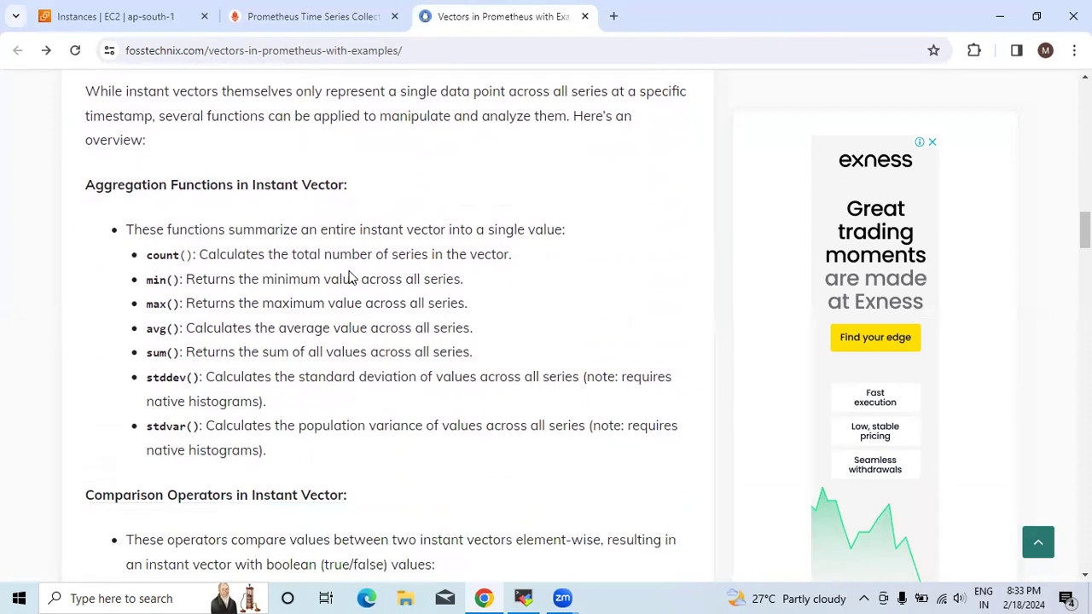
mouse_move(423, 236)
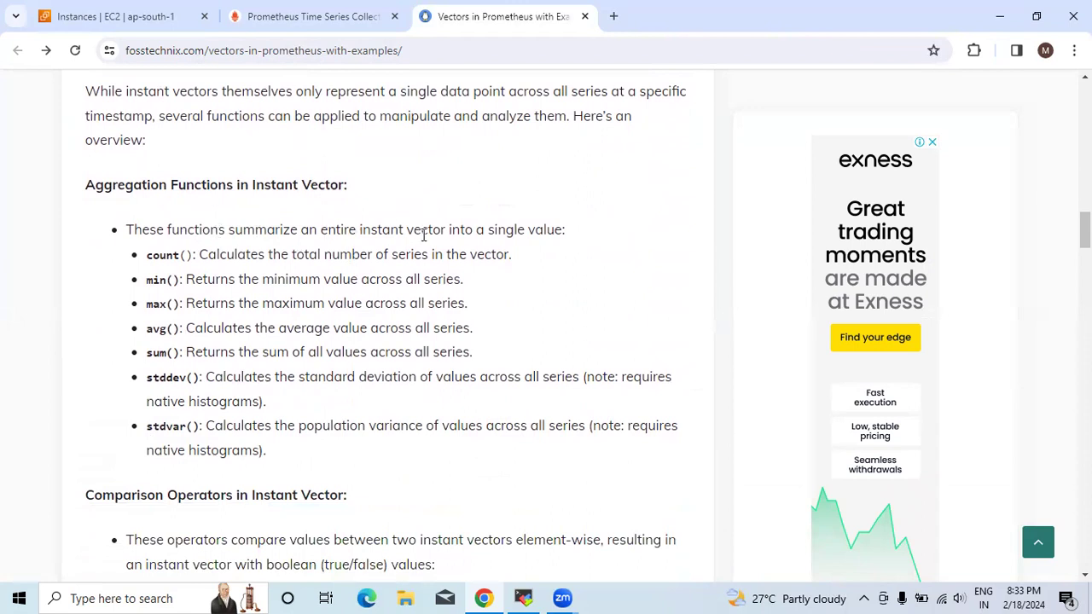
mouse_move(205, 269)
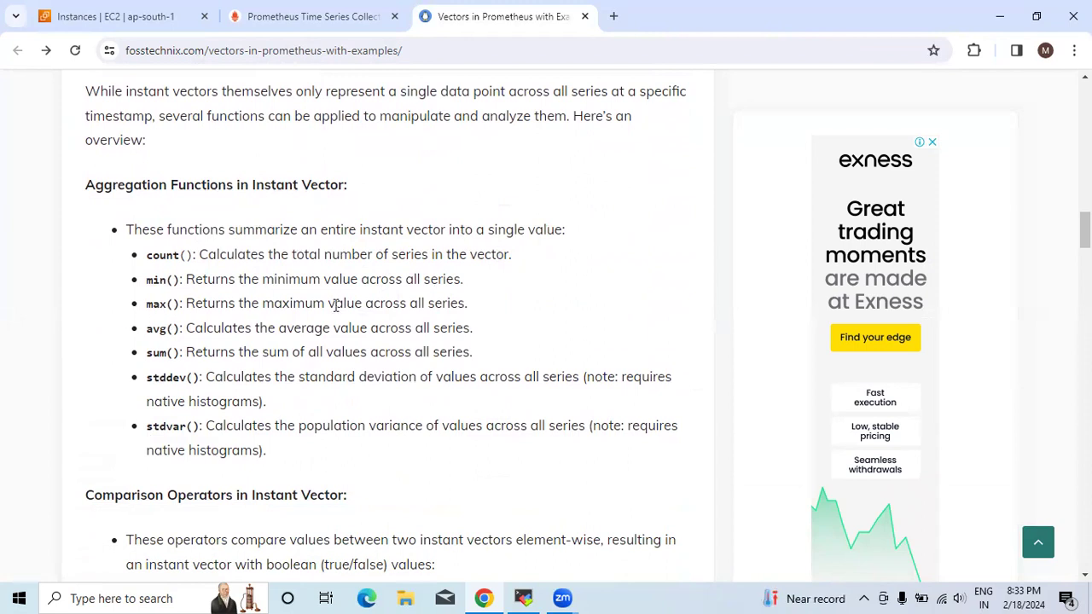
mouse_move(341, 321)
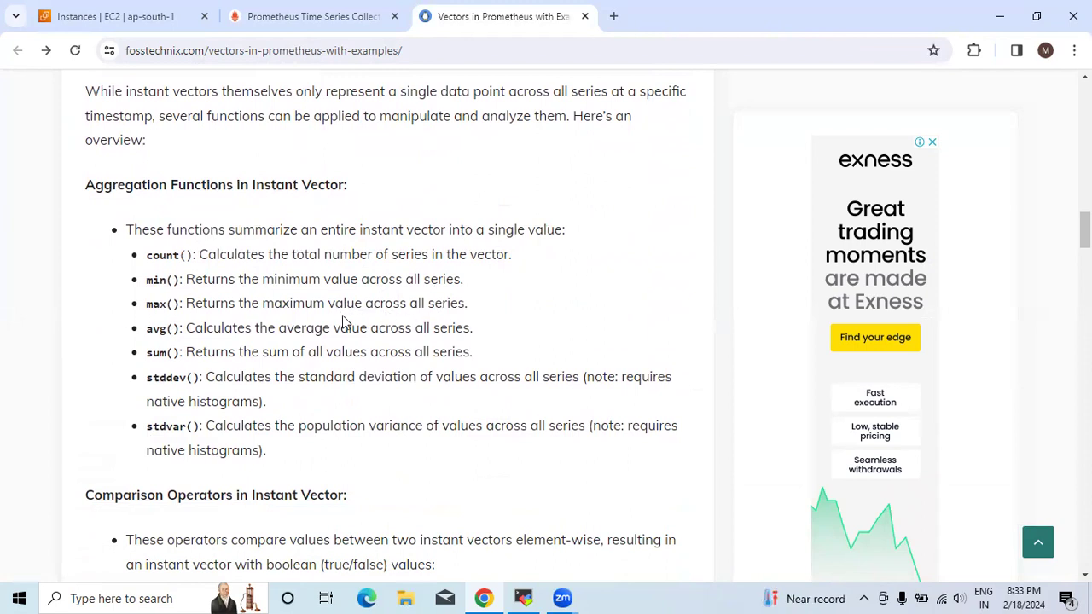
mouse_move(288, 331)
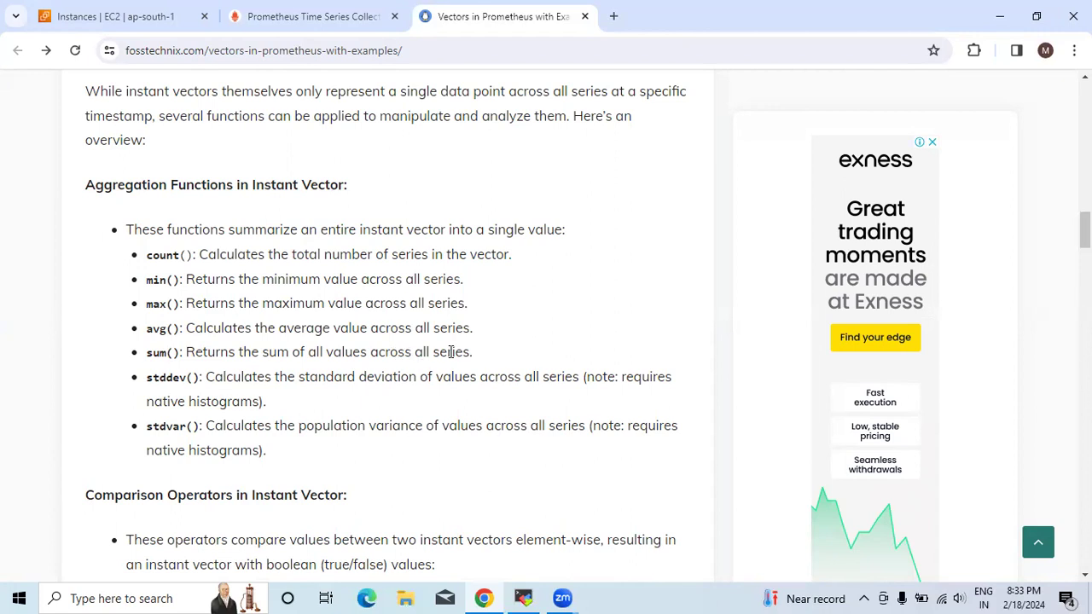
scroll(down, 3)
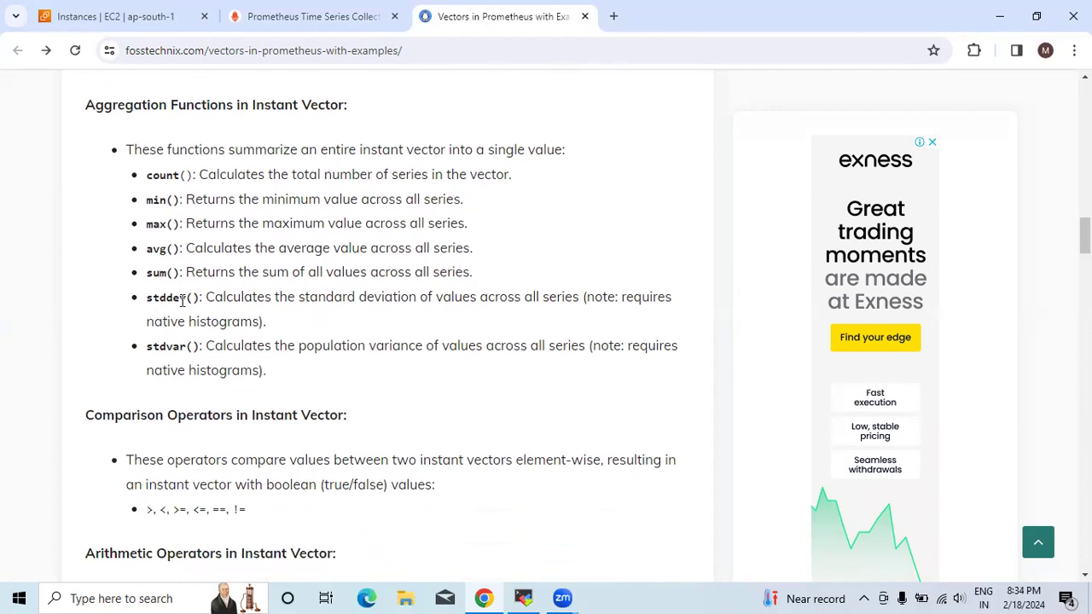
mouse_move(467, 297)
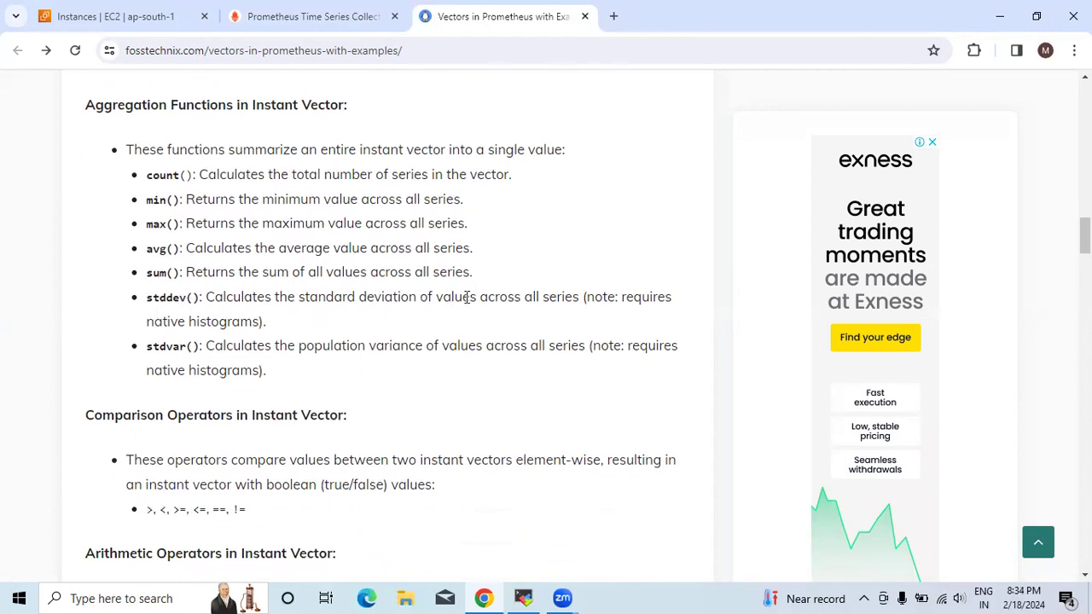
mouse_move(150, 358)
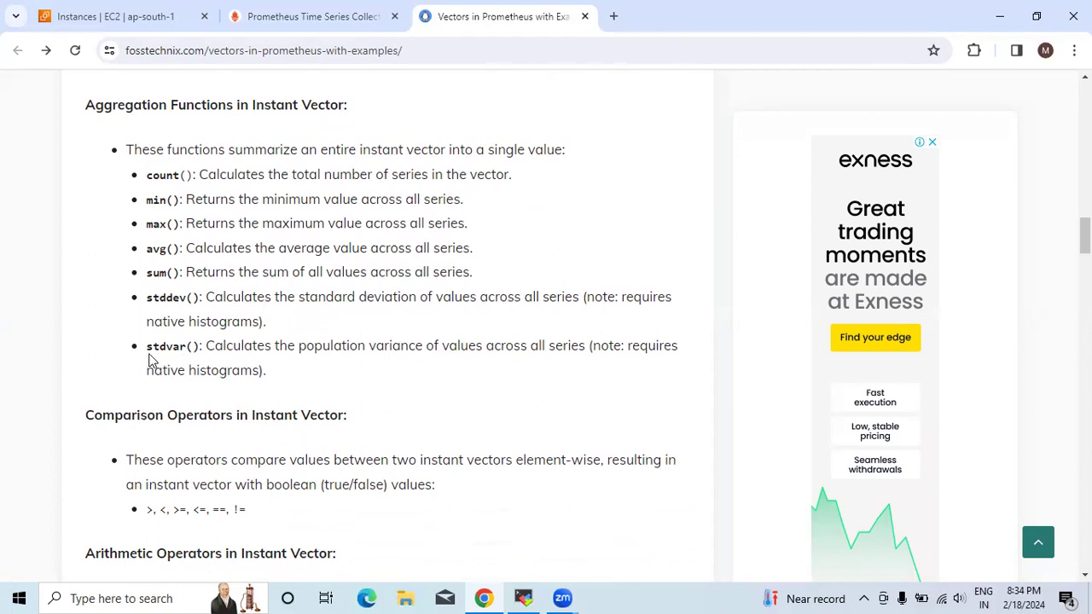
mouse_move(305, 355)
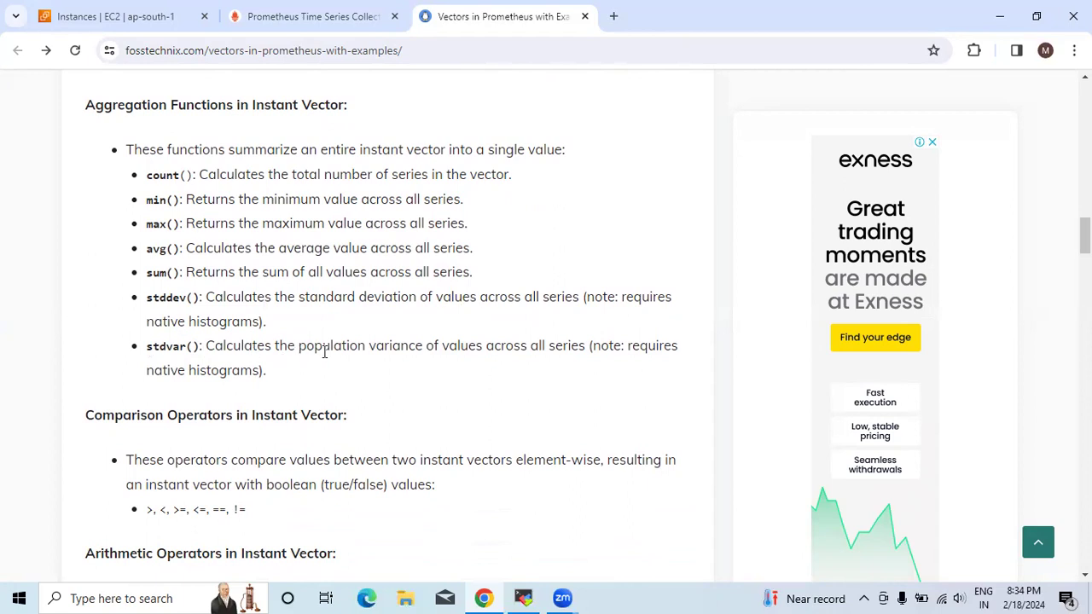
mouse_move(546, 364)
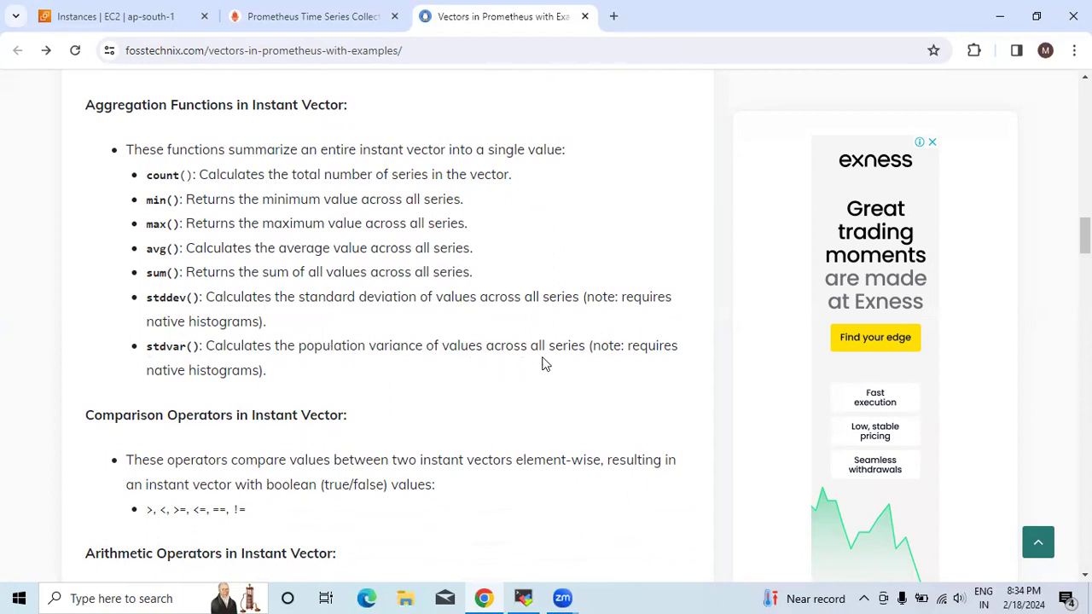
Step: Scroll past the notable instant vector functions to the '2: Range Vector in Prometheus' heading
scroll(down, 3)
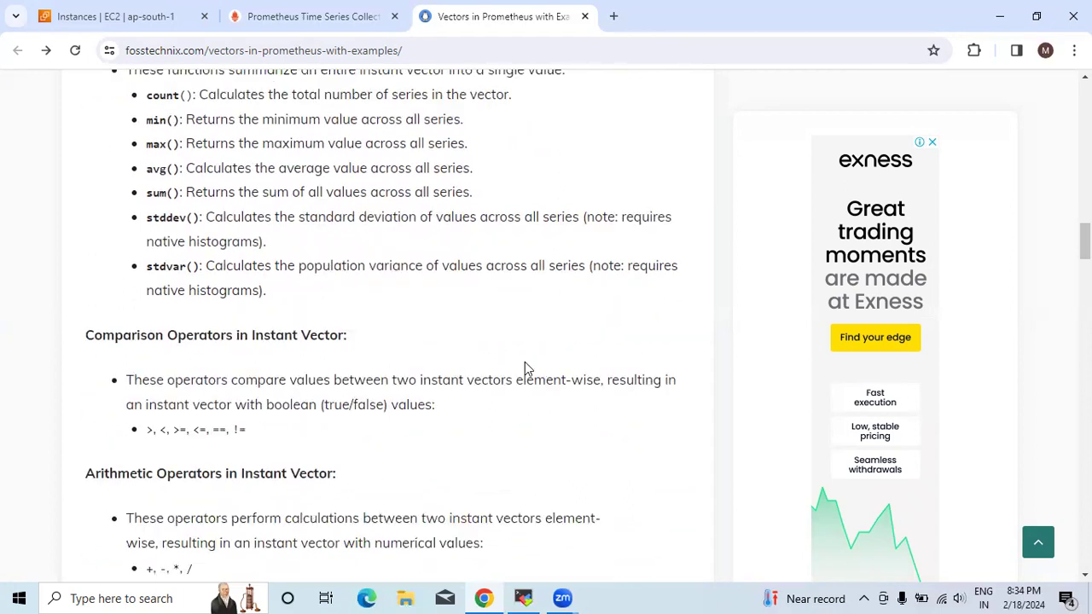
scroll(down, 3)
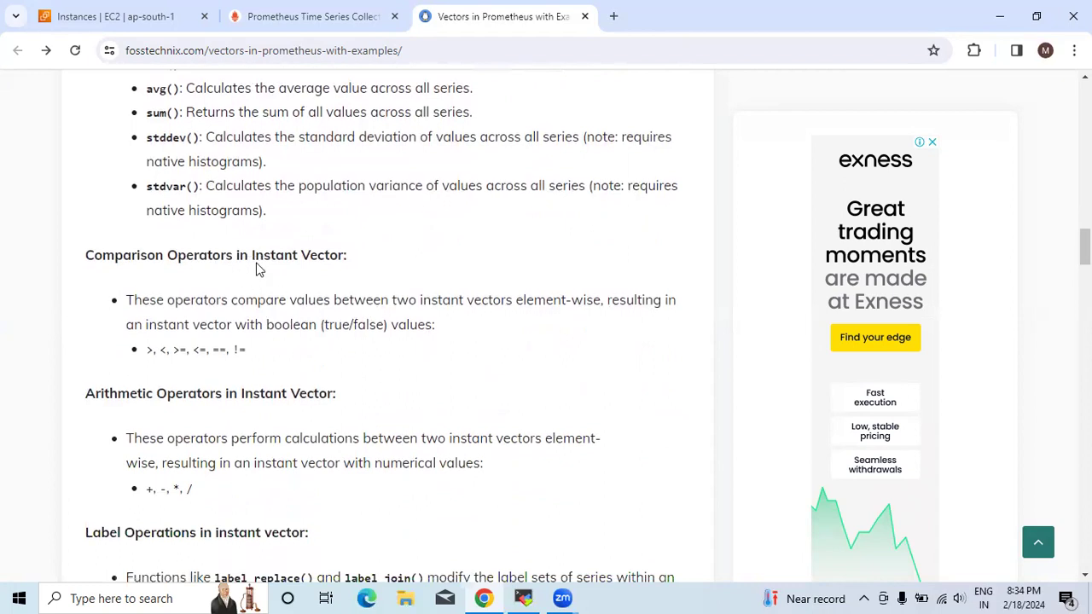
mouse_move(145, 353)
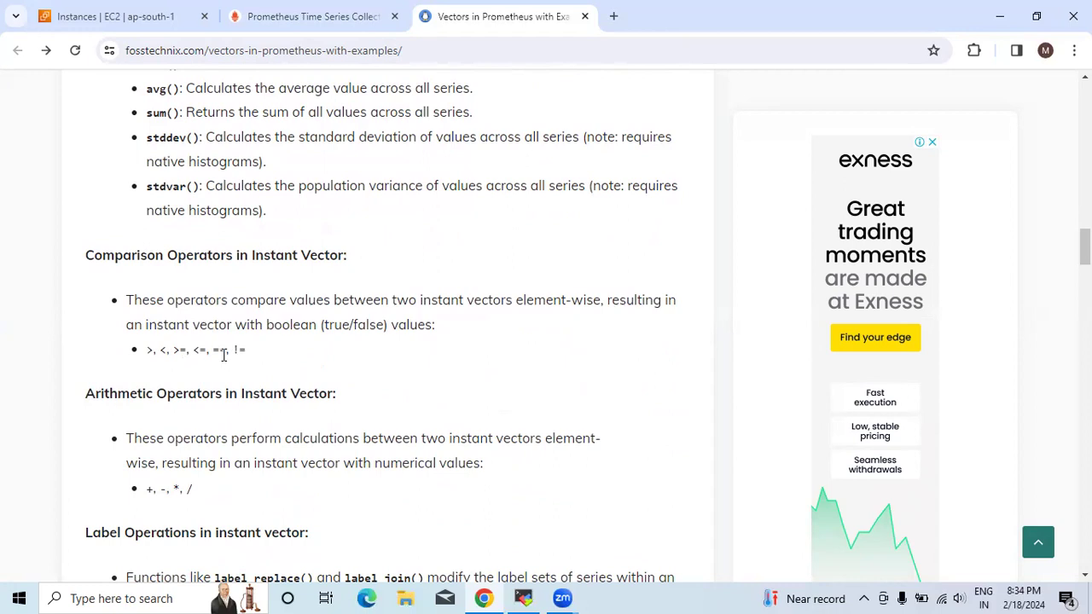
scroll(down, 3)
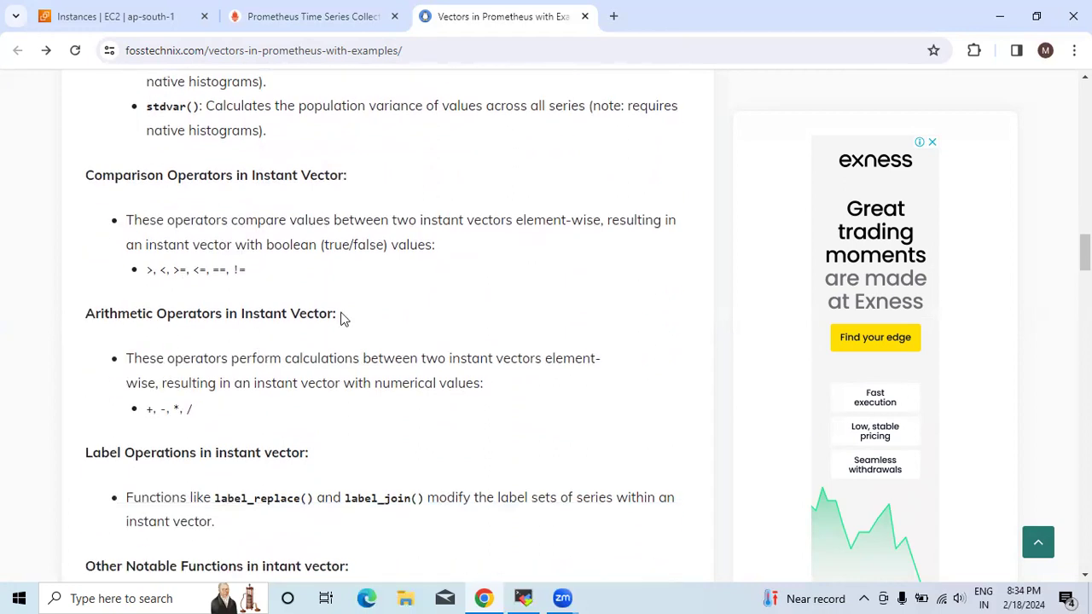
scroll(down, 3)
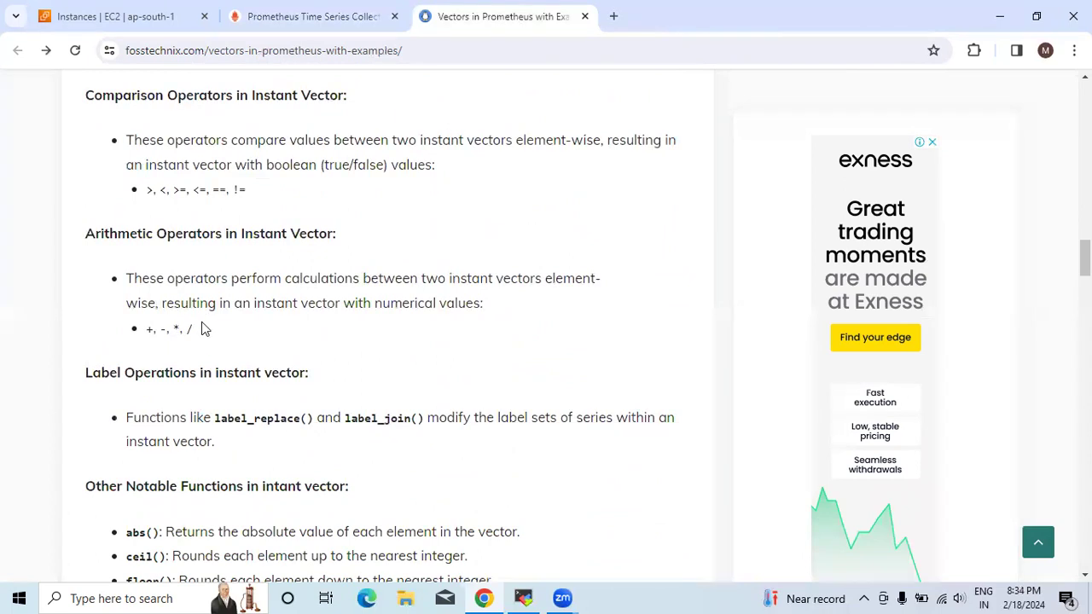
mouse_move(150, 273)
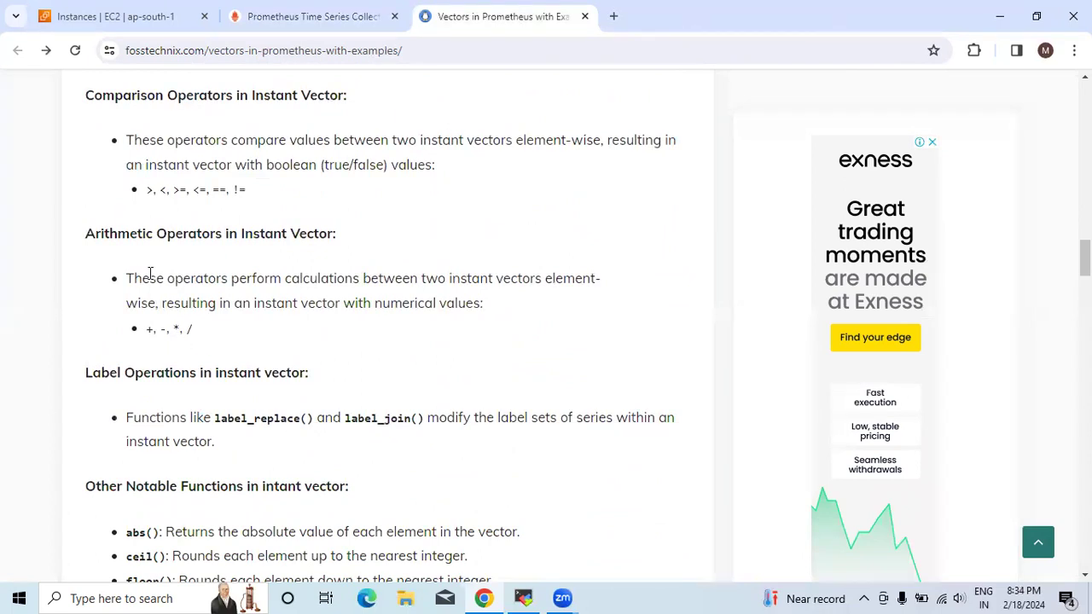
mouse_move(226, 273)
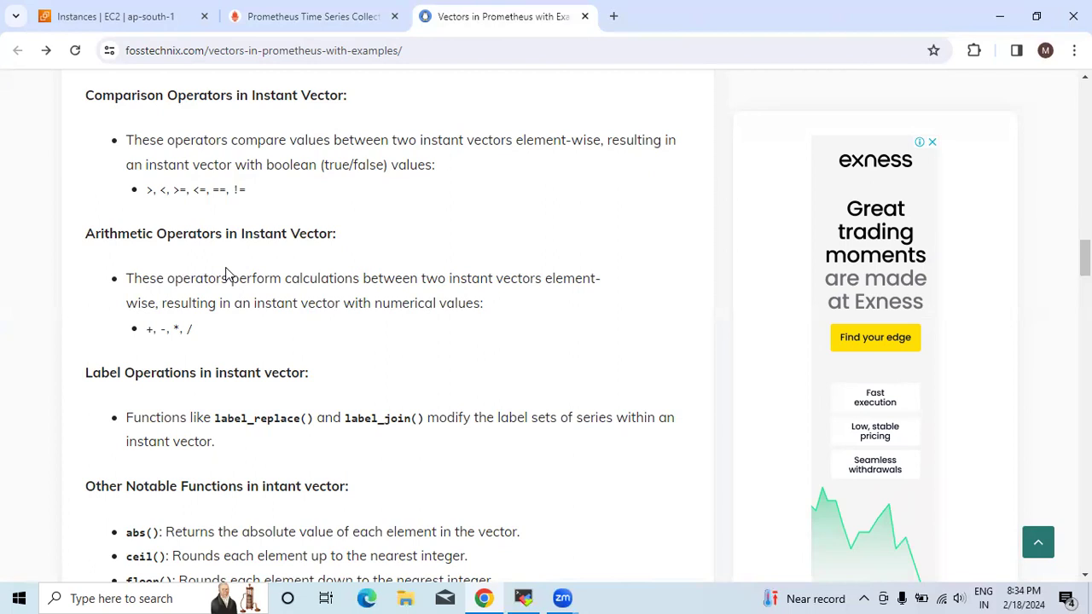
scroll(down, 3)
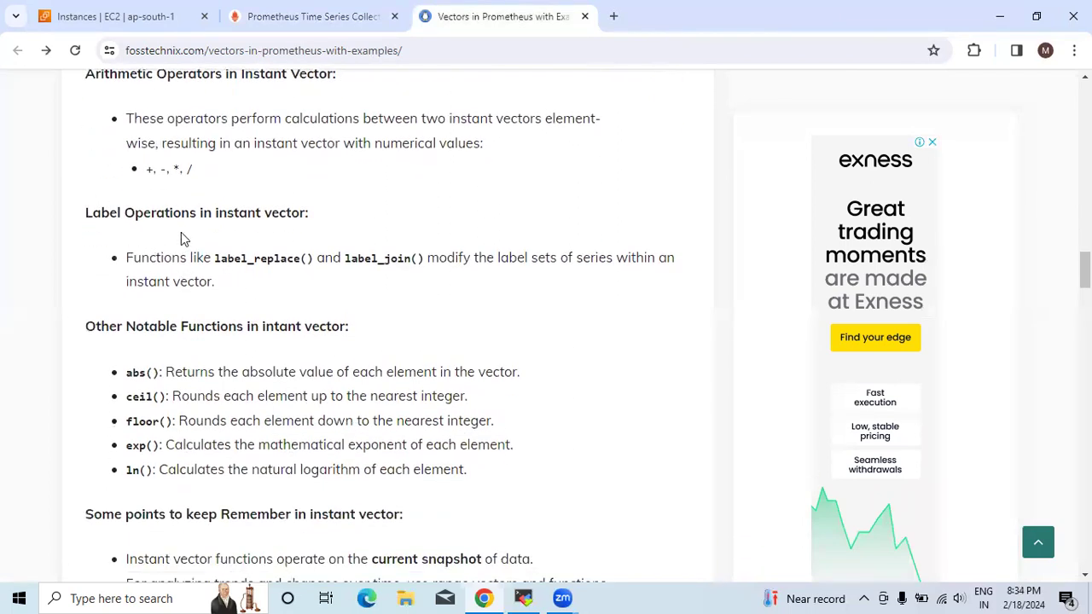
mouse_move(152, 272)
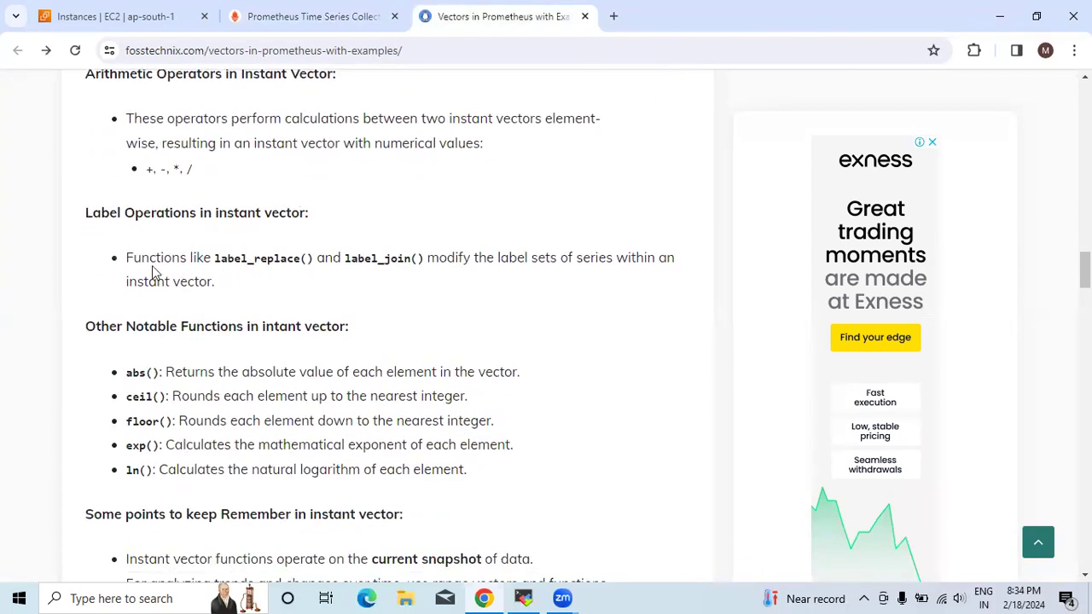
mouse_move(359, 271)
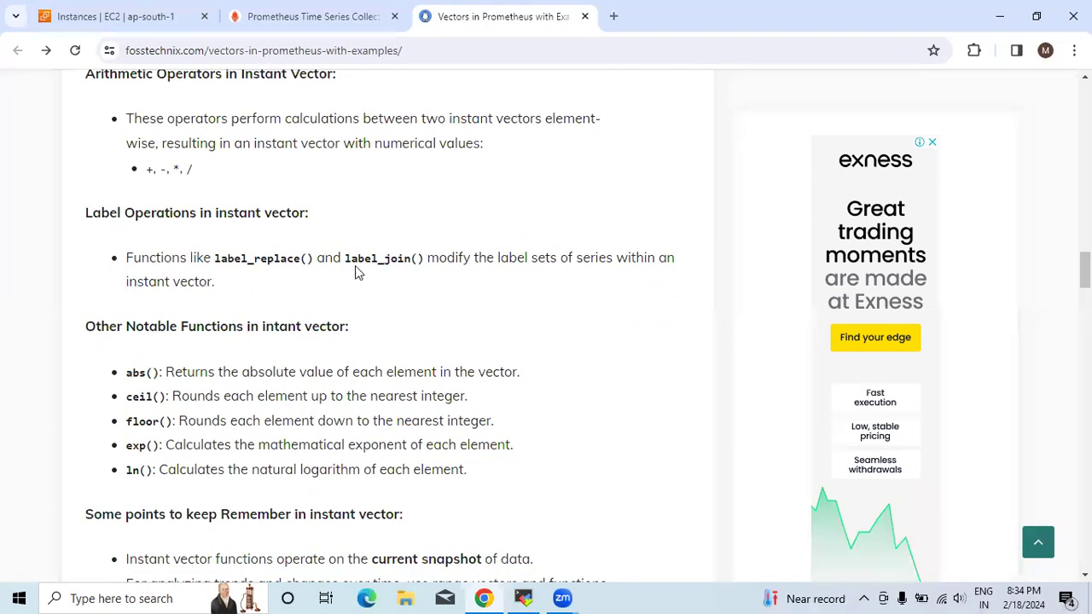
mouse_move(548, 277)
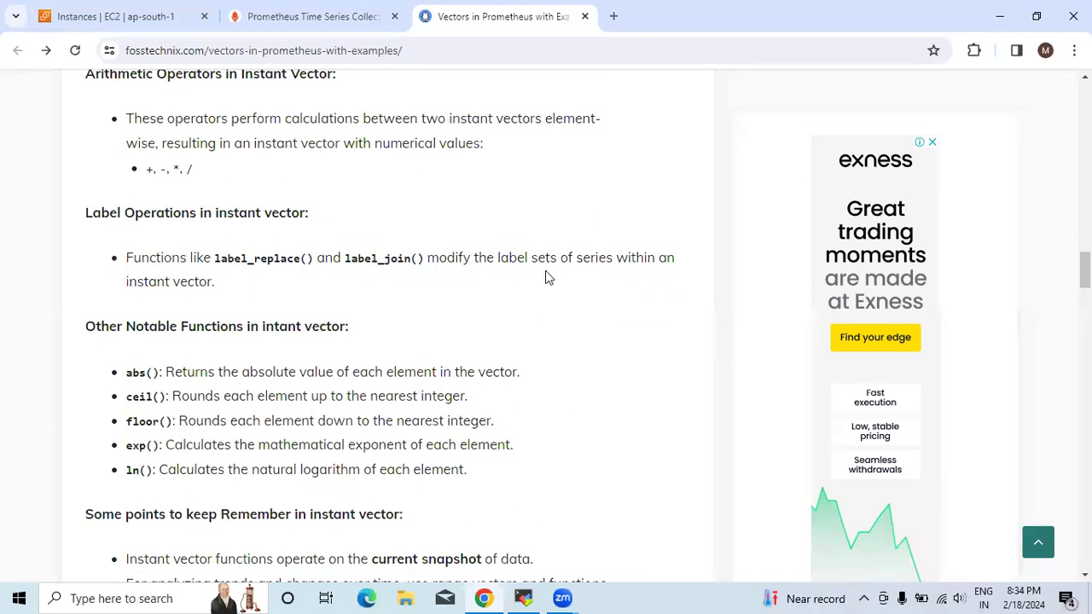
scroll(down, 3)
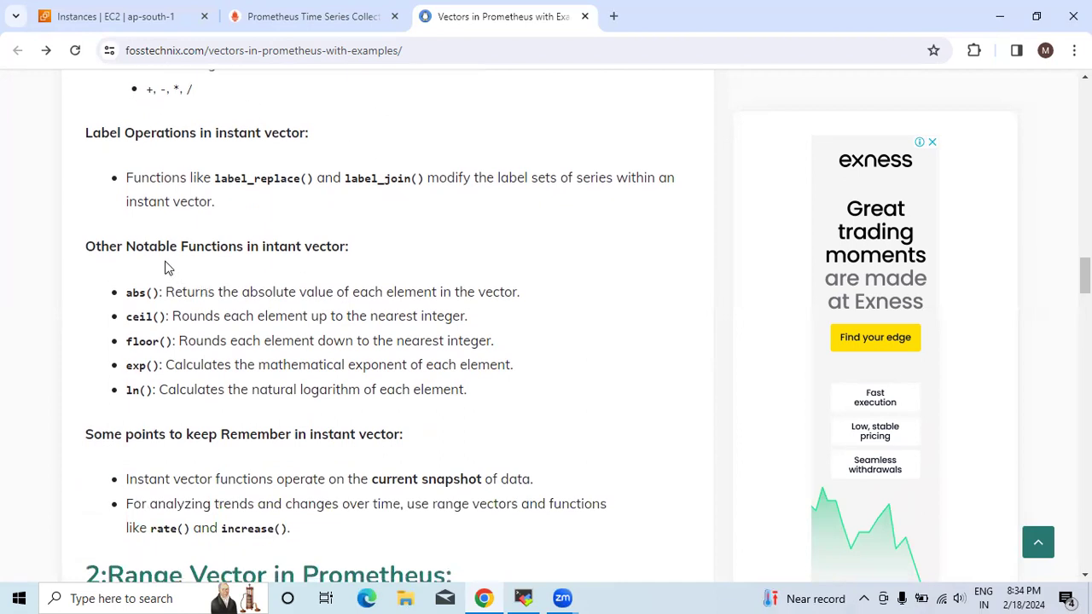
mouse_move(329, 254)
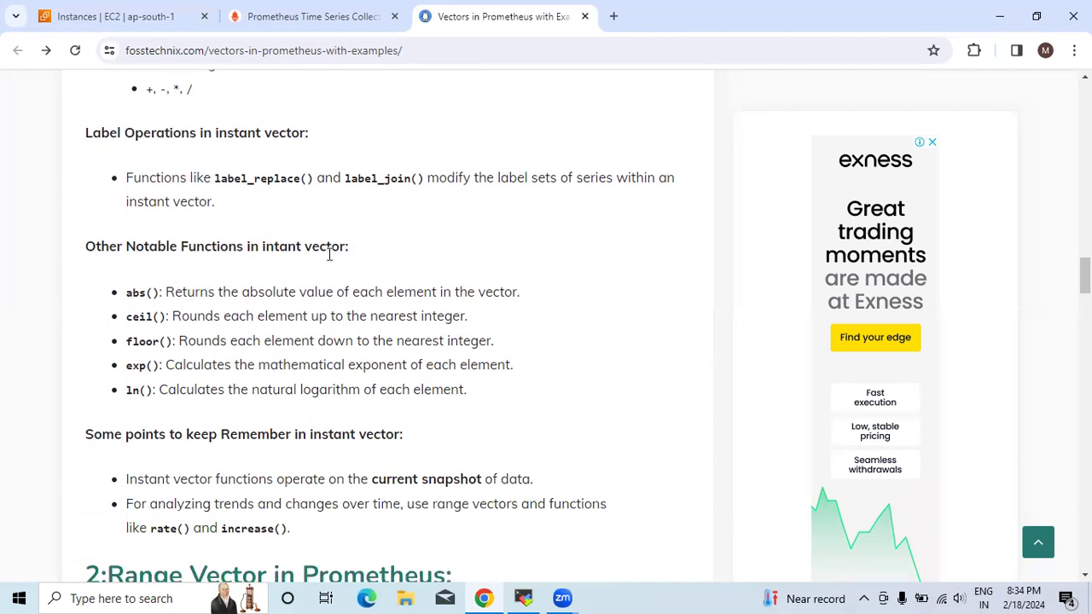
mouse_move(152, 294)
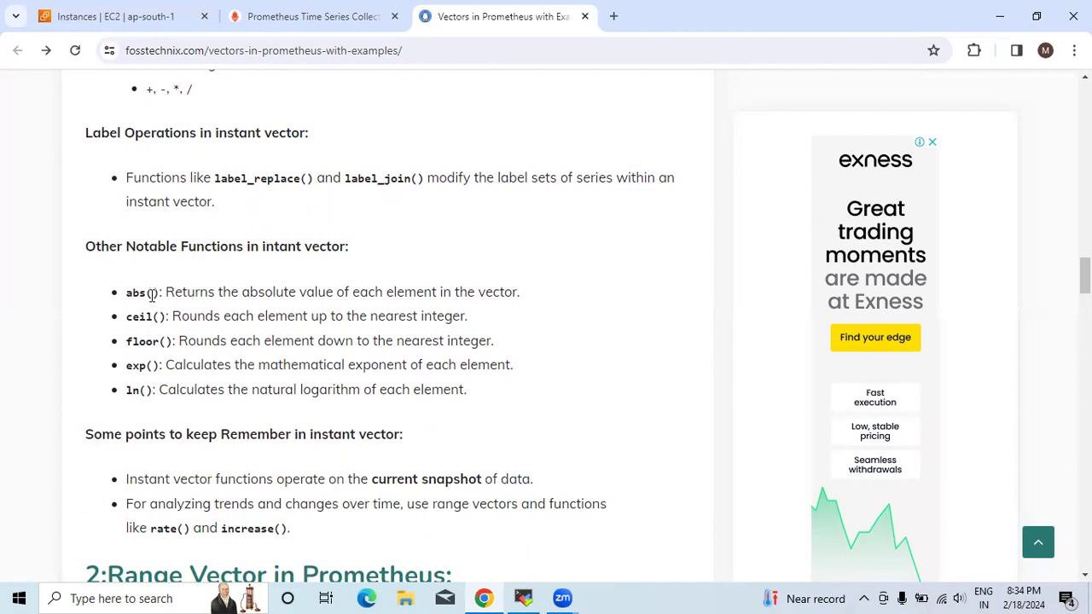
mouse_move(221, 296)
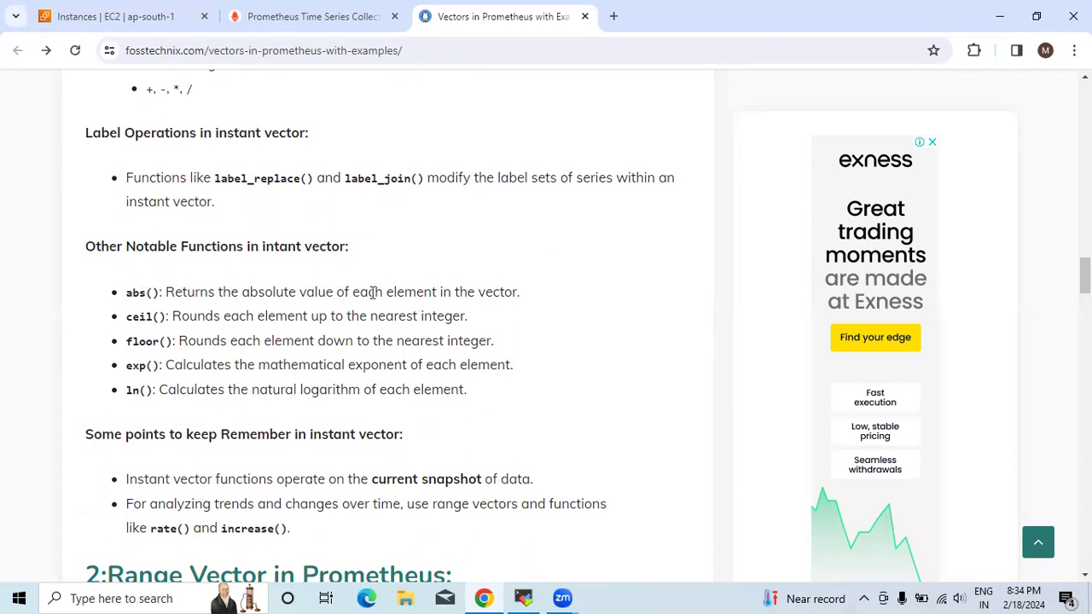
mouse_move(129, 338)
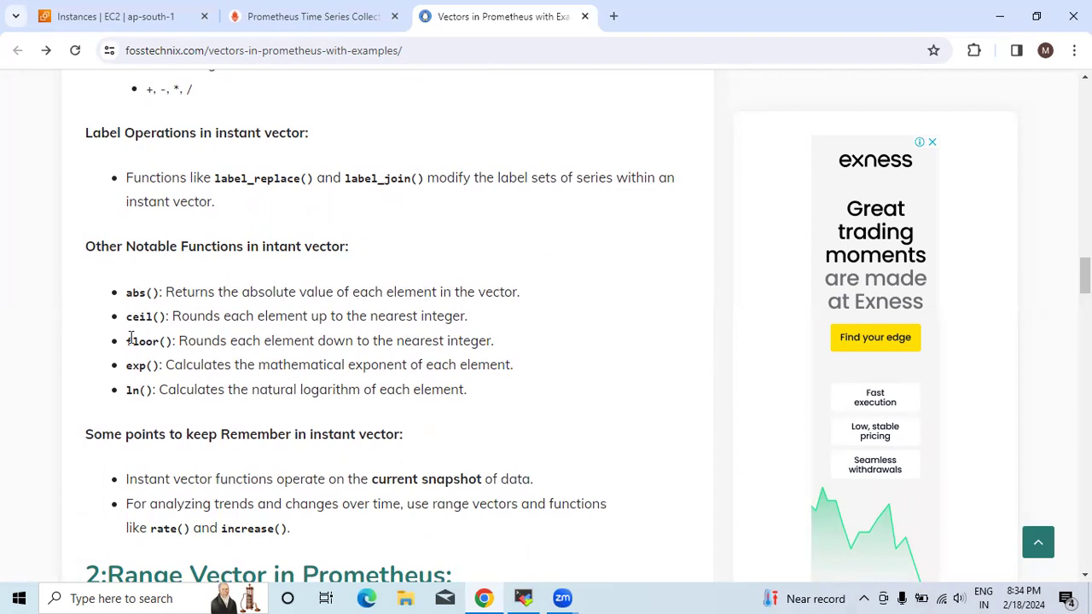
mouse_move(332, 321)
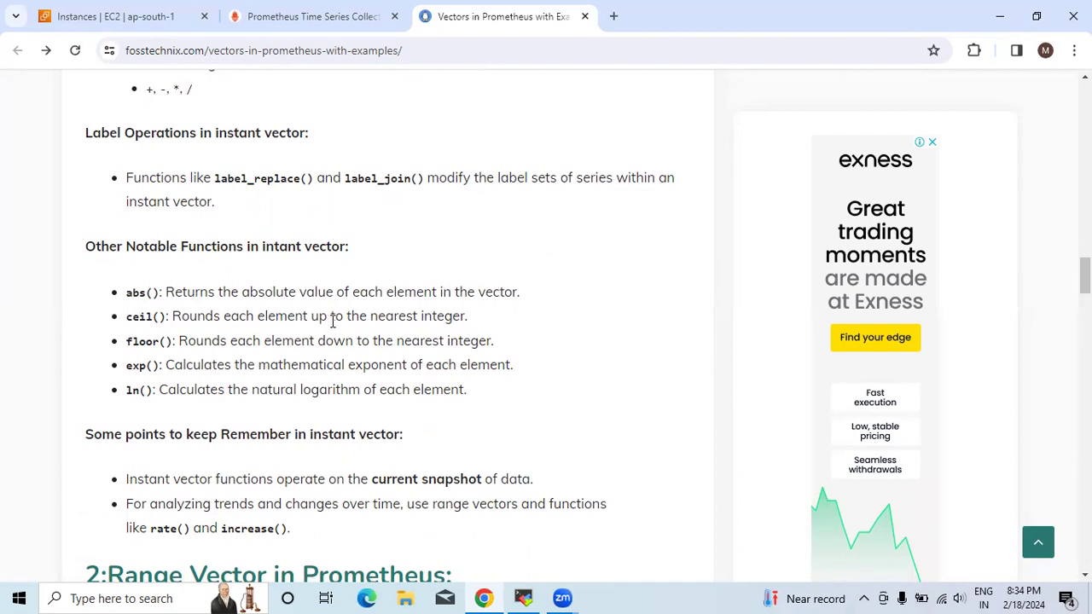
mouse_move(145, 362)
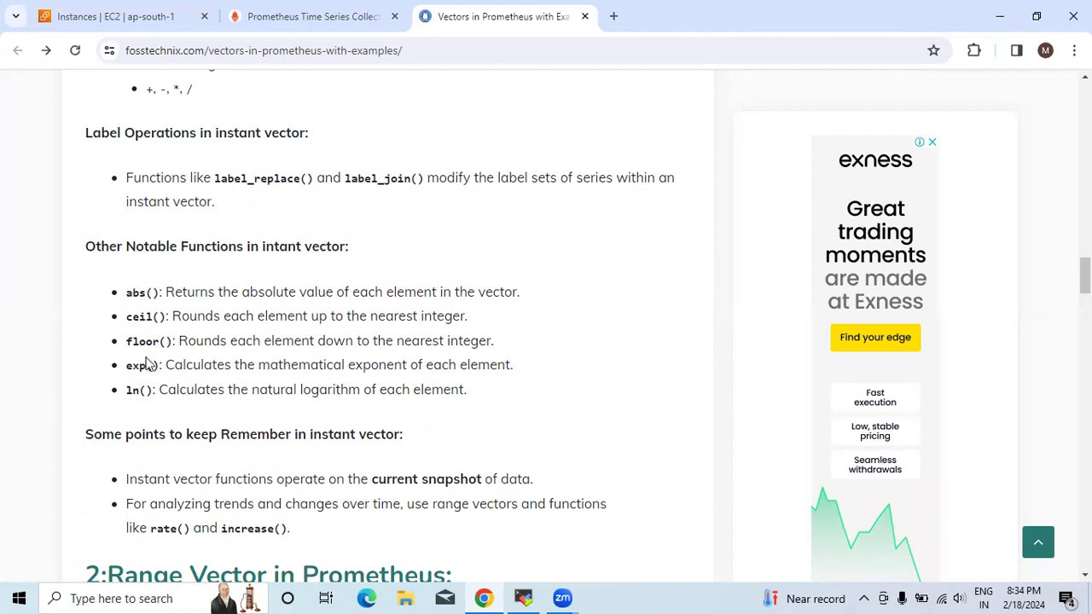
mouse_move(379, 342)
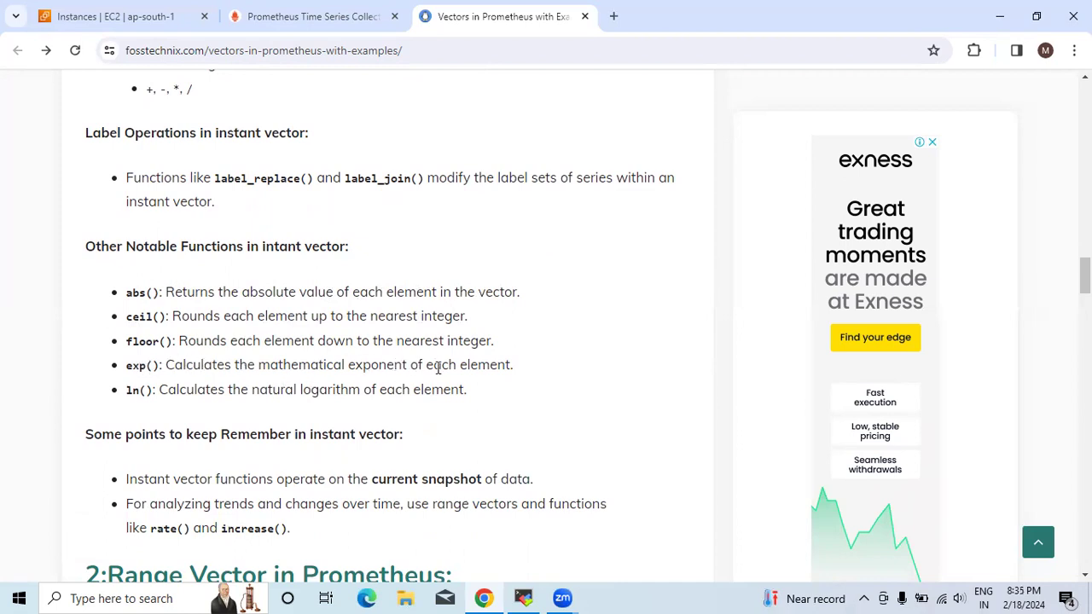
scroll(down, 3)
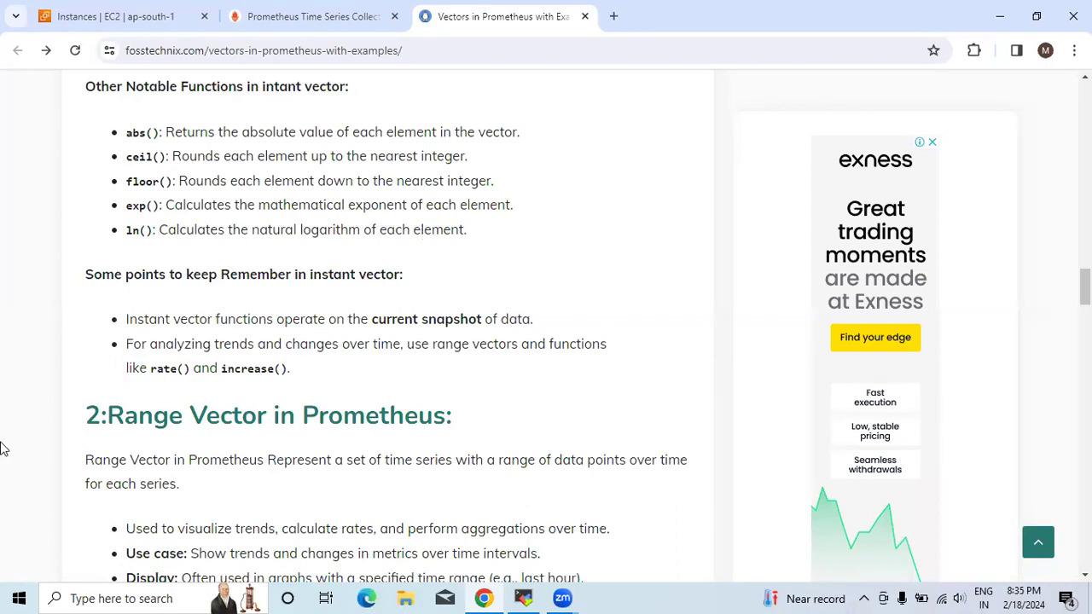
mouse_move(330, 296)
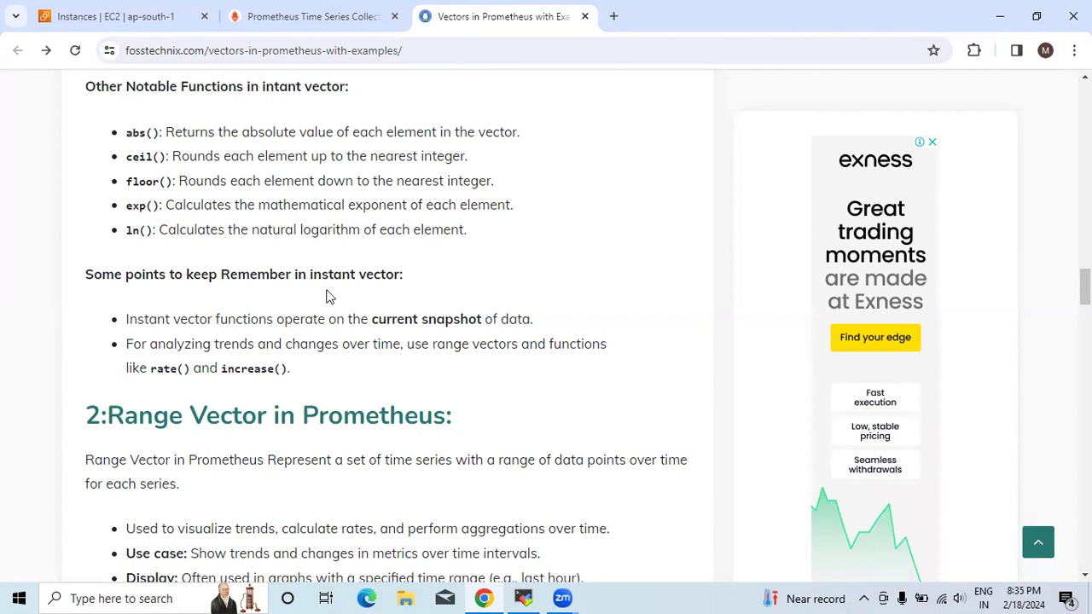
scroll(down, 3)
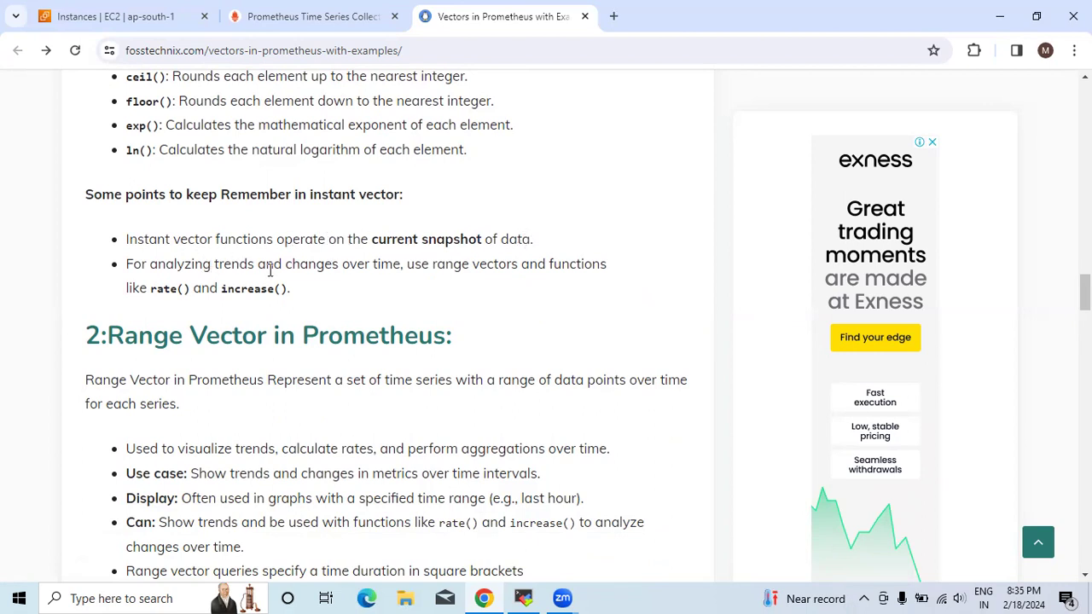
mouse_move(393, 271)
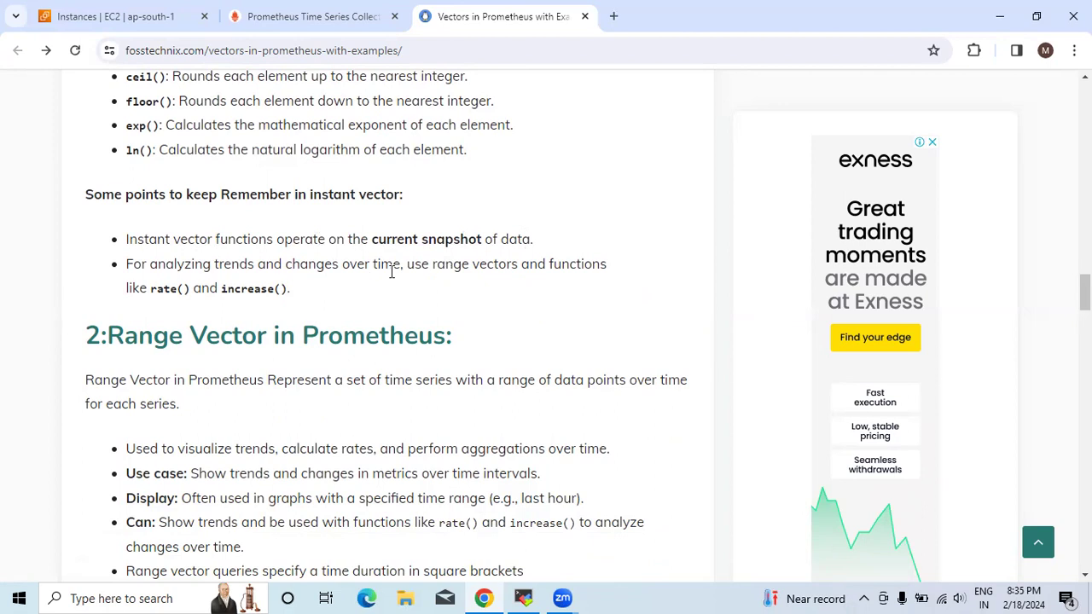
mouse_move(155, 288)
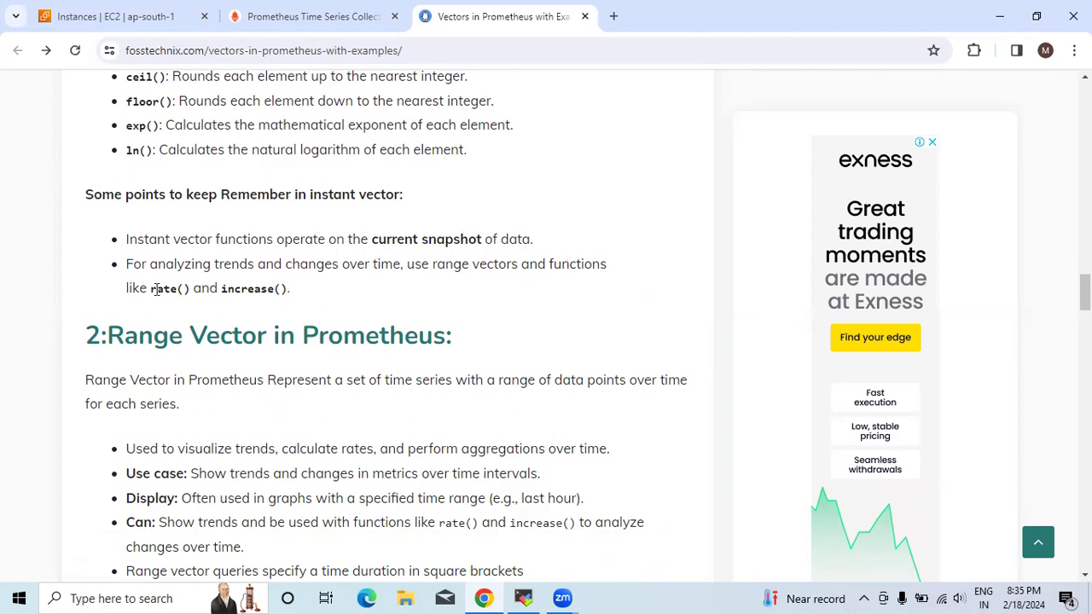
mouse_move(226, 306)
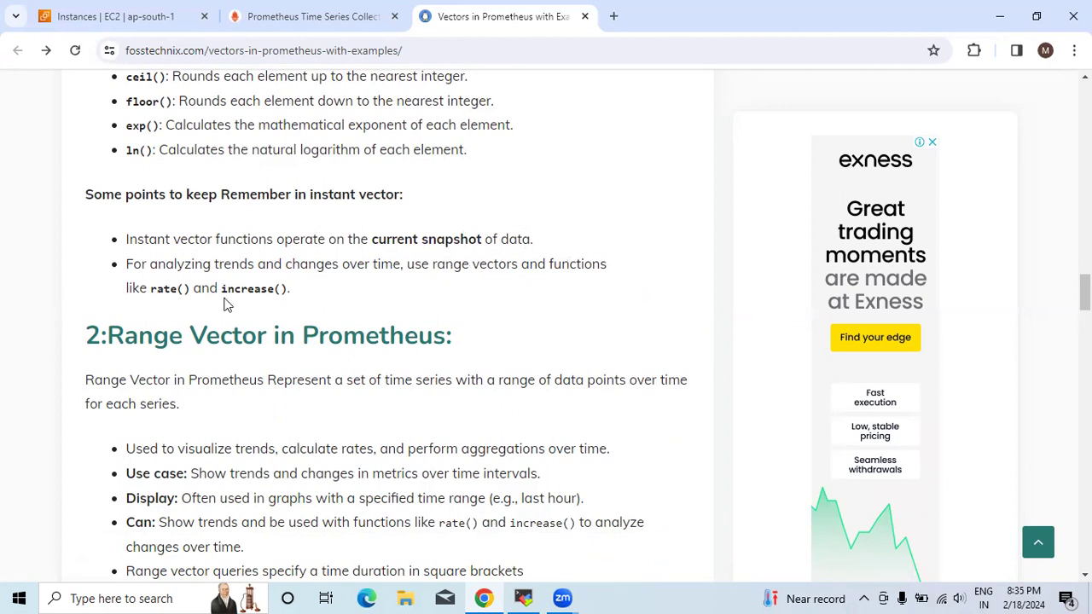
Step: Scroll through the range vector notes to the rate(prometheus_http_requests_total{code="200"}[5m]) example
scroll(down, 3)
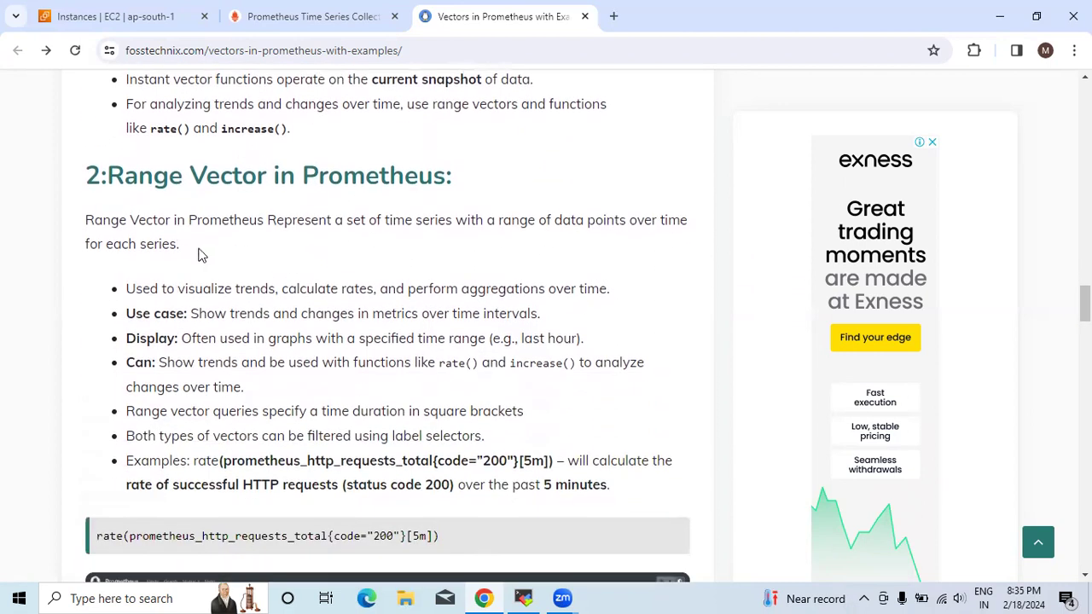
mouse_move(340, 228)
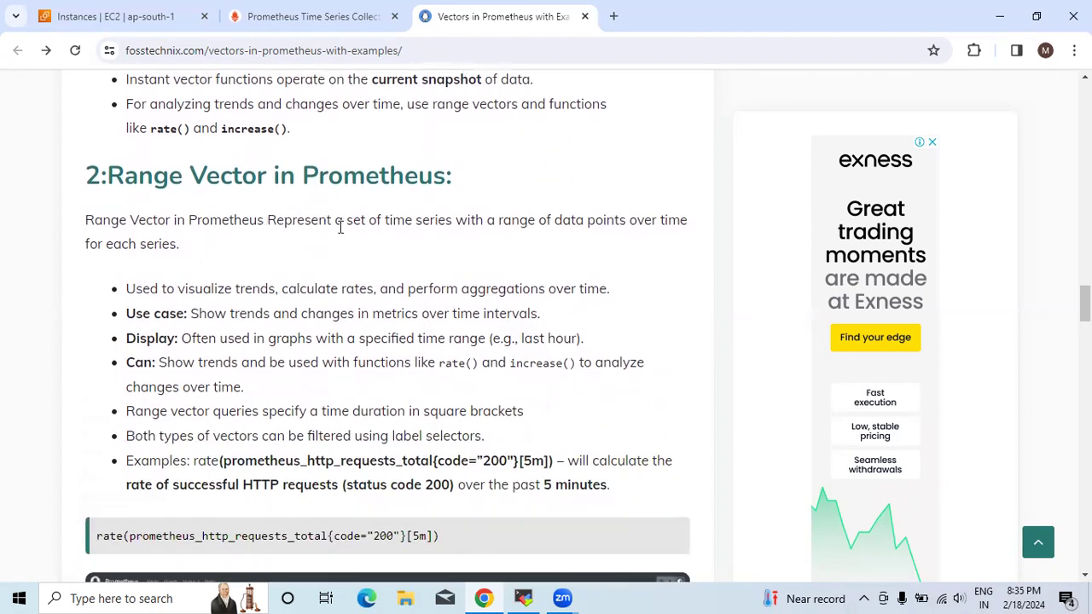
mouse_move(554, 224)
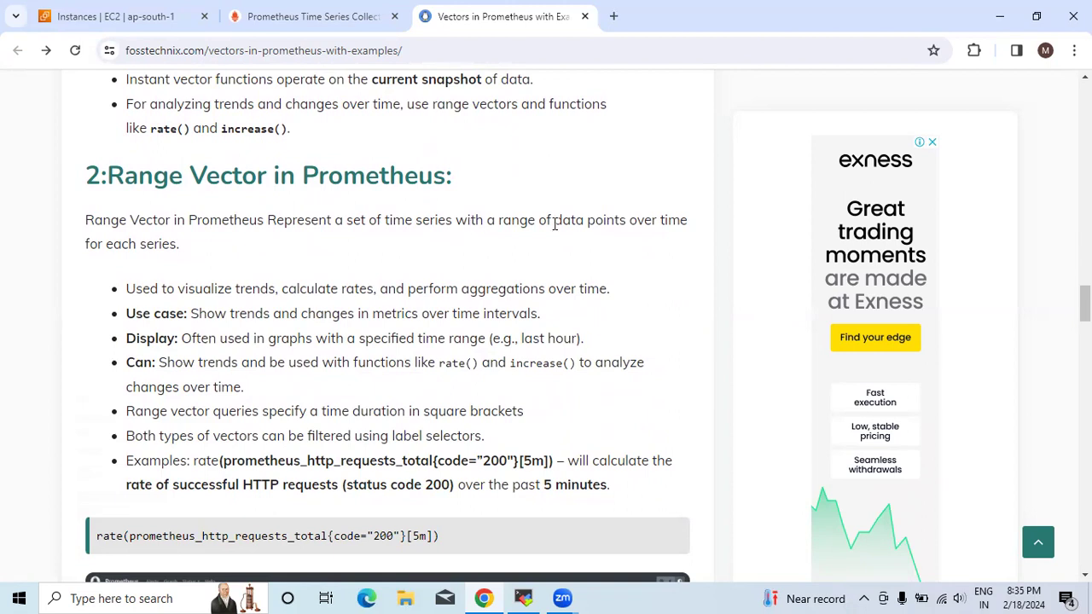
mouse_move(187, 244)
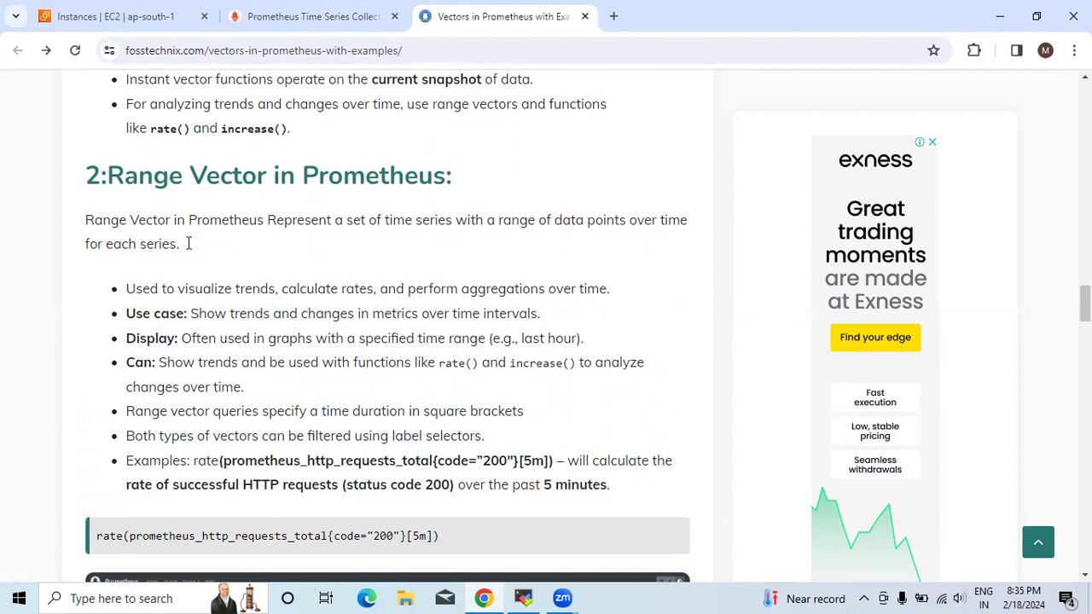
scroll(down, 3)
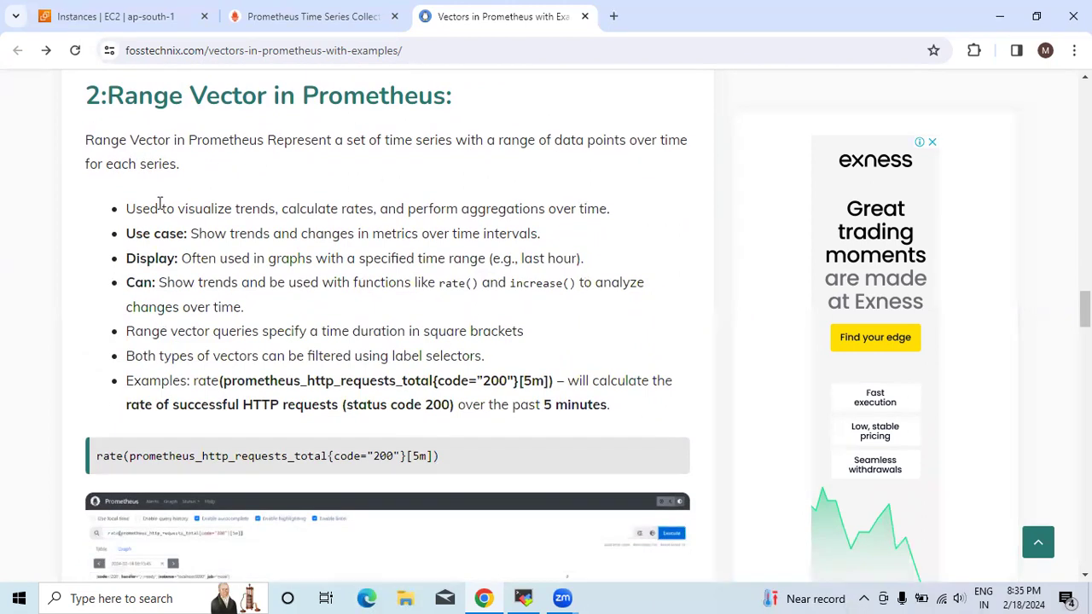
mouse_move(305, 213)
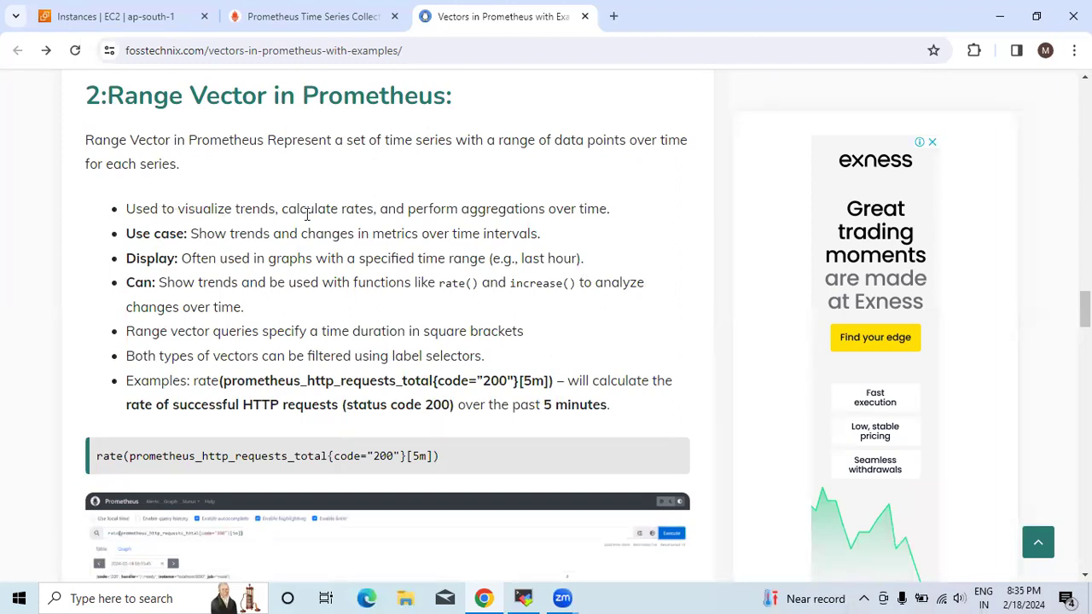
mouse_move(506, 207)
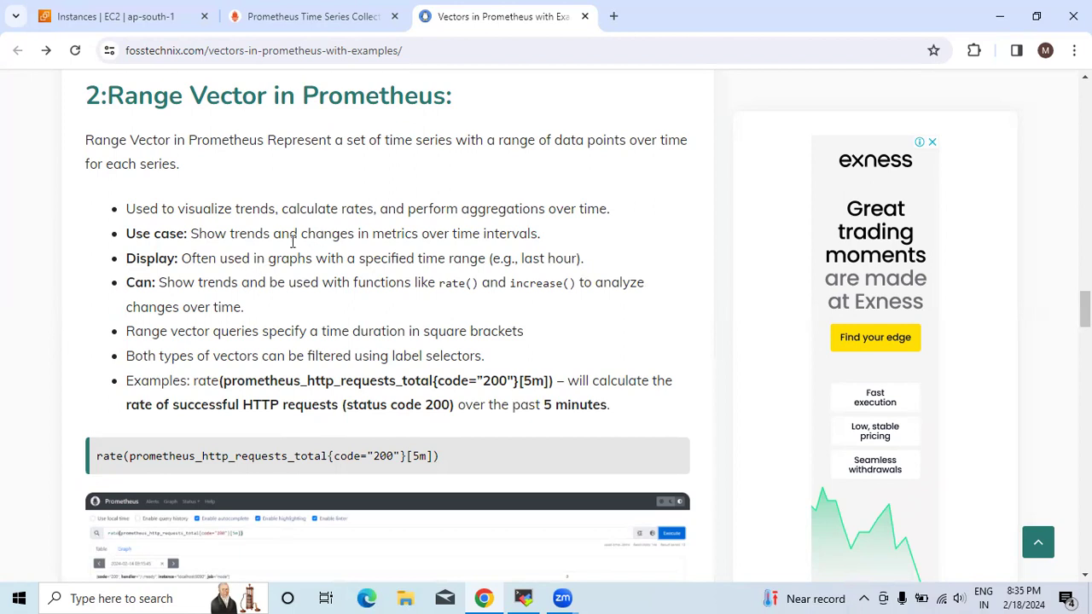
mouse_move(478, 237)
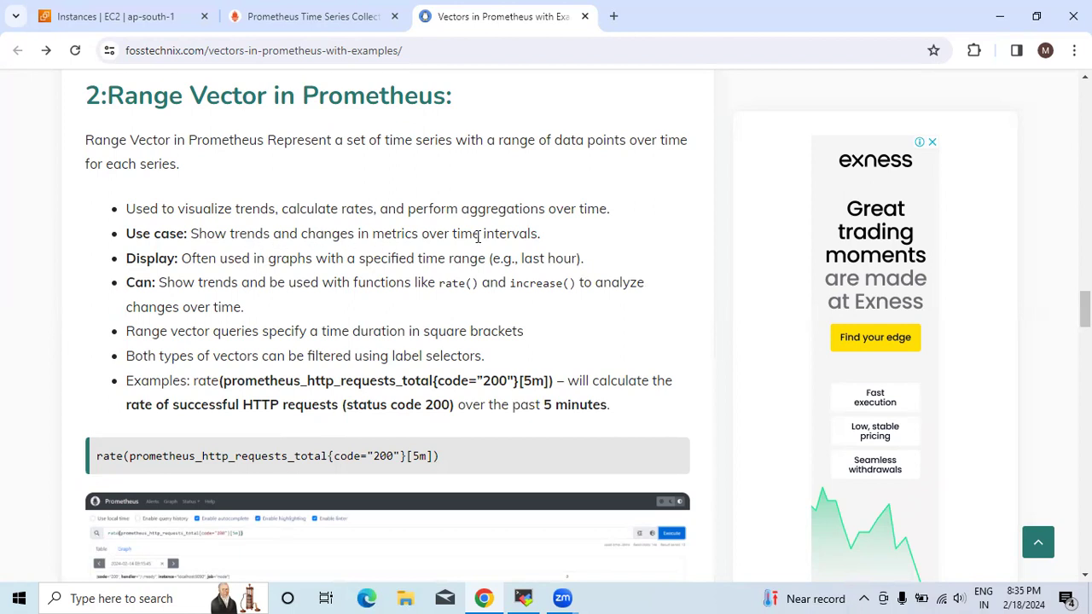
scroll(down, 3)
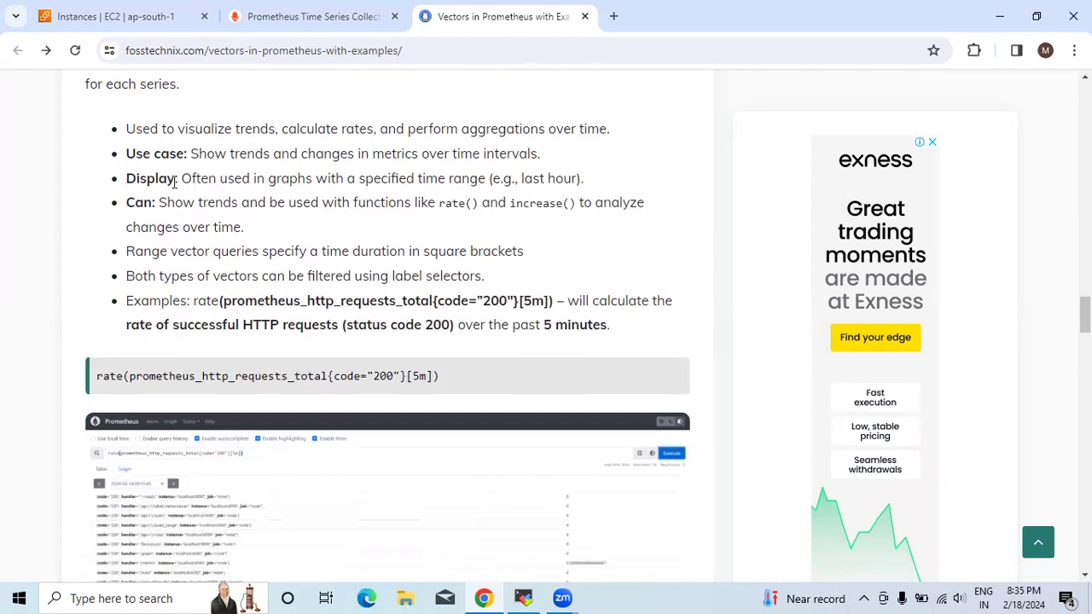
scroll(up, 3)
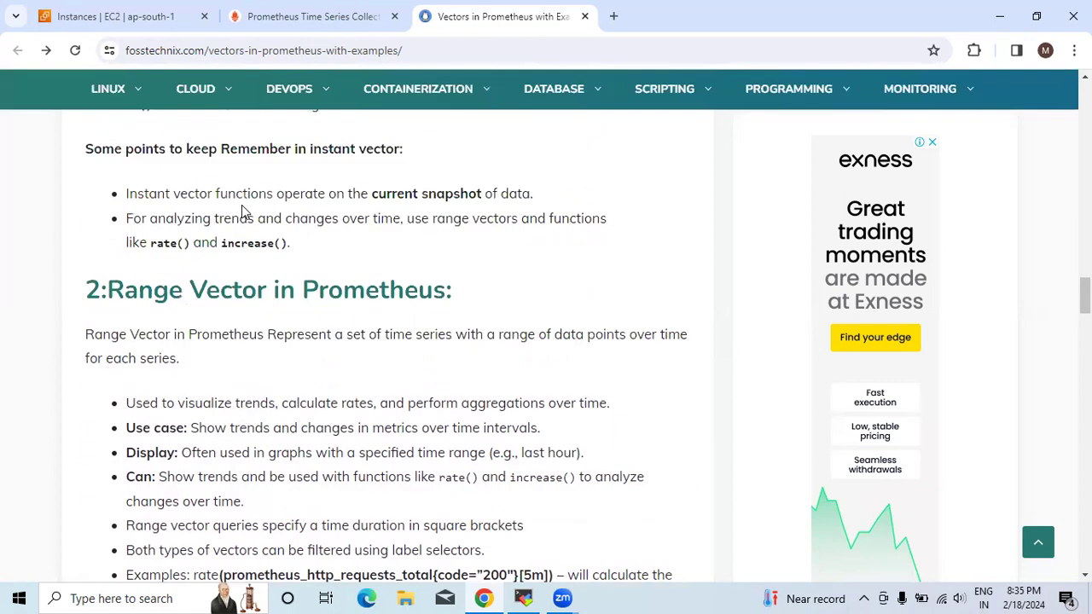
scroll(down, 3)
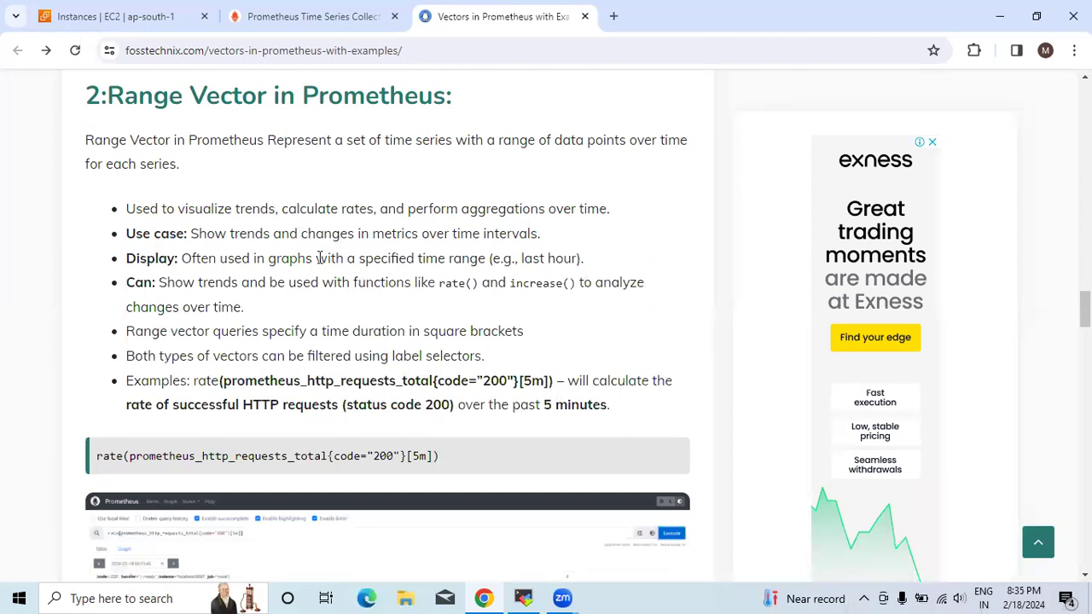
scroll(down, 3)
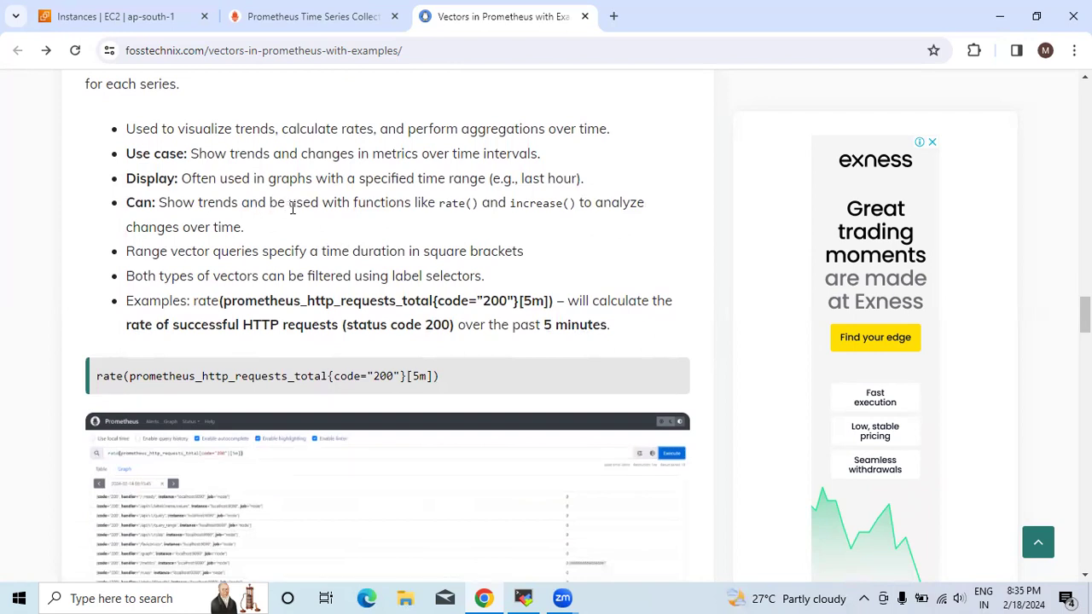
mouse_move(458, 214)
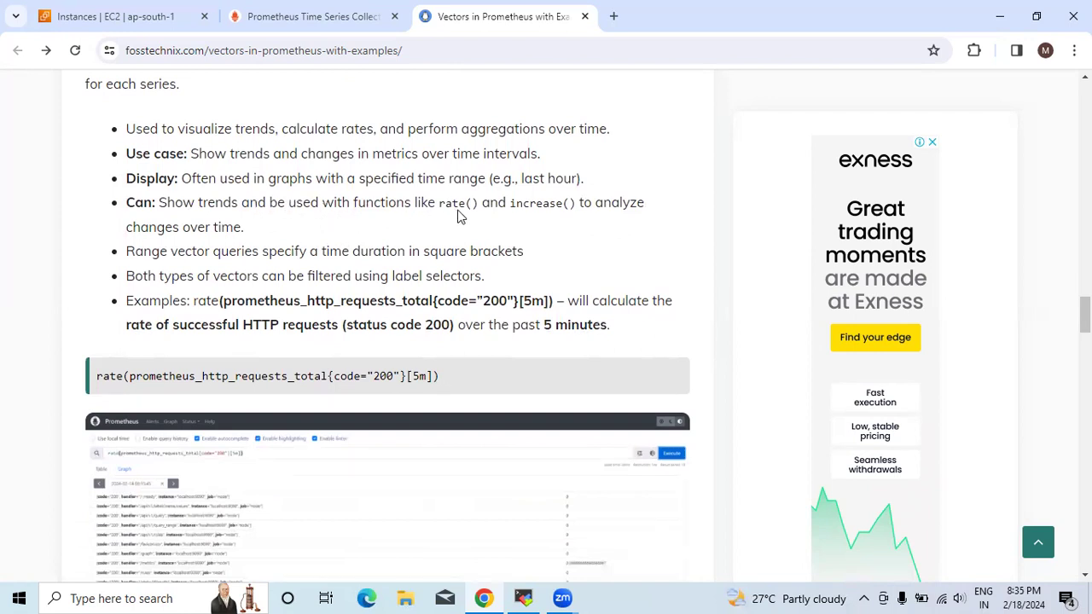
mouse_move(234, 248)
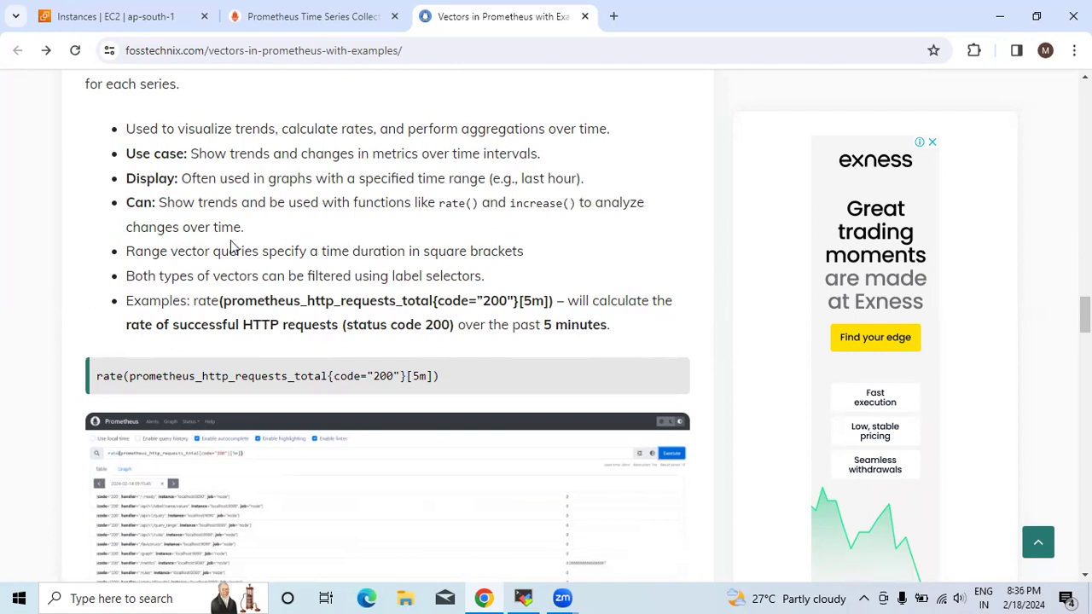
scroll(down, 3)
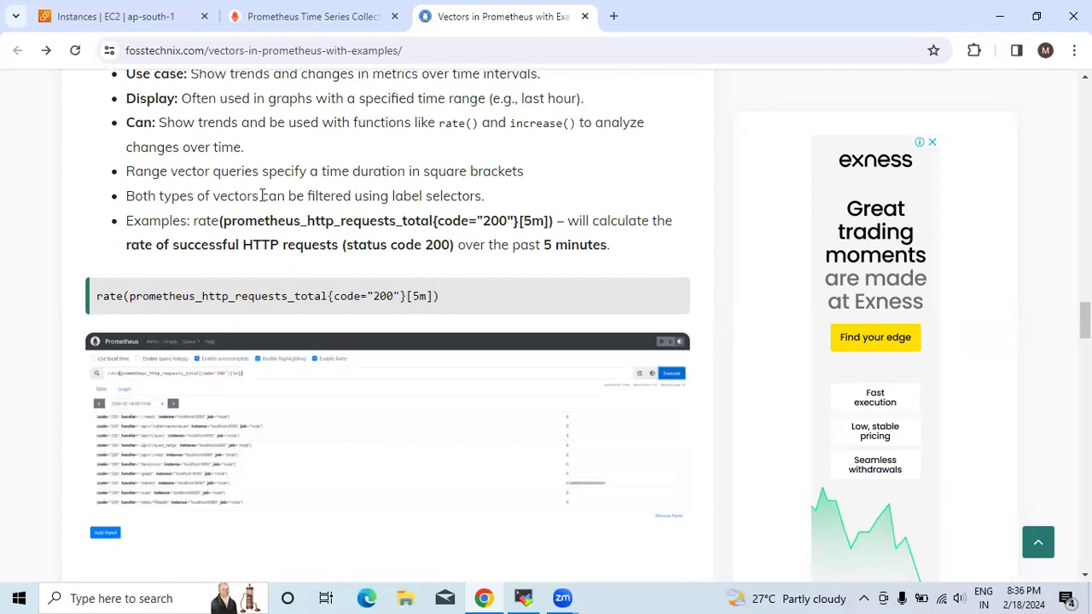
mouse_move(490, 202)
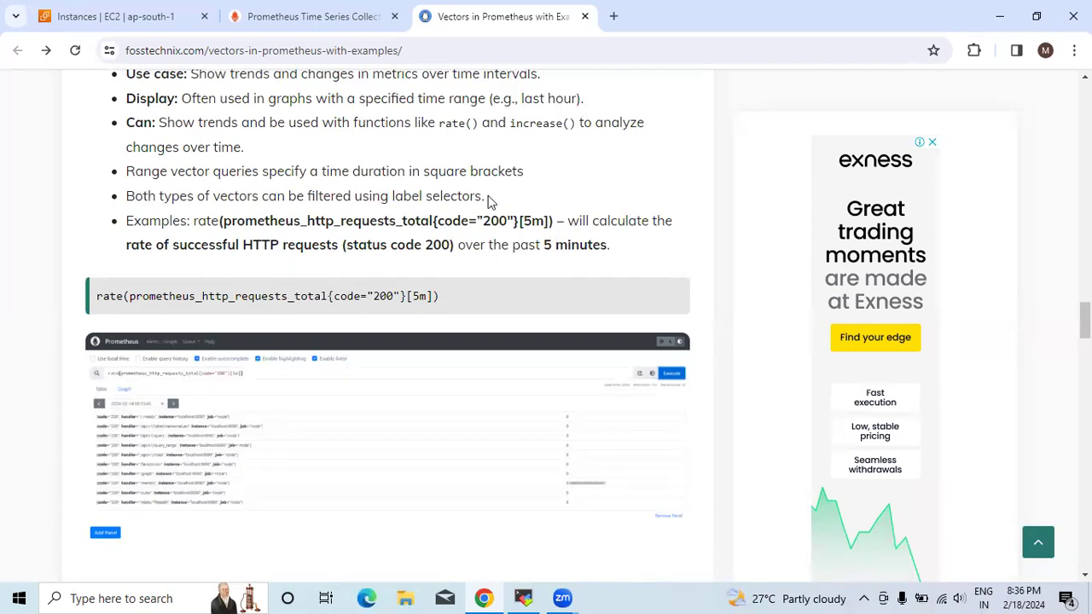
mouse_move(179, 220)
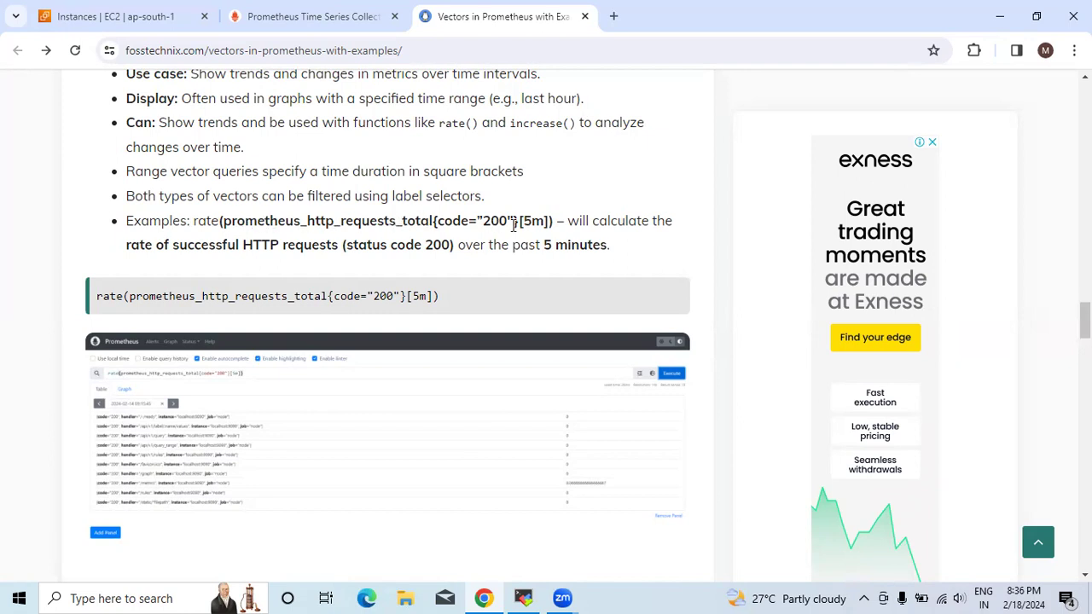
scroll(down, 3)
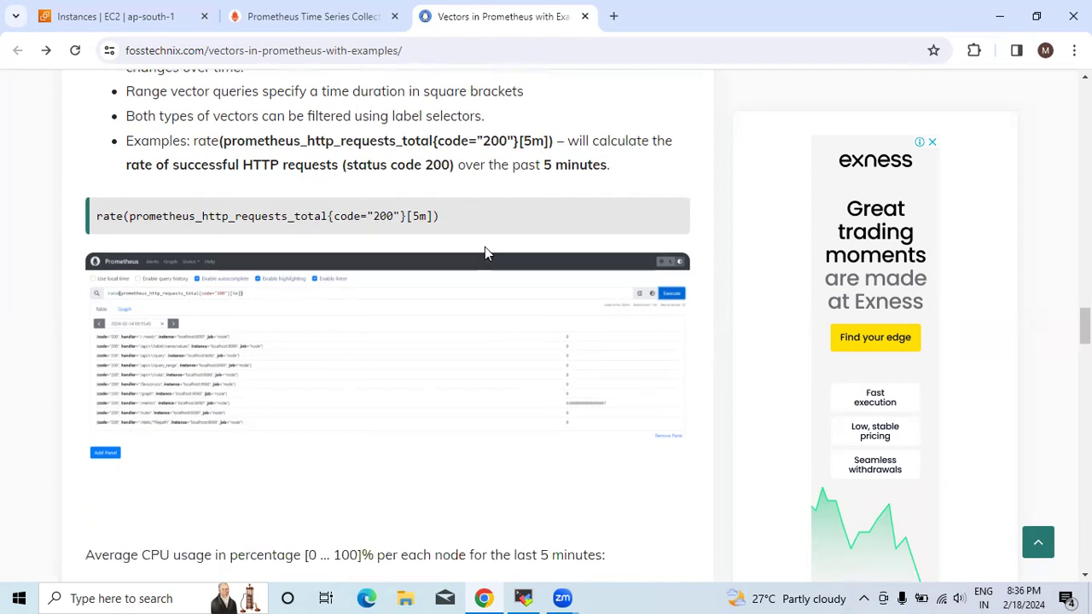
mouse_move(476, 249)
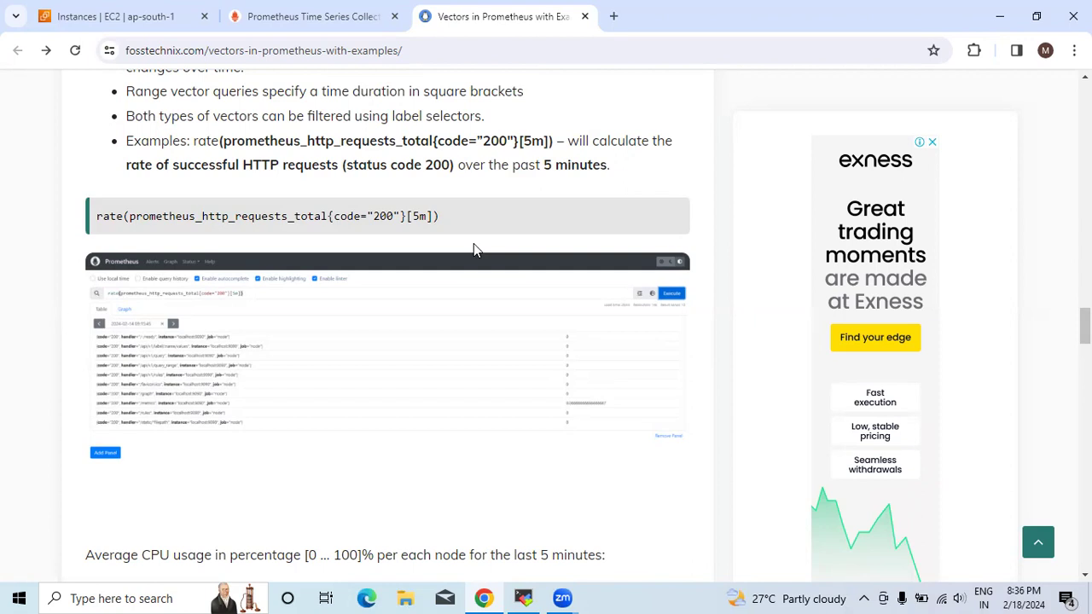
mouse_move(461, 191)
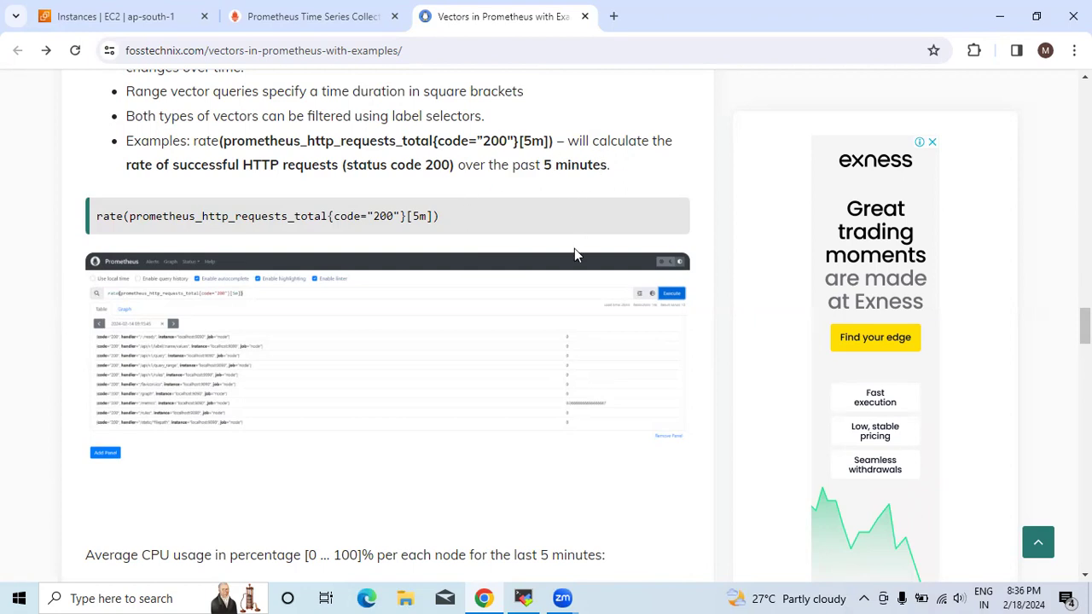
mouse_move(488, 255)
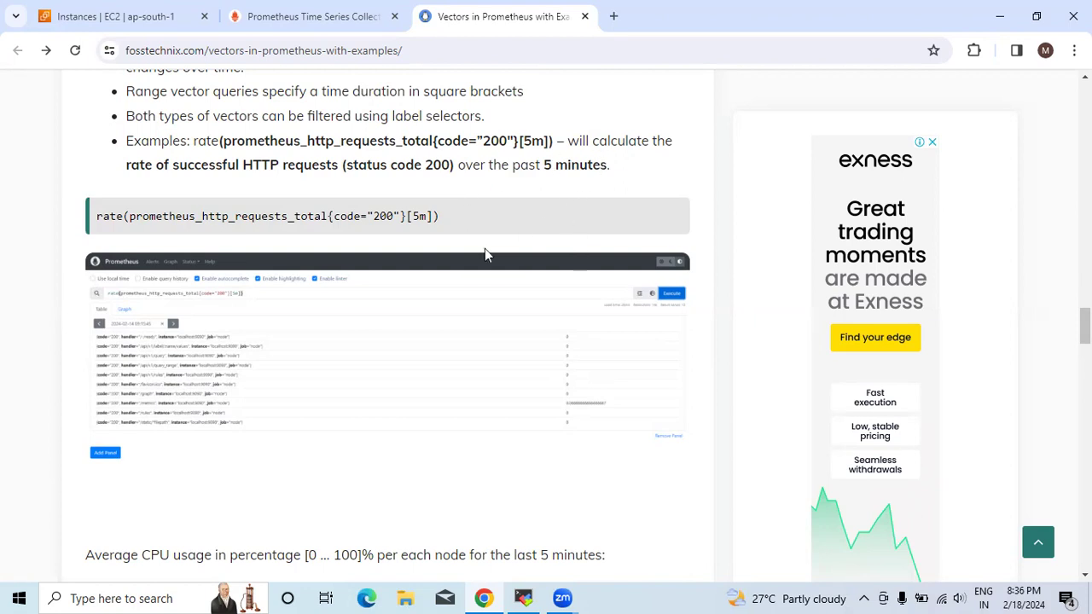
mouse_move(248, 312)
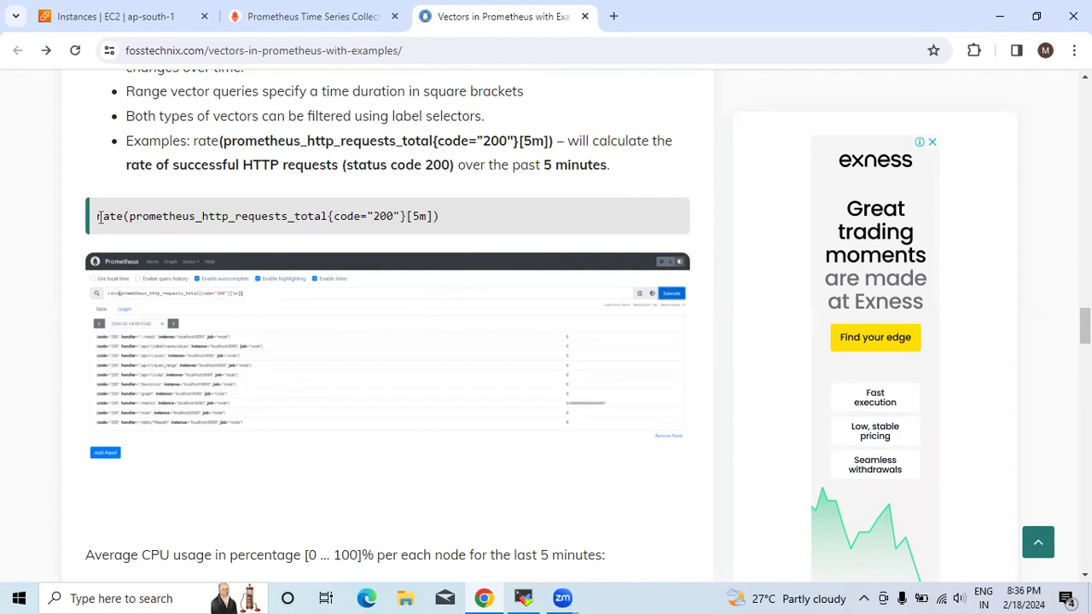
Step: Copy the article's example rate query and return to the Prometheus query page
triple_click(256, 215)
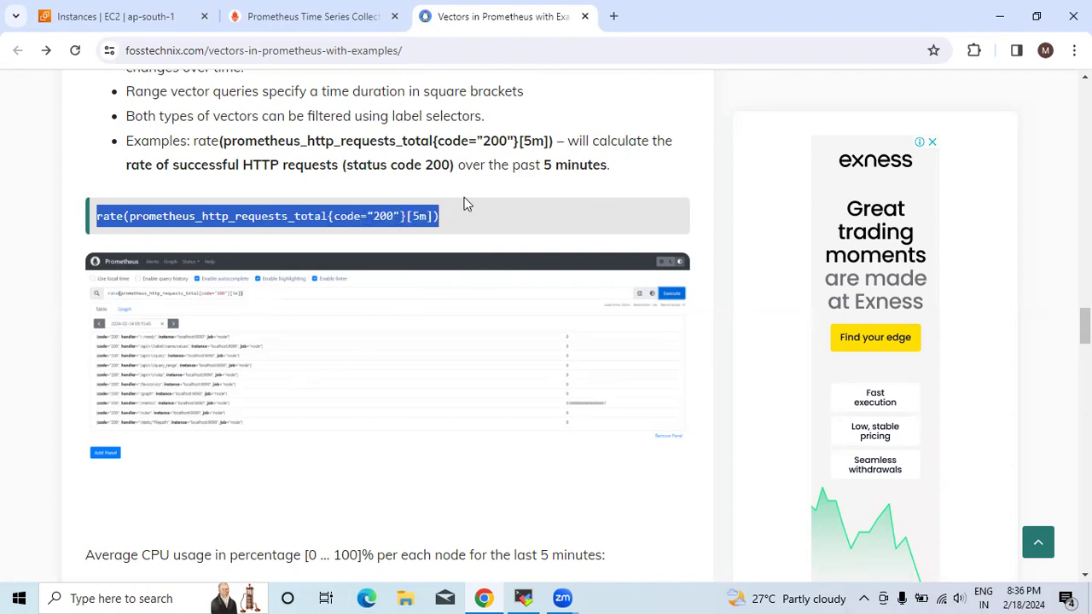
mouse_move(483, 202)
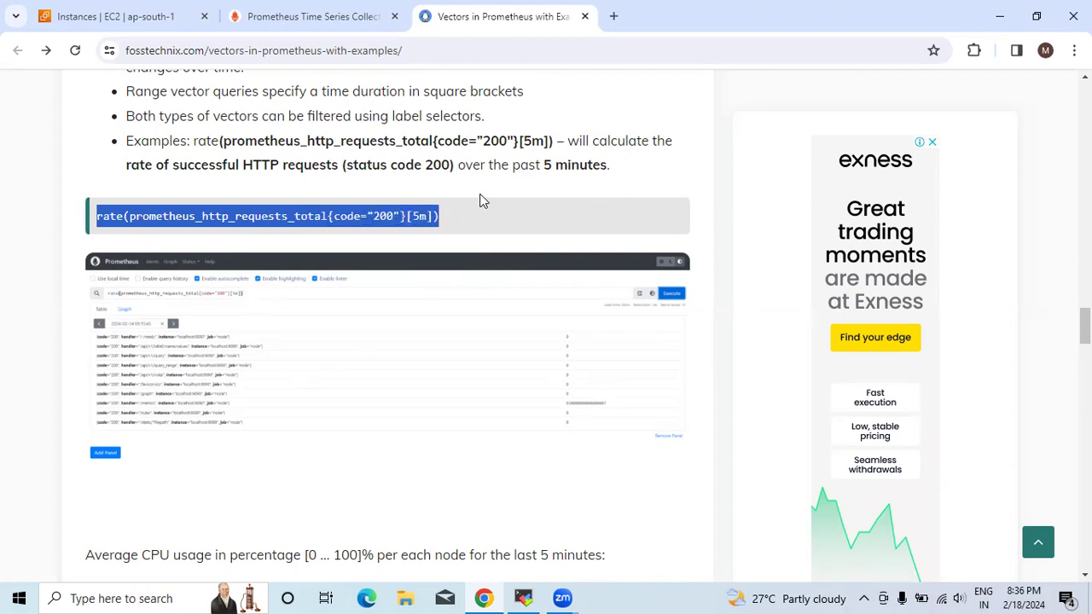
click(313, 16)
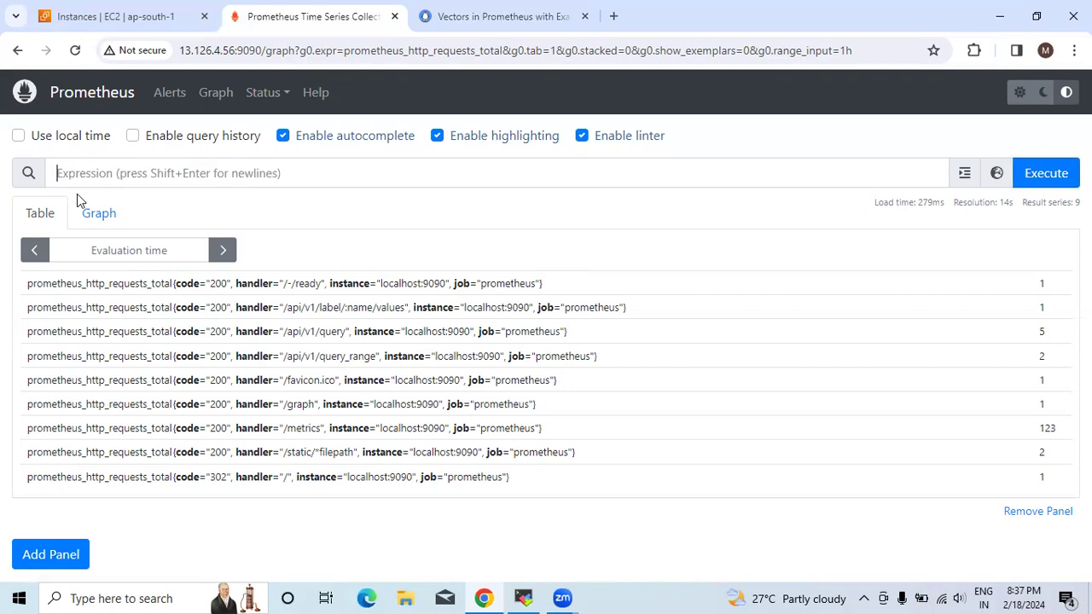
Step: Run rate(prometheus_http_requests_total{code="200"}[5m]) in the Prometheus expression box
text(rate(prometheus_http_requests_total{code="200"}[5m]))
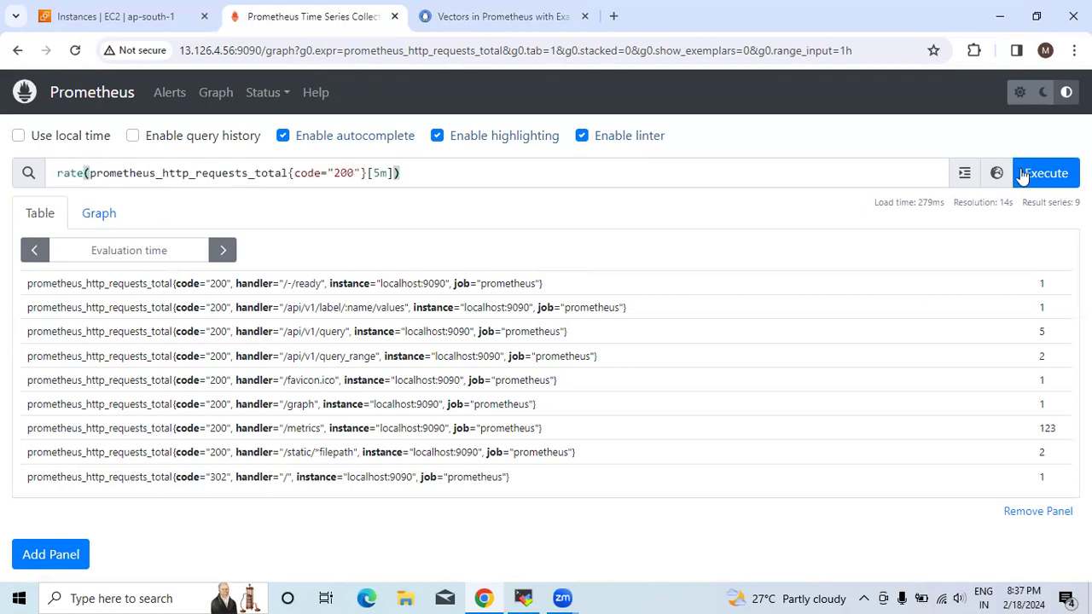
click(1046, 172)
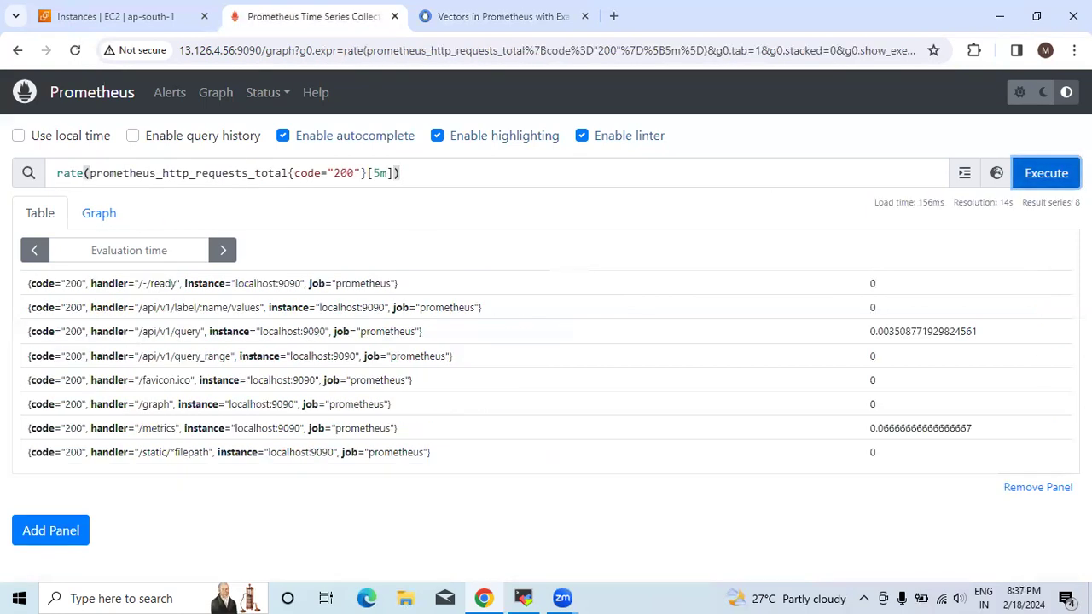
mouse_move(1046, 173)
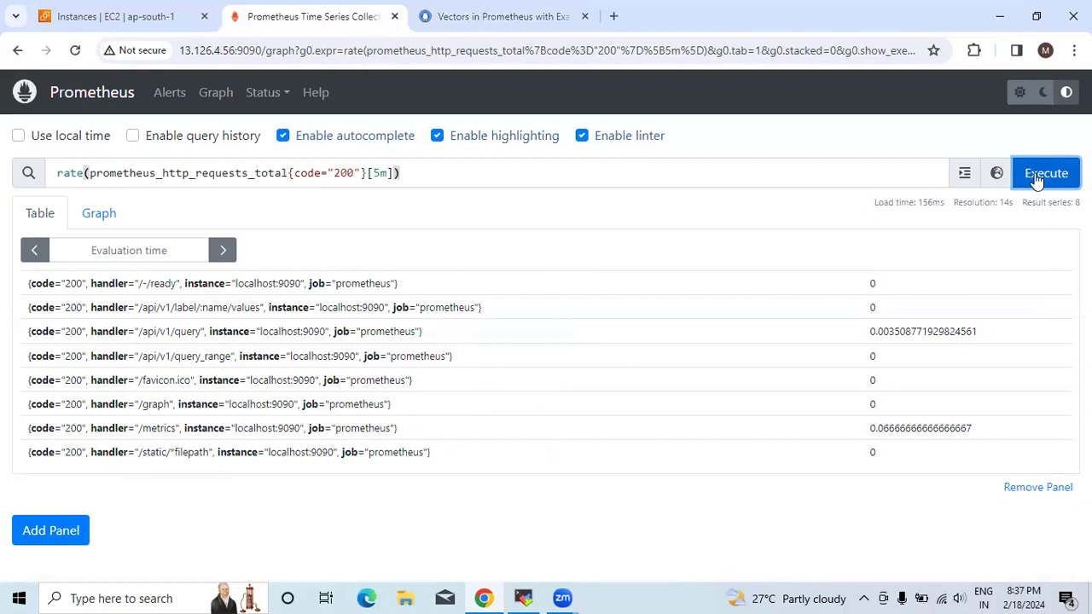
click(1045, 173)
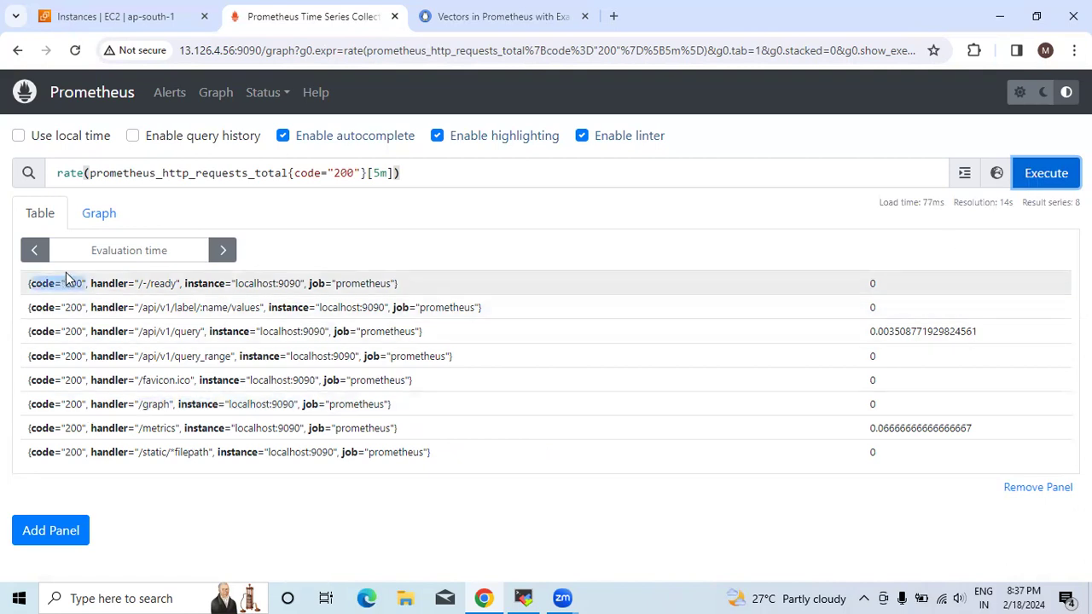
Step: View the rate results as a graph, then return to the table view
click(99, 212)
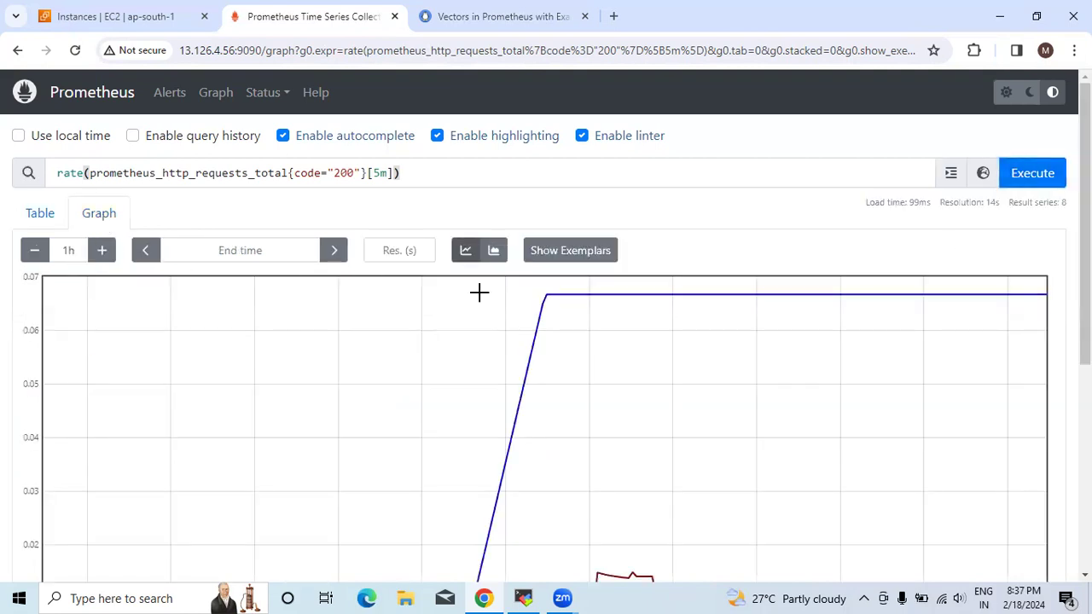
scroll(down, 3)
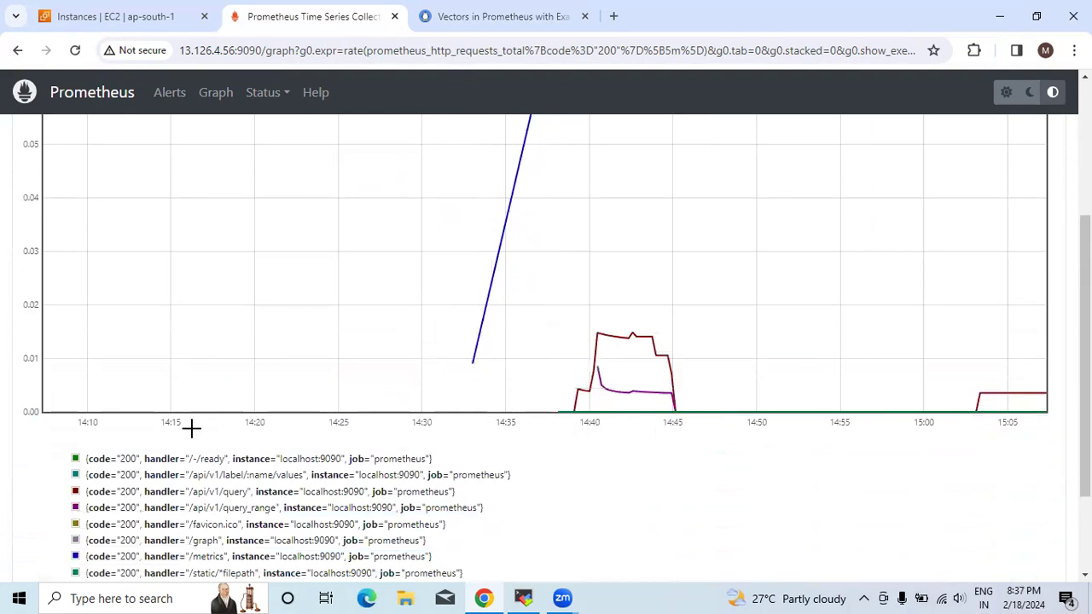
mouse_move(635, 342)
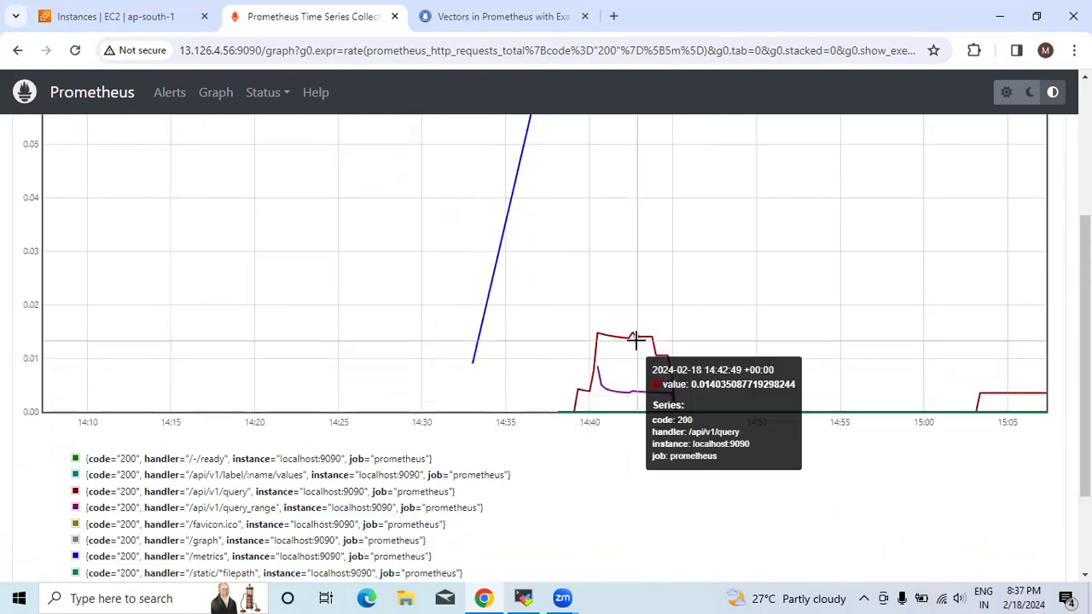
scroll(up, 3)
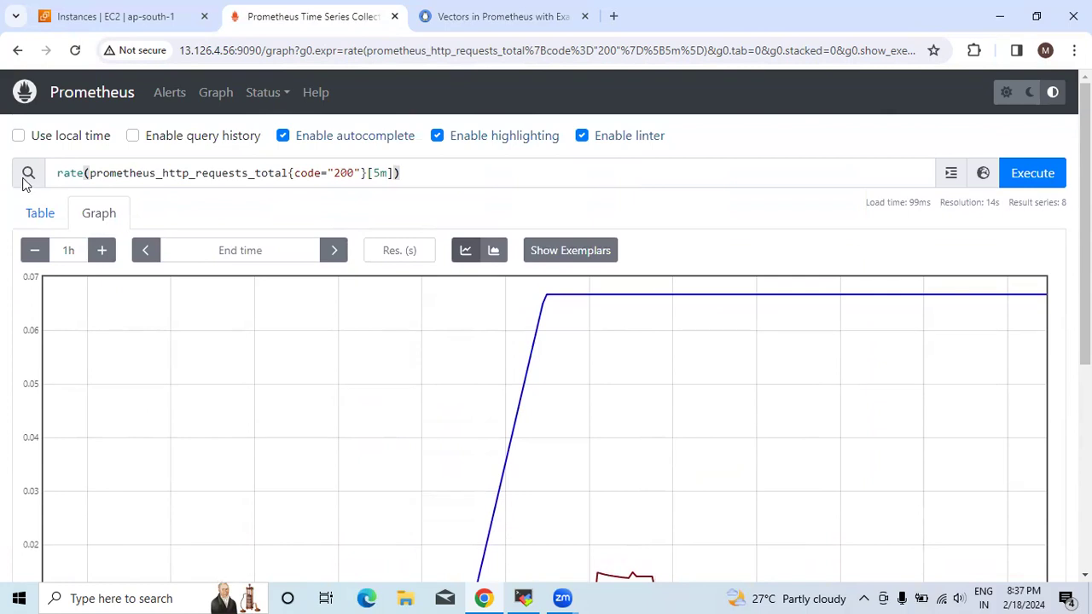
click(39, 212)
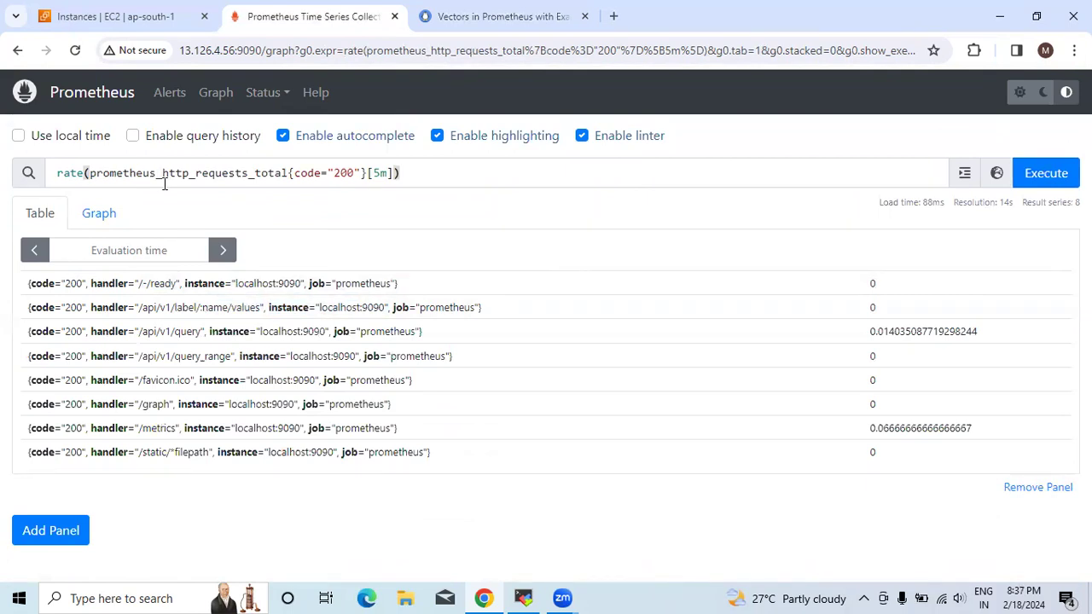
mouse_move(211, 472)
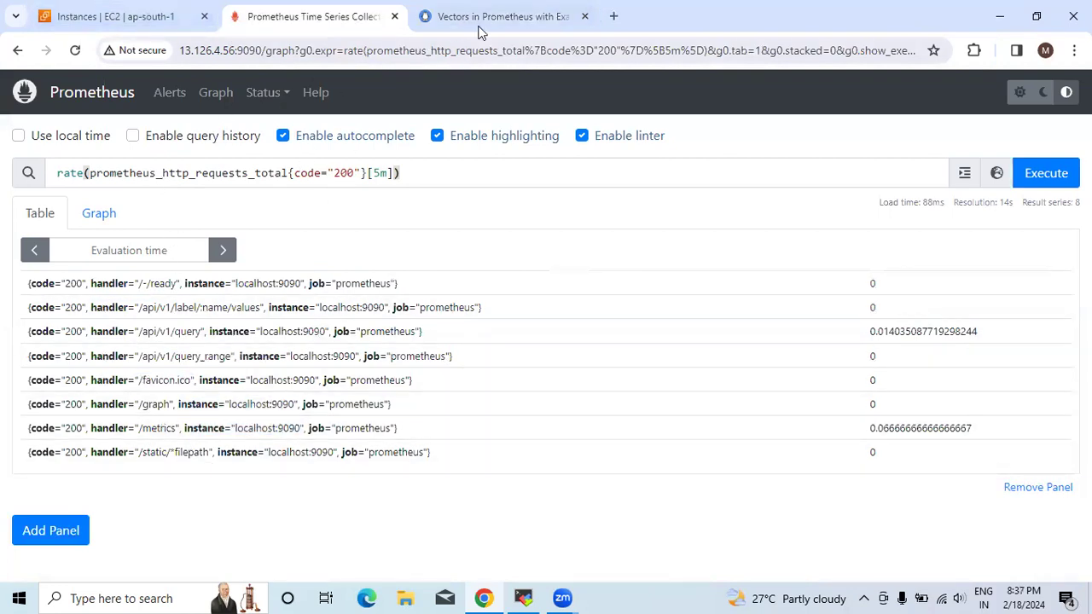
click(503, 16)
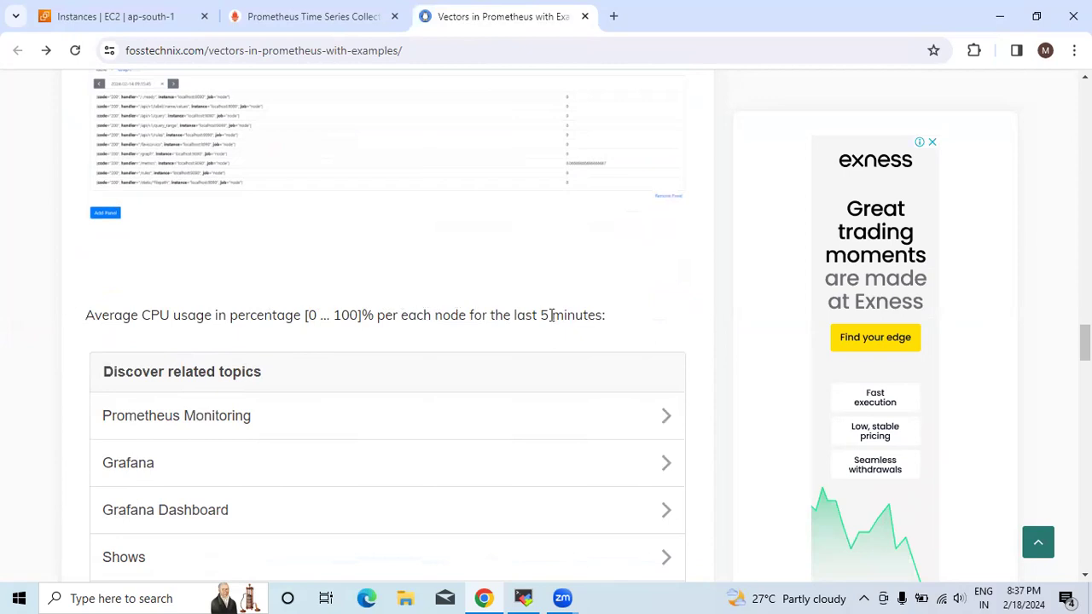
scroll(up, 3)
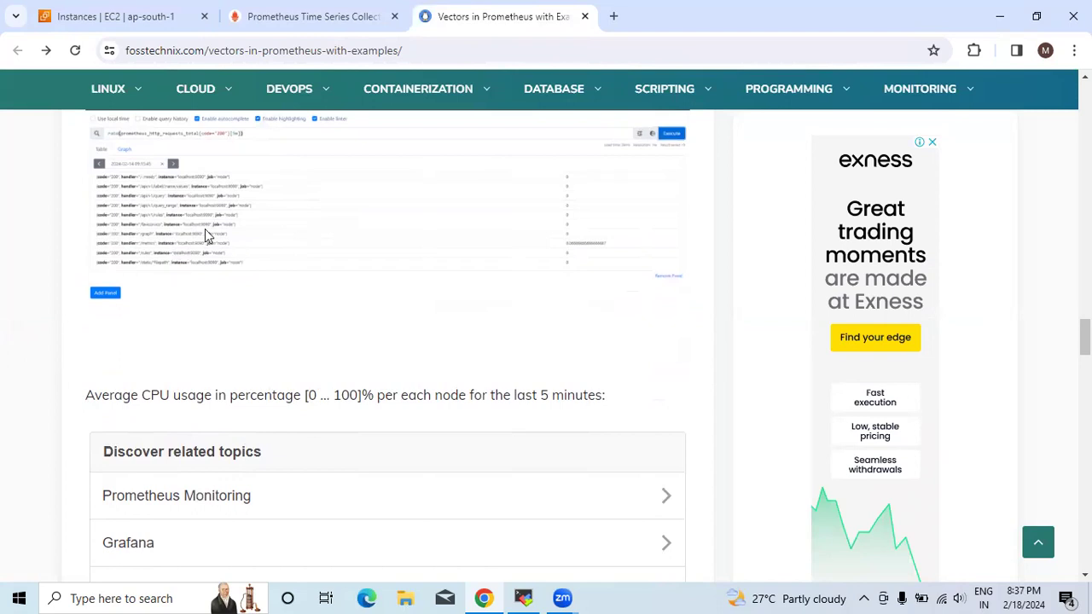
scroll(up, 3)
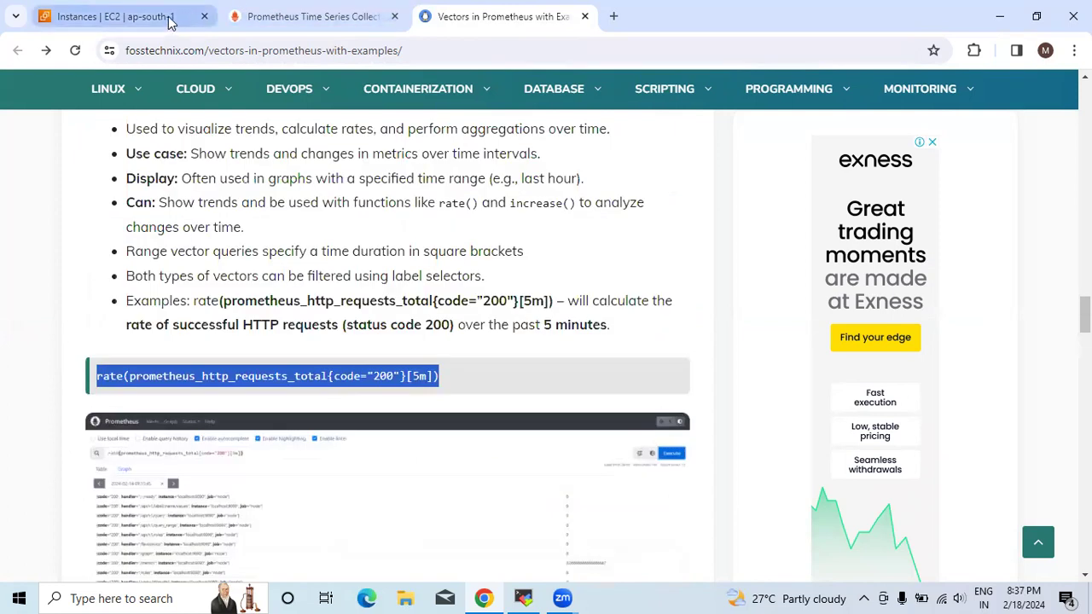
click(111, 16)
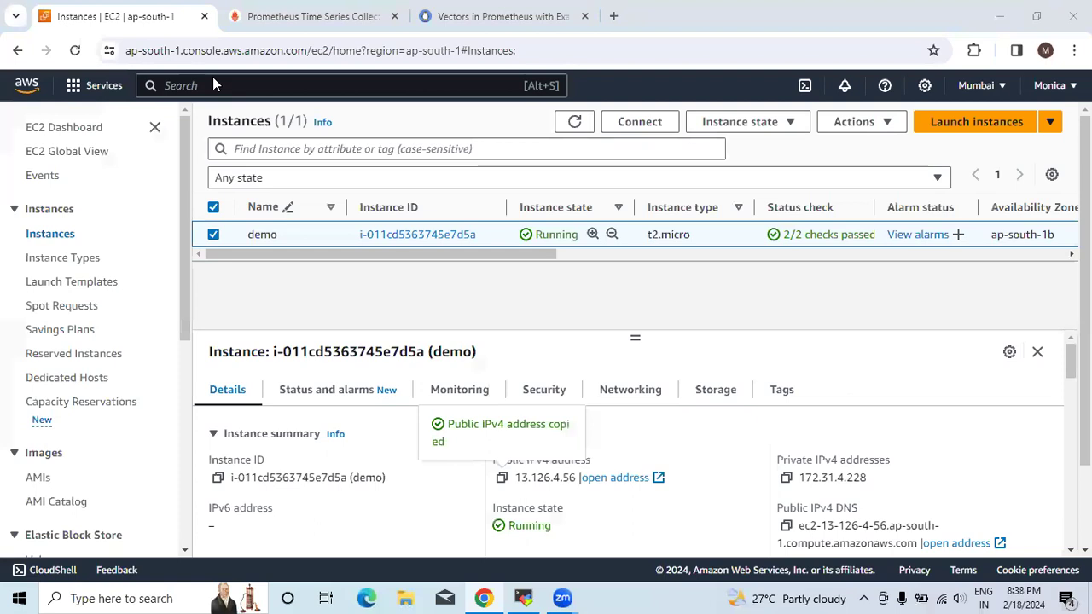
click(313, 16)
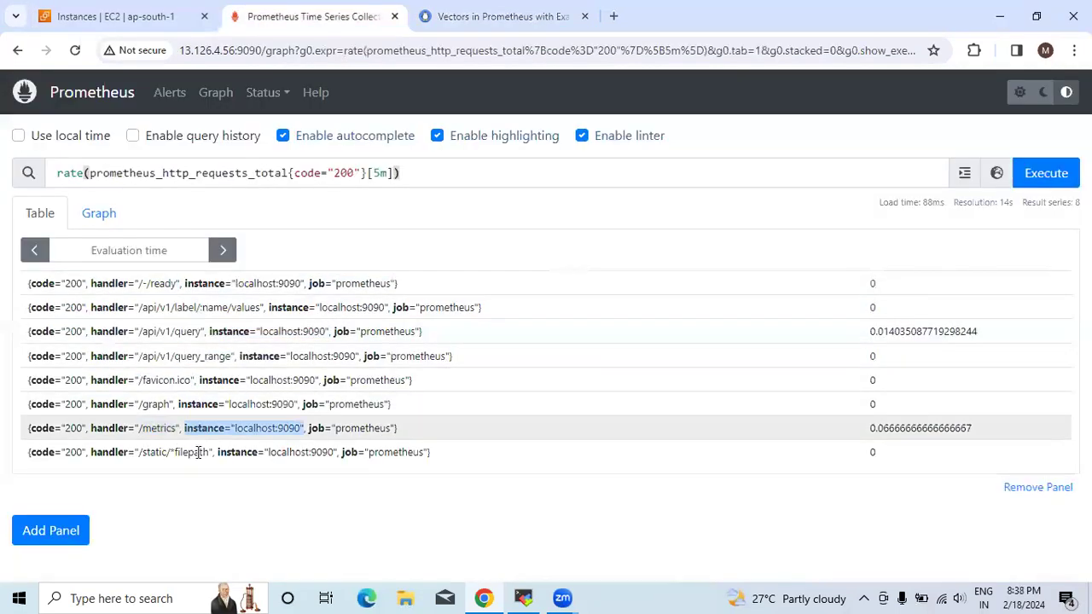
click(495, 15)
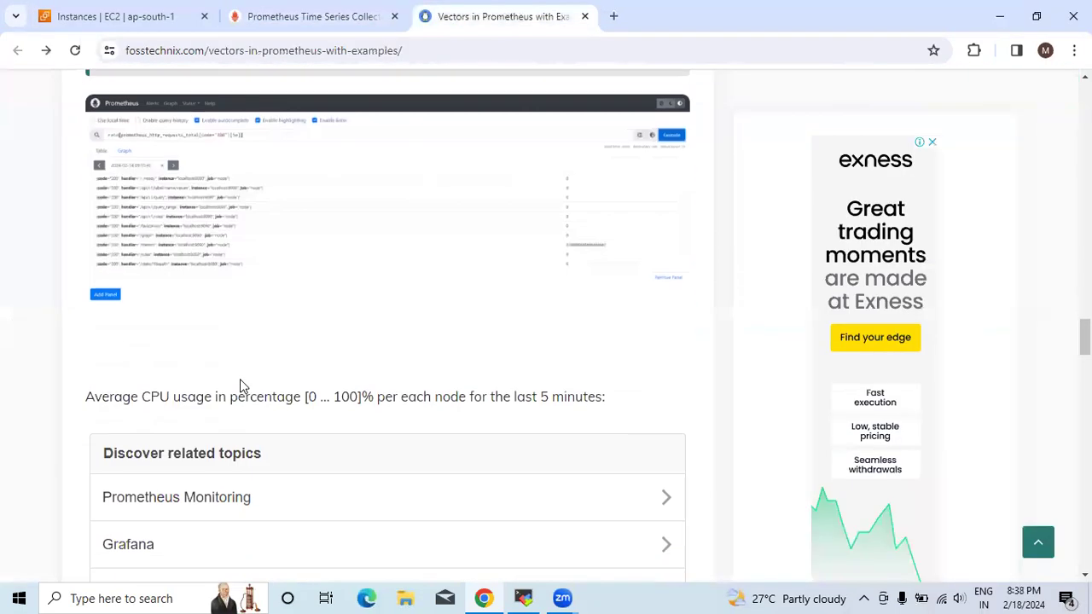
Step: Scroll past the CPU usage example and range vector functions list to the comparison heading
scroll(down, 3)
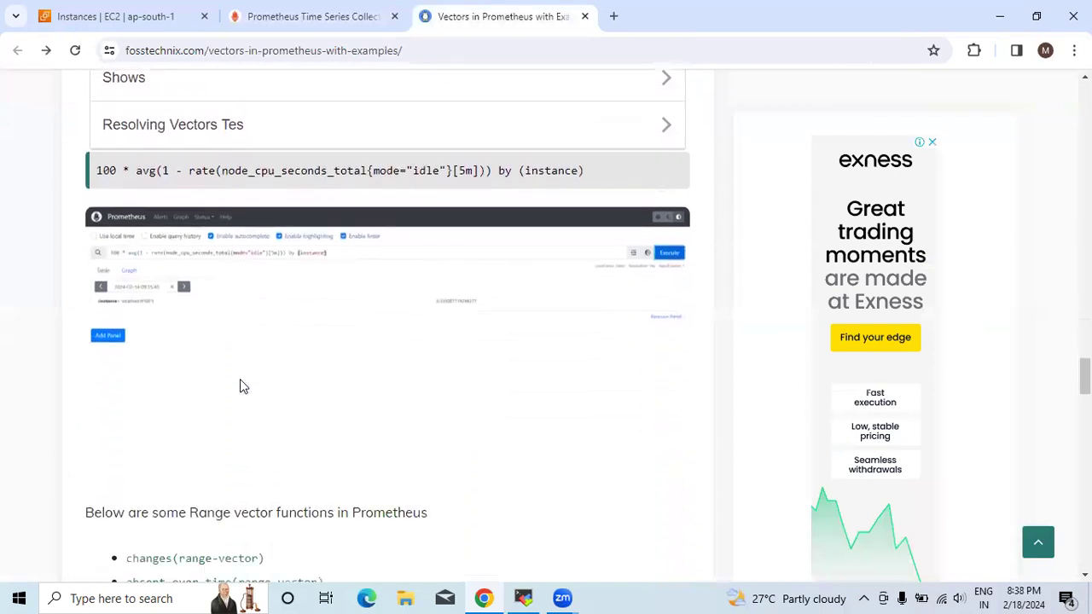
scroll(down, 3)
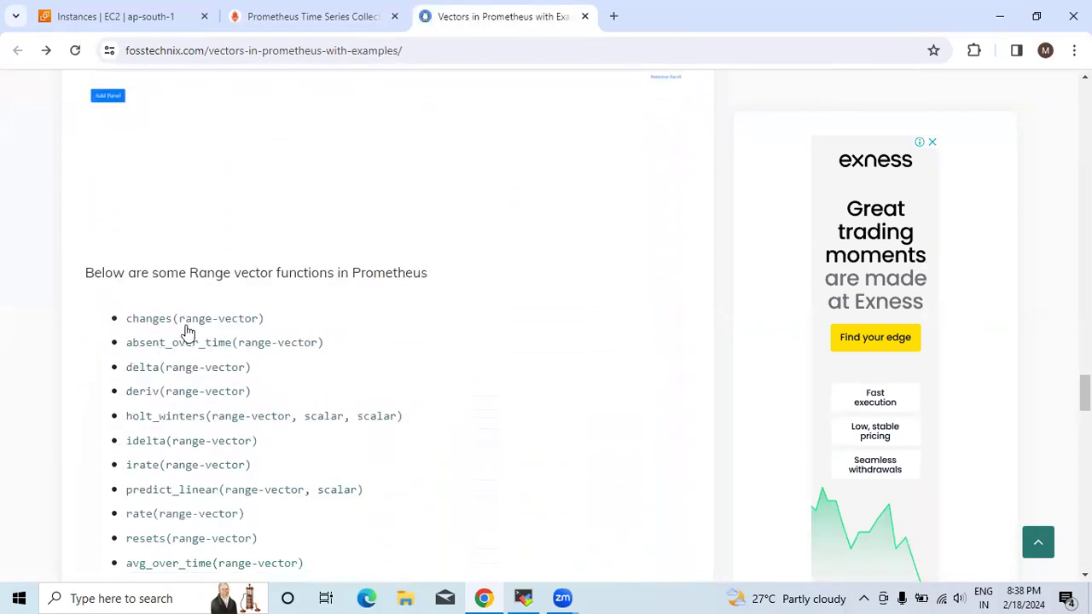
mouse_move(371, 320)
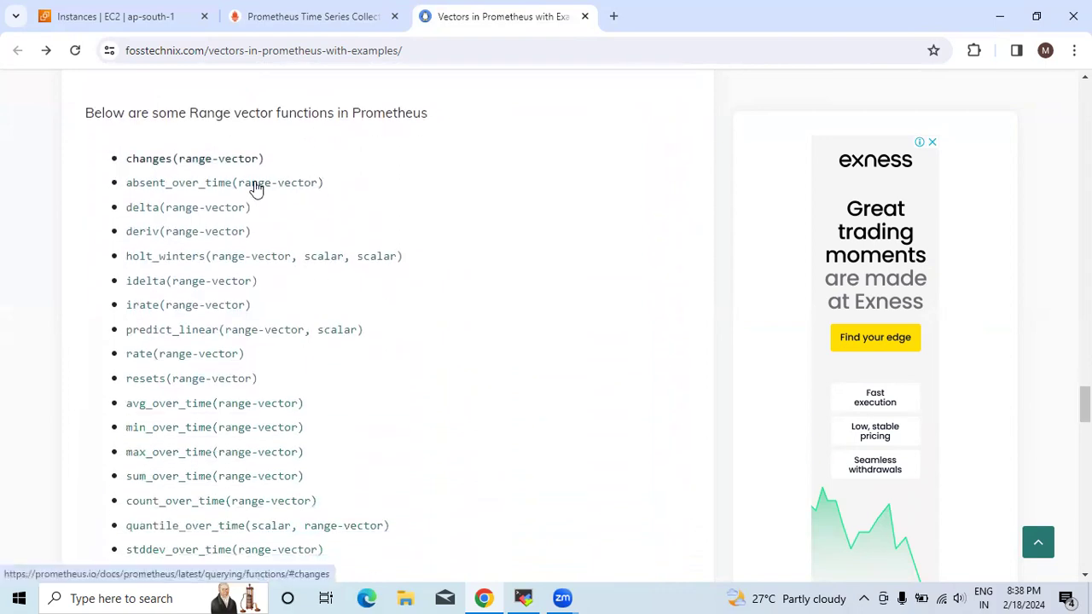
mouse_move(141, 166)
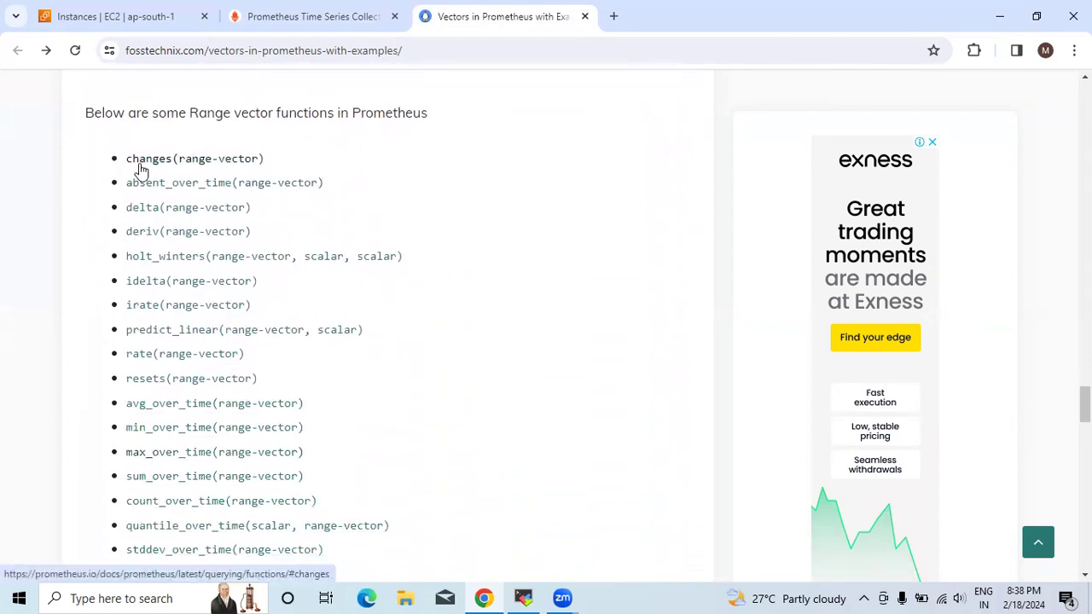
mouse_move(158, 212)
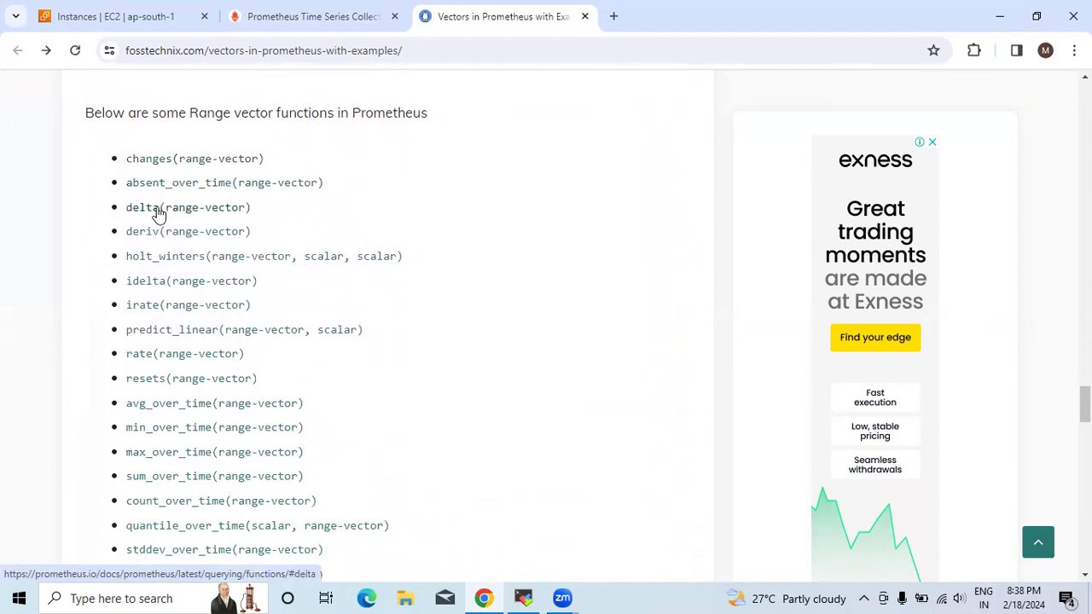
mouse_move(164, 263)
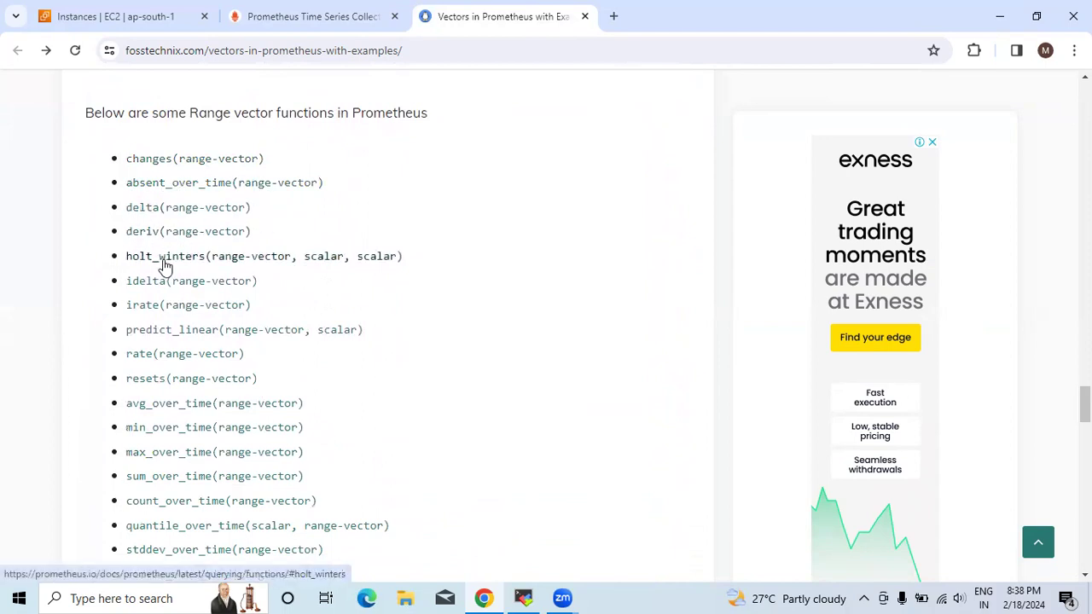
scroll(down, 3)
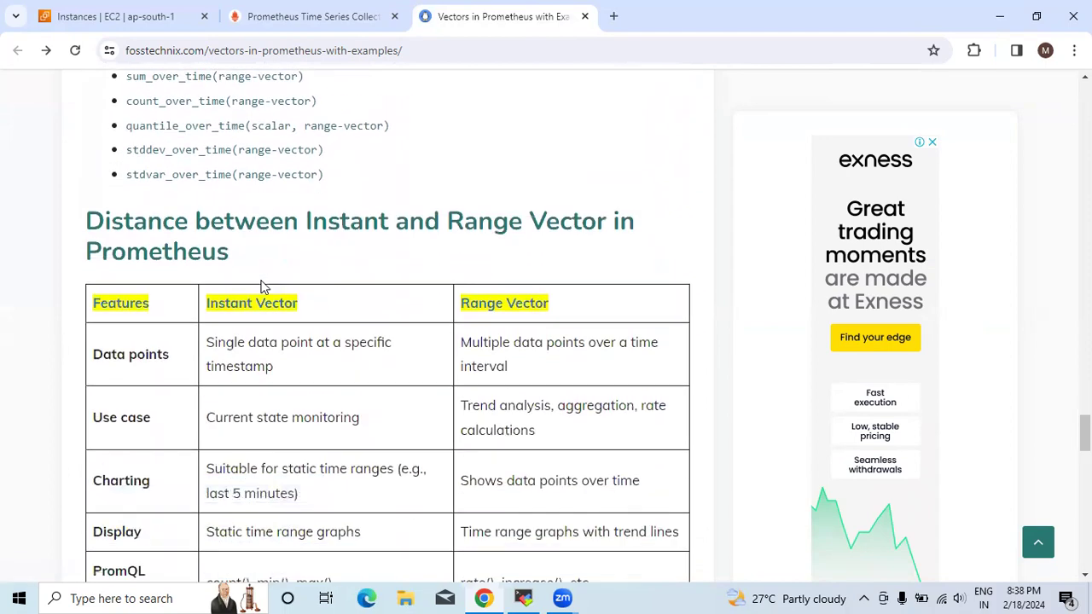
Step: Read the Instant versus Range Vector comparison table down to the Conclusion paragraph
scroll(down, 3)
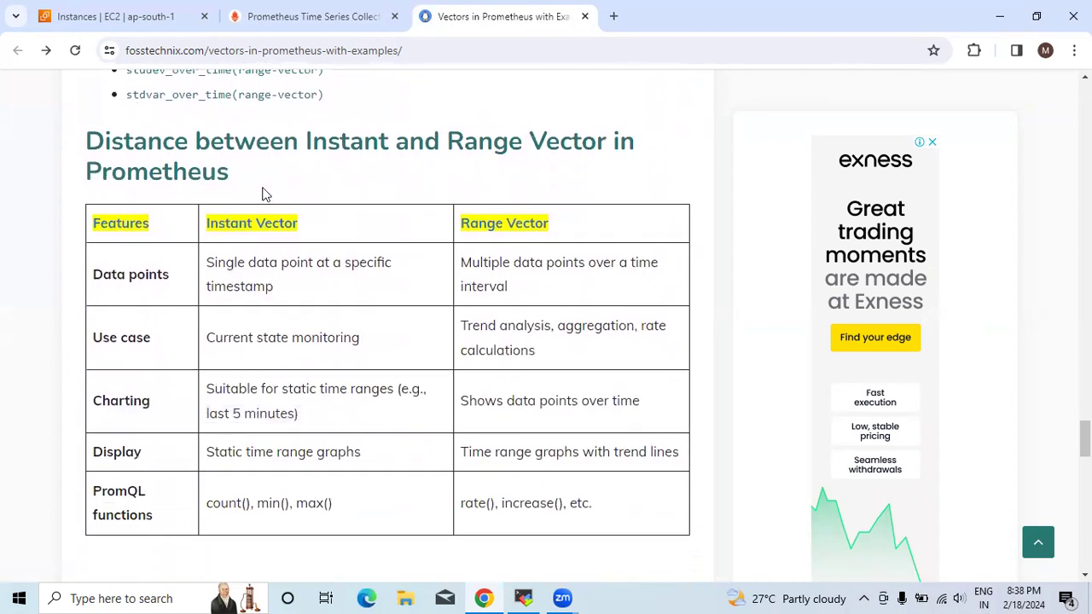
scroll(down, 3)
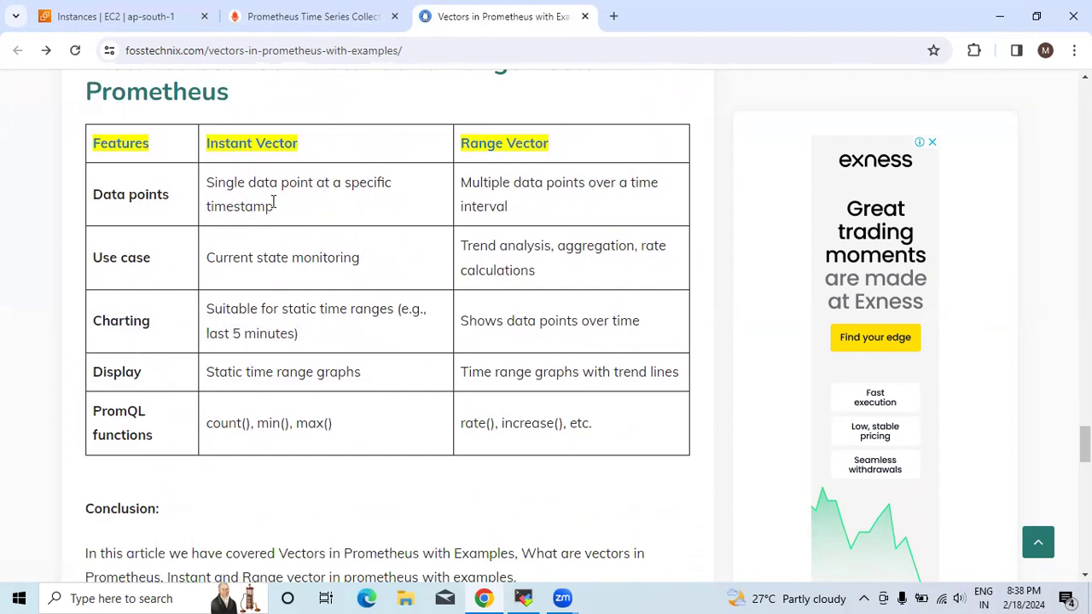
scroll(up, 3)
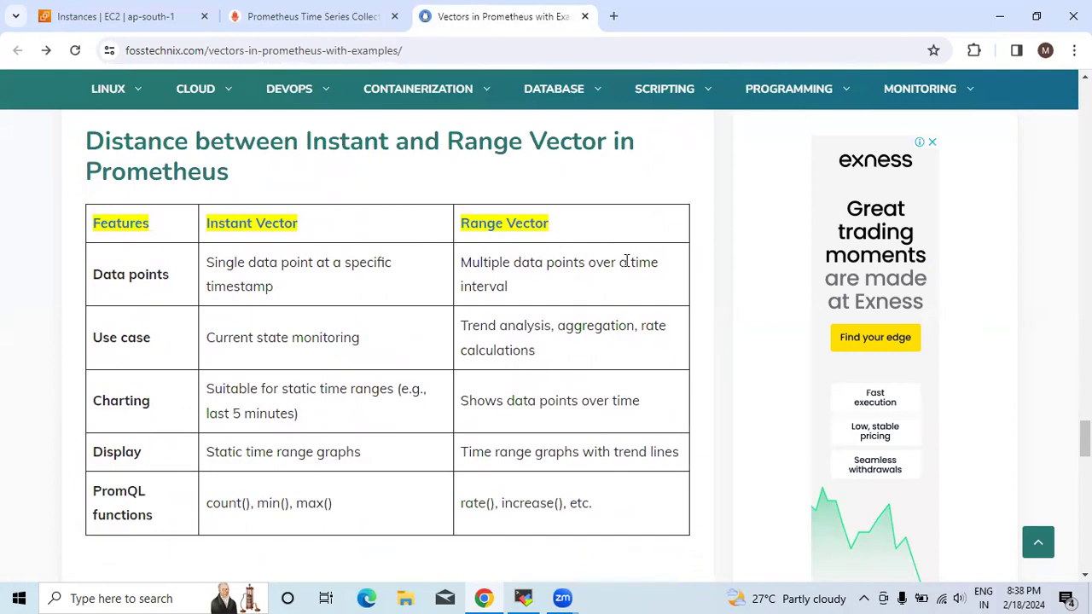
mouse_move(153, 332)
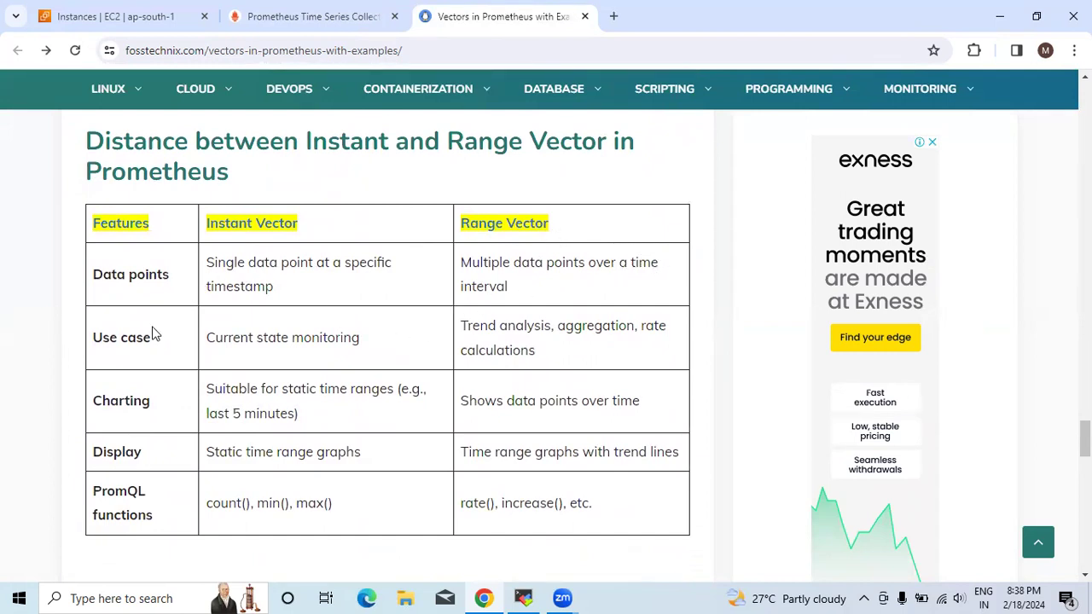
mouse_move(354, 237)
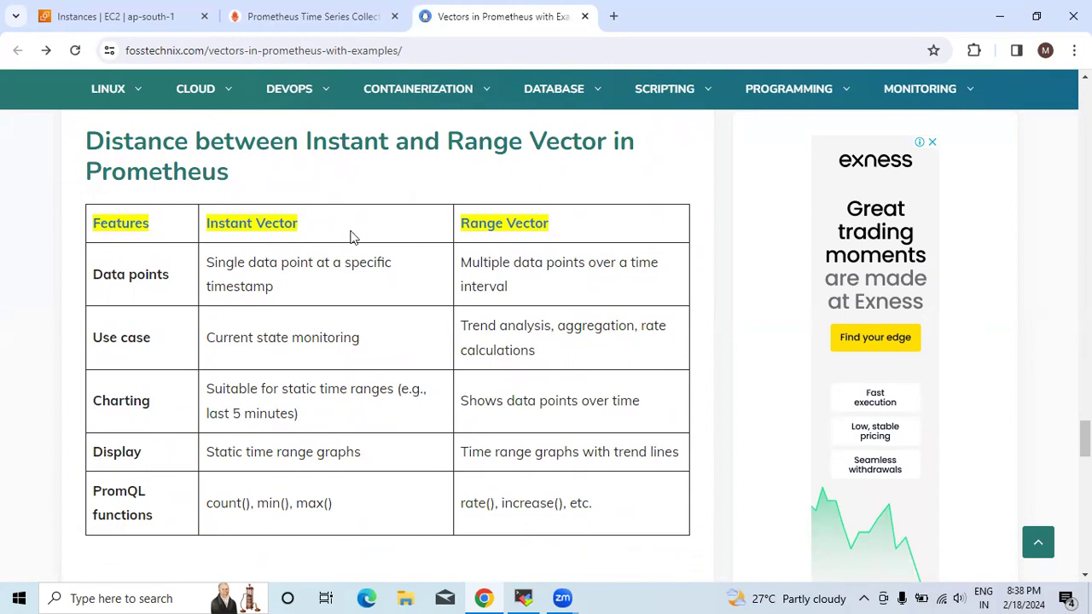
mouse_move(411, 308)
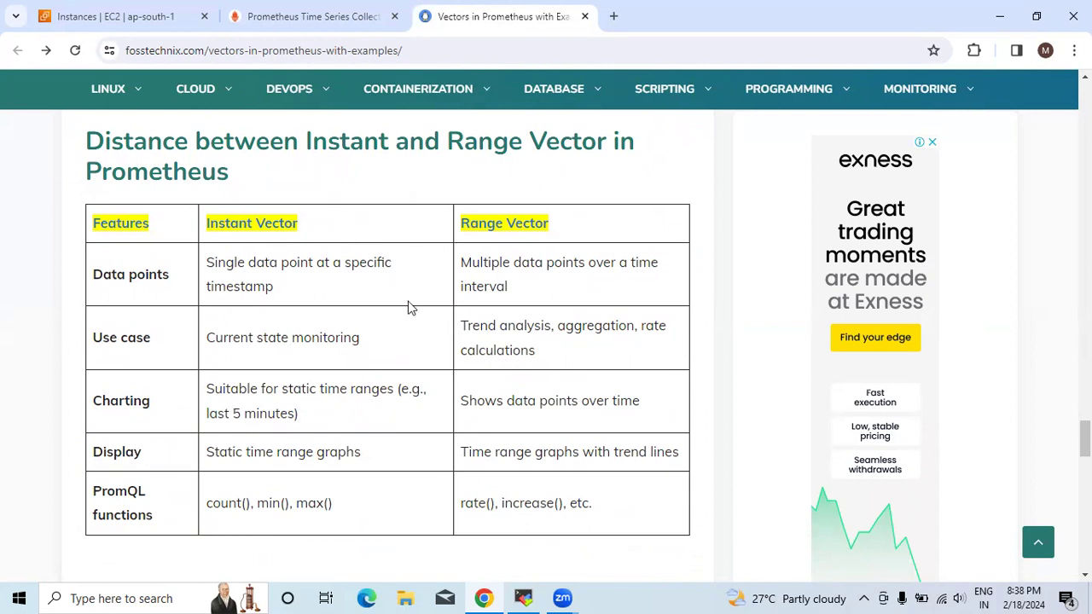
mouse_move(572, 330)
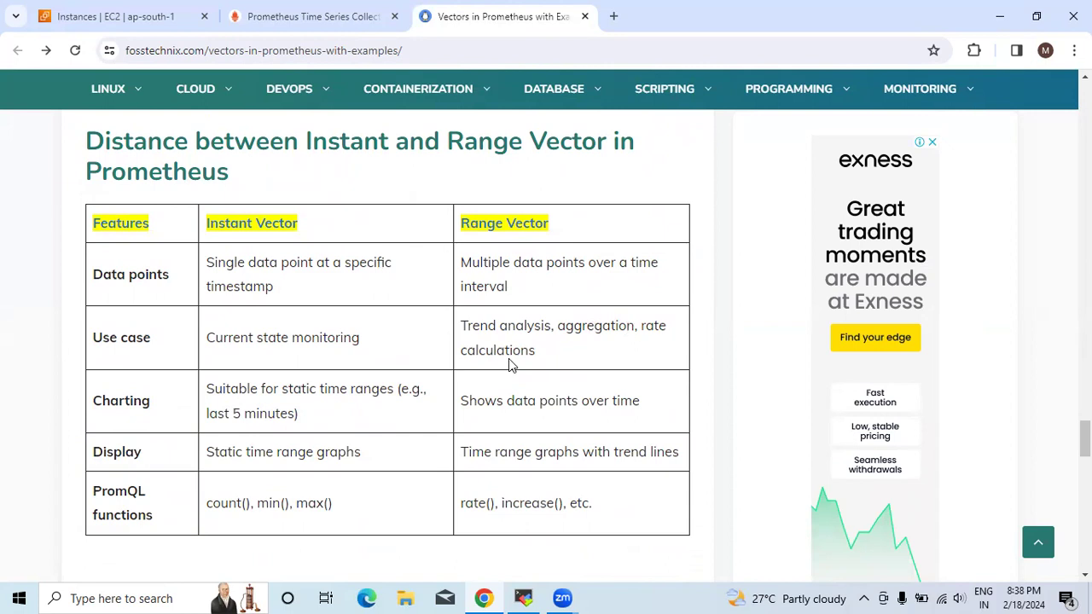
scroll(down, 3)
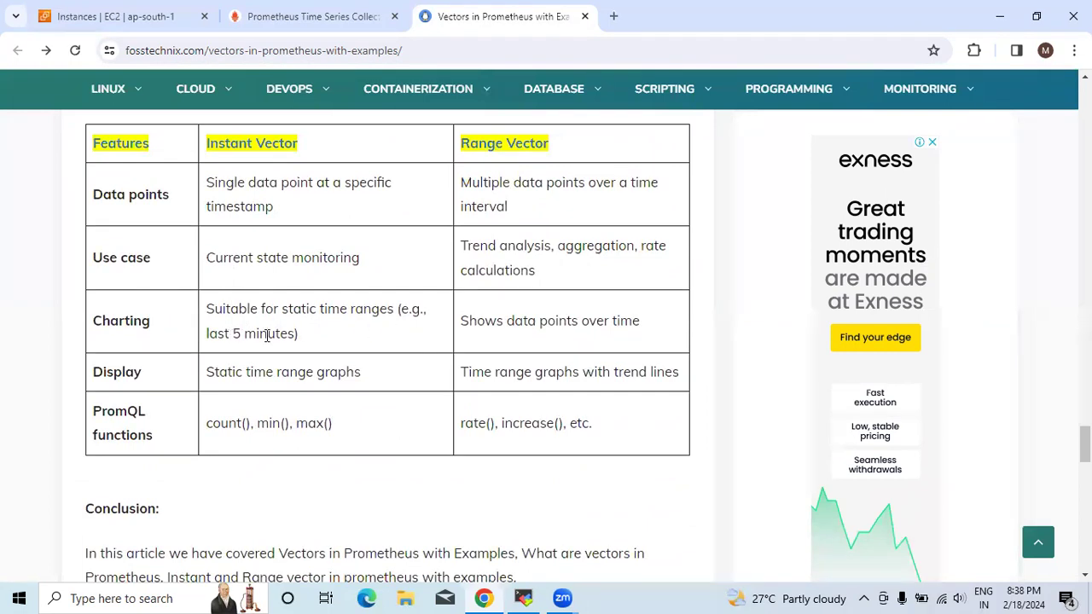
mouse_move(537, 234)
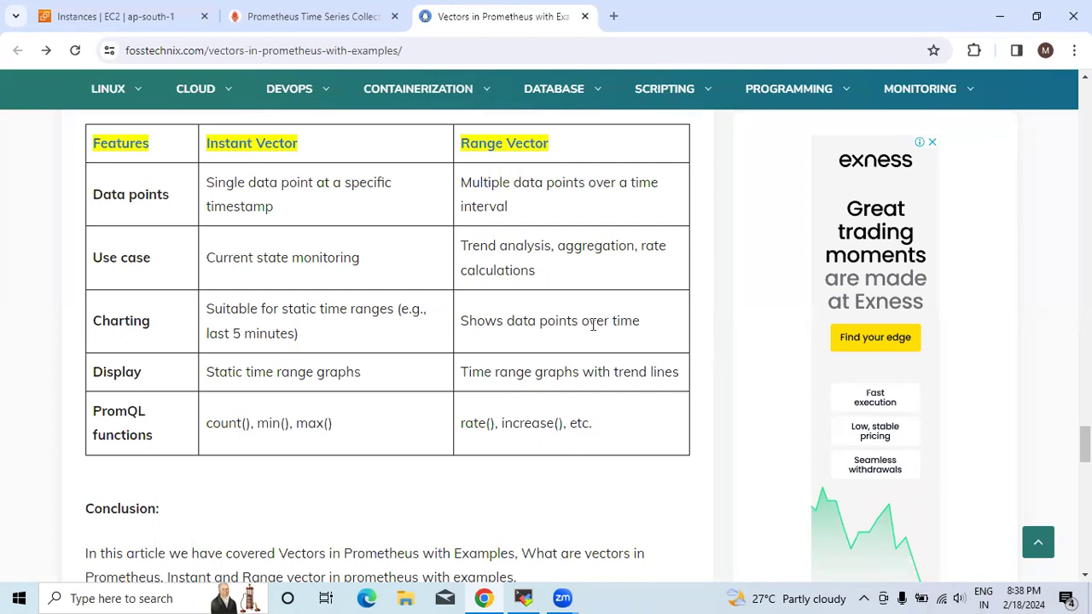
mouse_move(277, 192)
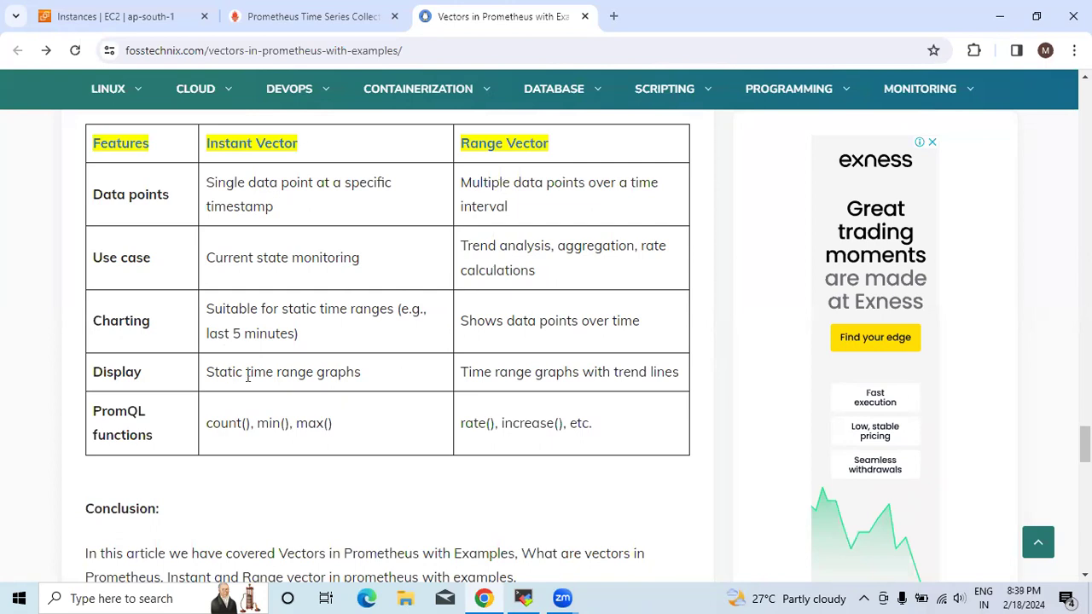
mouse_move(464, 351)
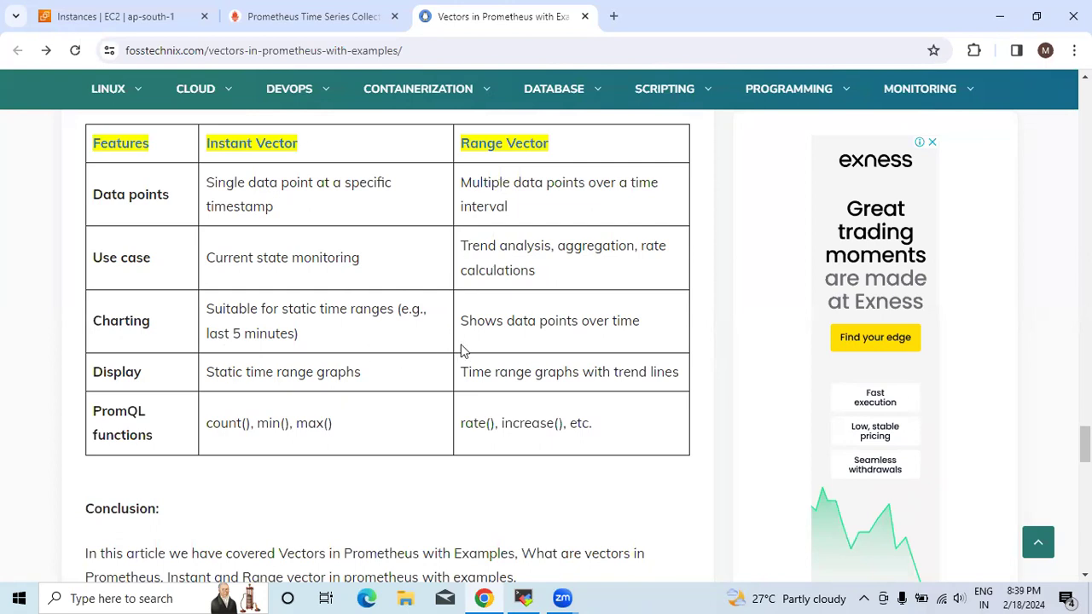
mouse_move(523, 388)
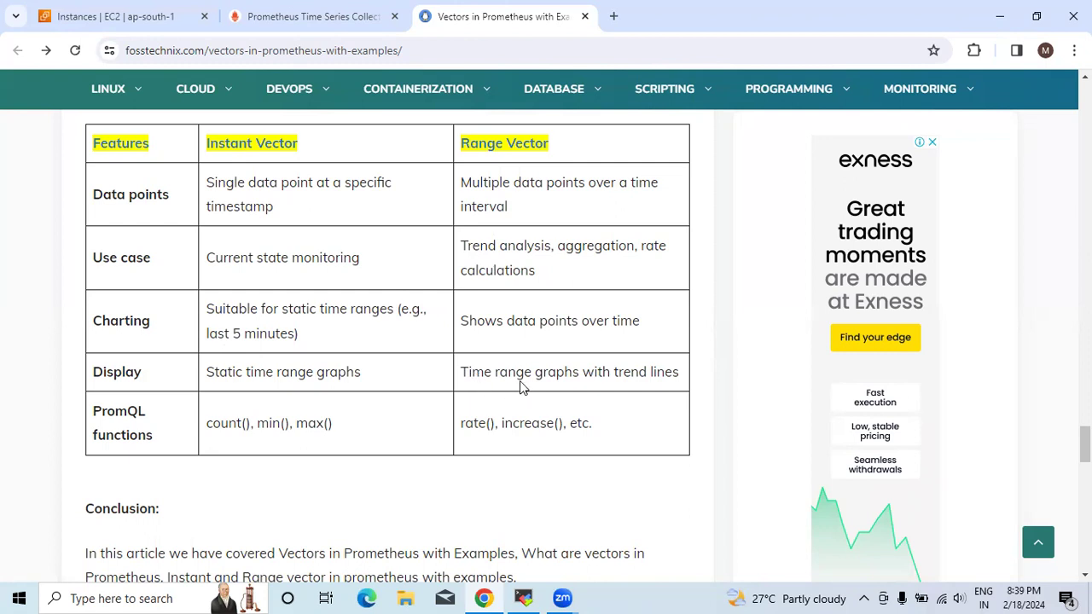
mouse_move(361, 383)
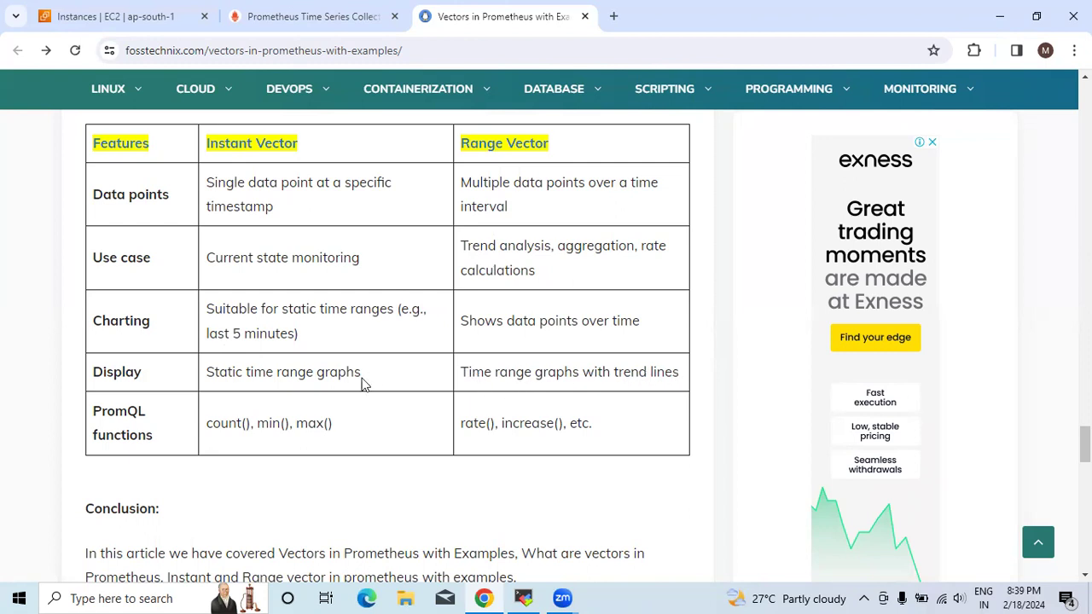
mouse_move(236, 442)
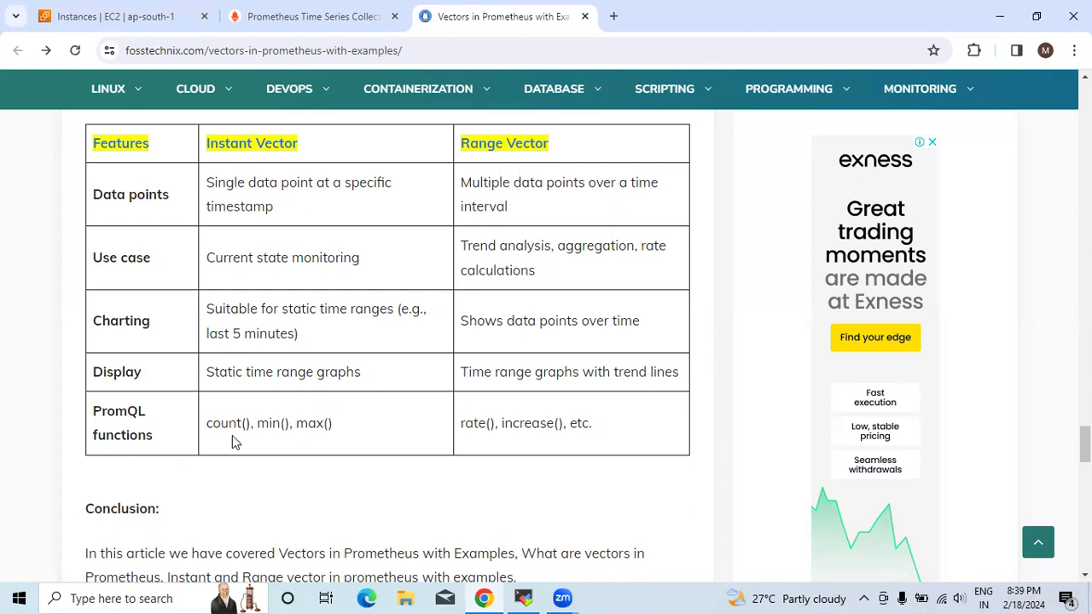
mouse_move(323, 418)
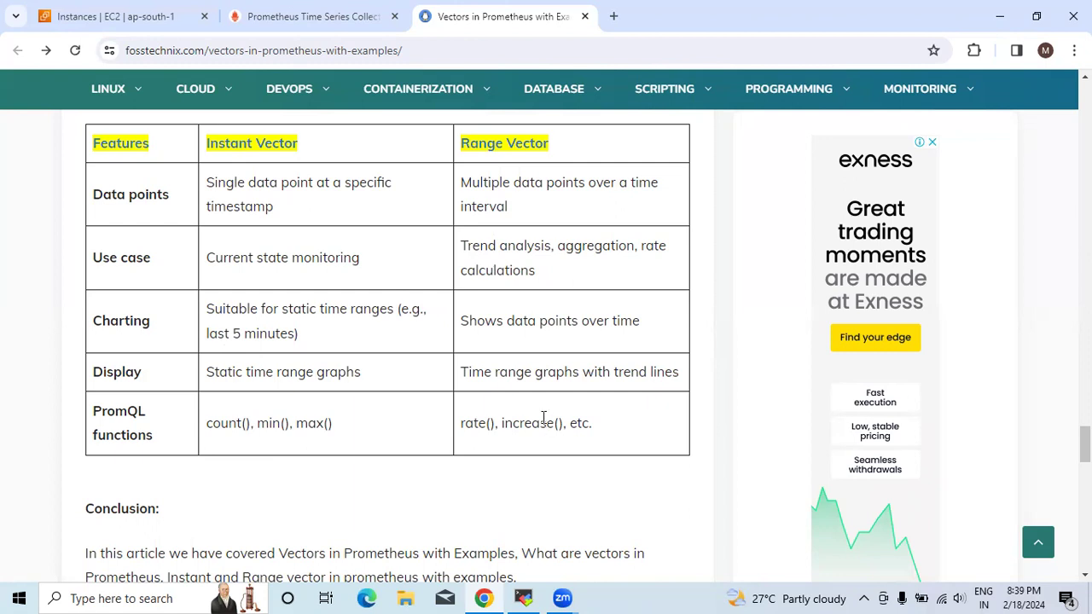
scroll(down, 3)
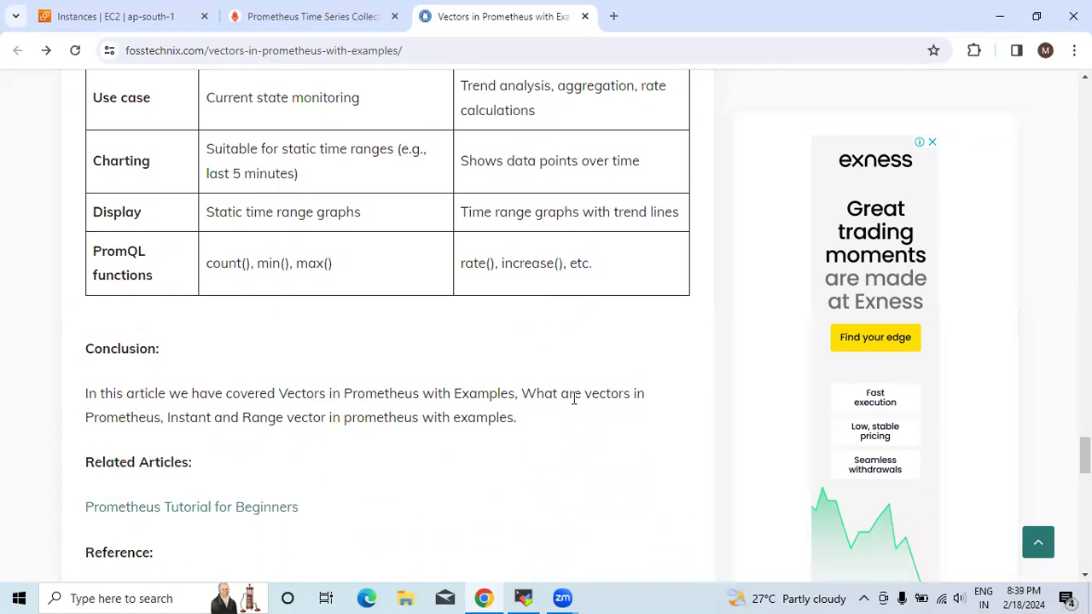
mouse_move(188, 414)
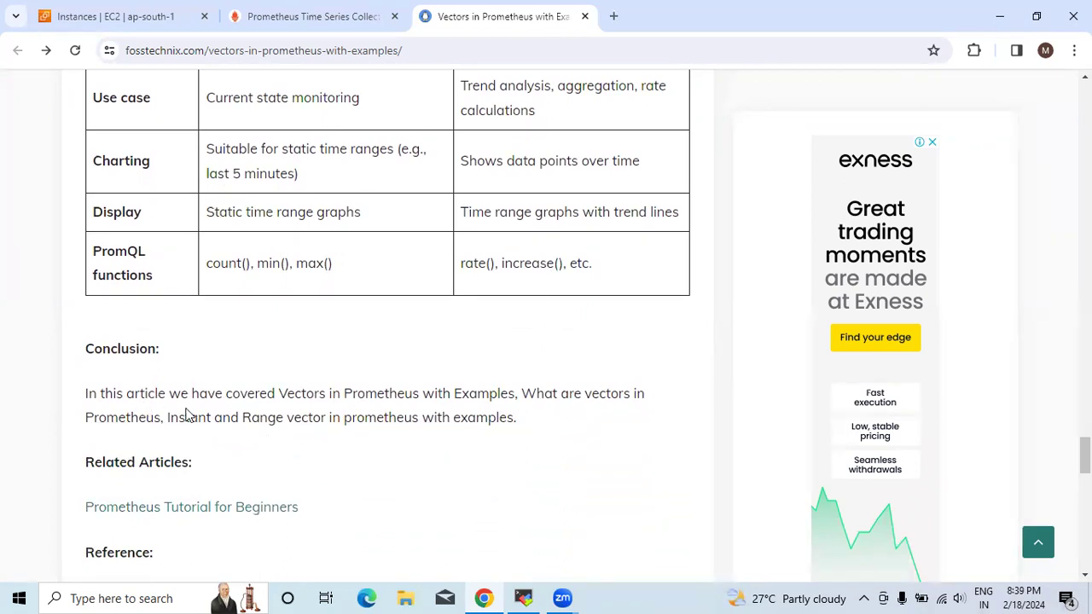
mouse_move(333, 431)
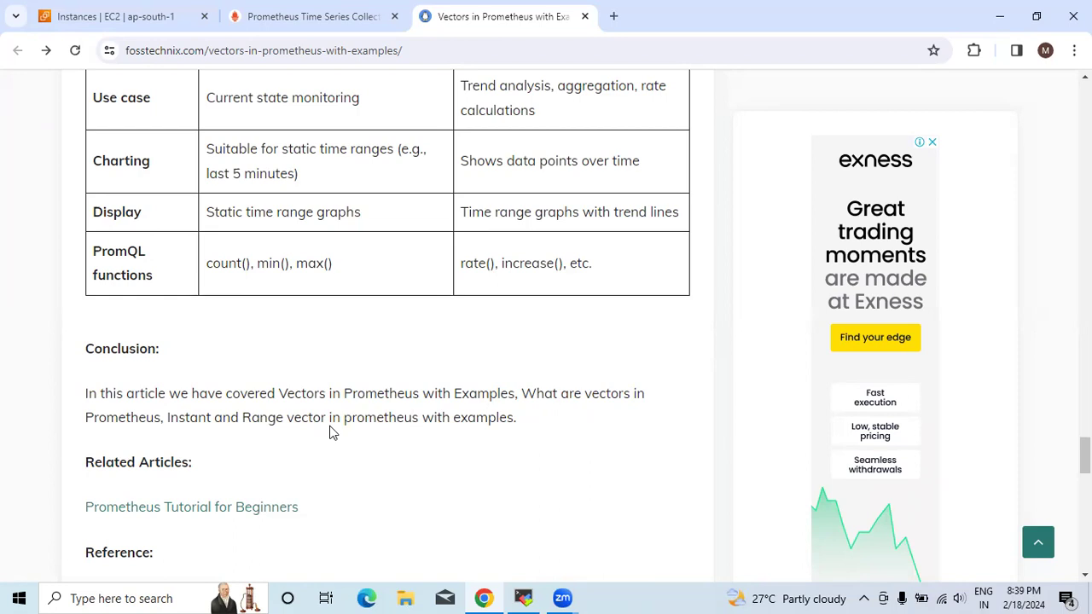
scroll(up, 3)
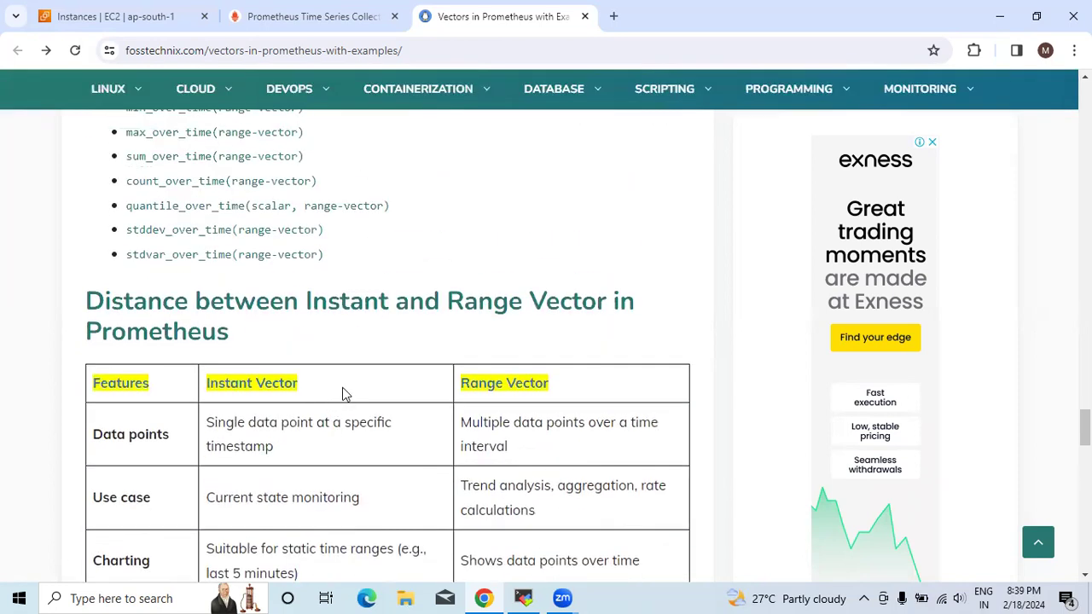